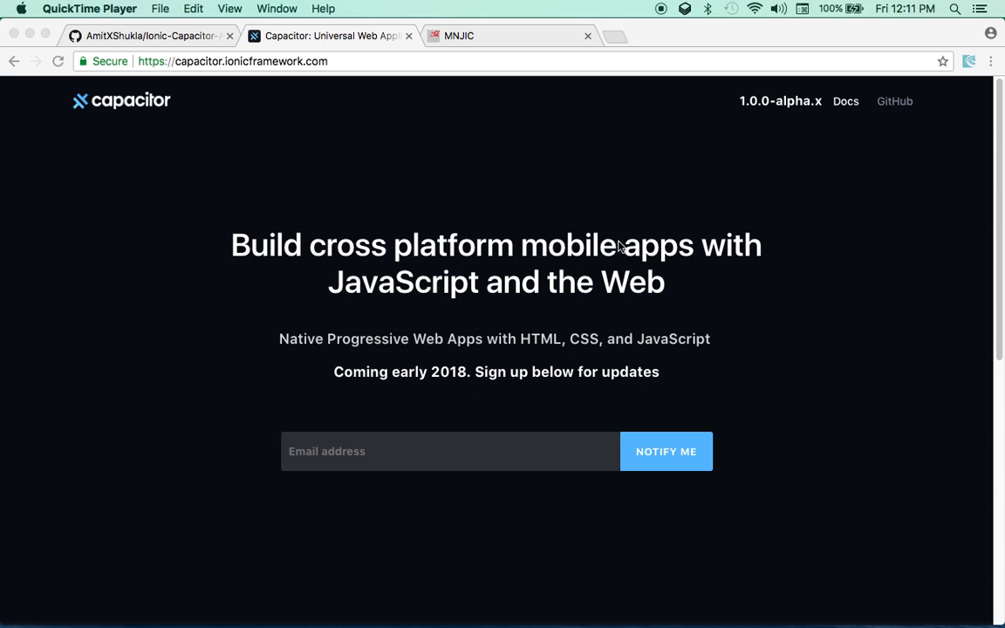
pyautogui.moveTo(755, 90)
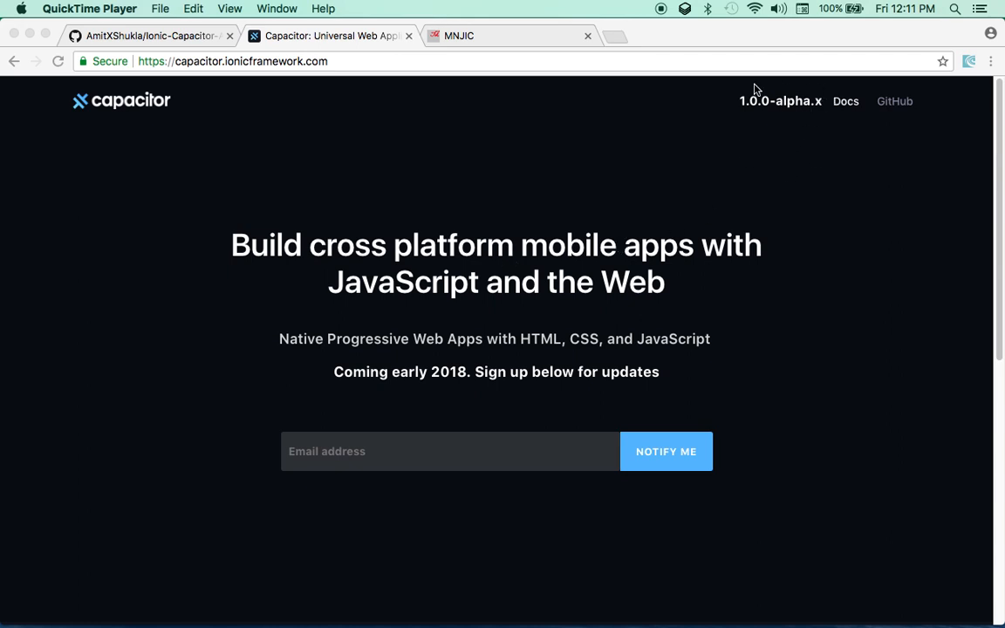
pyautogui.moveTo(729, 125)
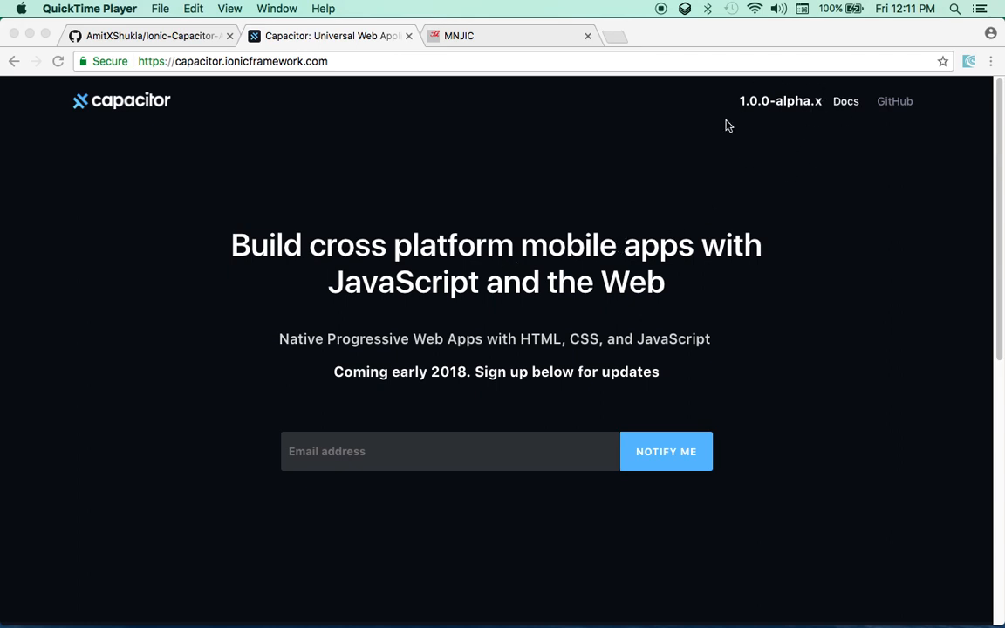
pyautogui.moveTo(807, 166)
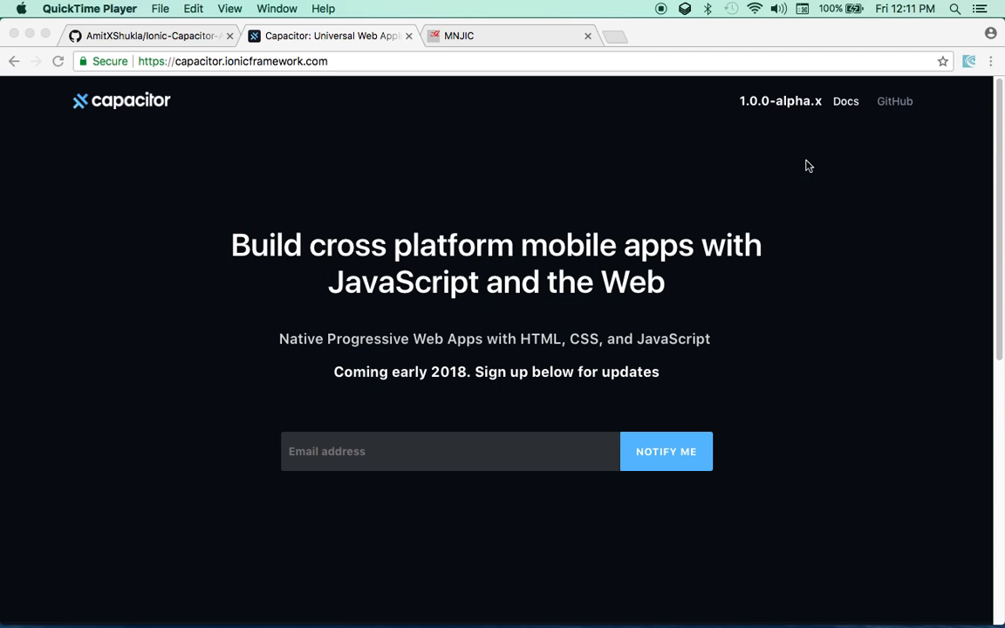
pyautogui.moveTo(773, 162)
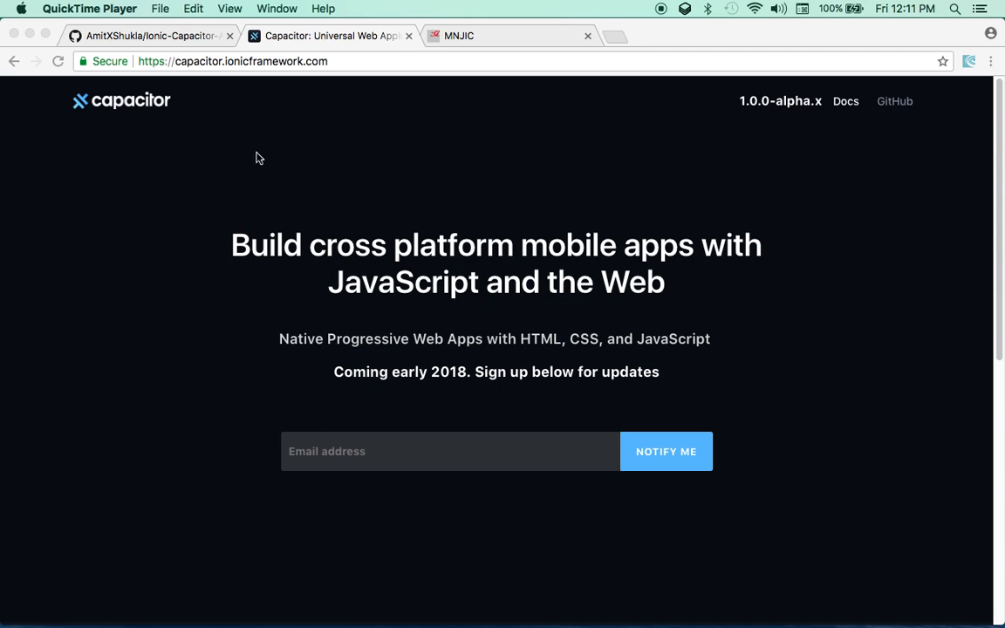
pyautogui.moveTo(295, 108)
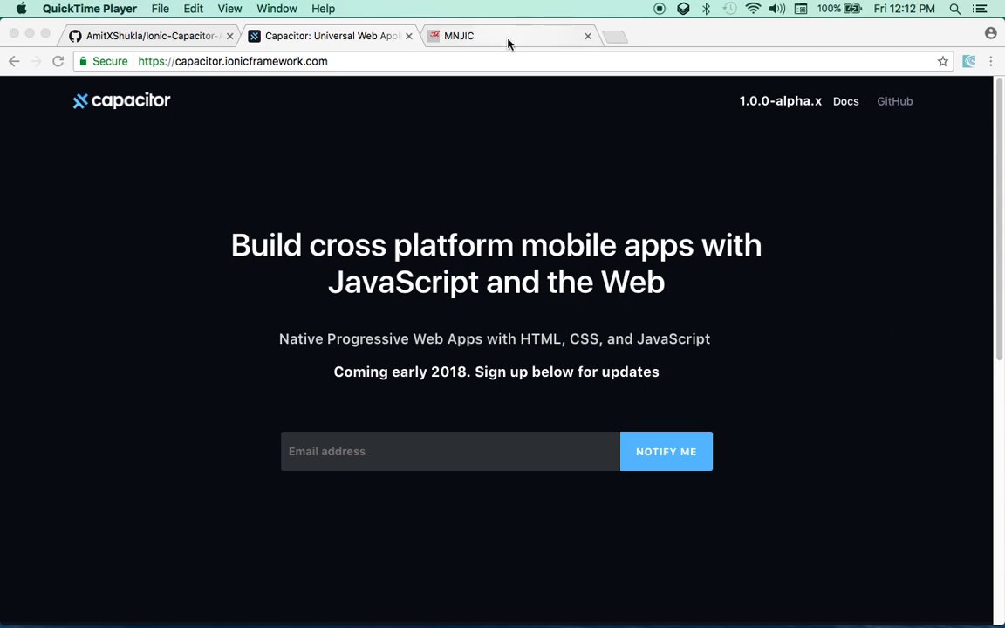
# Switch to the MNJIC app tab served at localhost:4200 showing the student table.
pyautogui.click(458, 36)
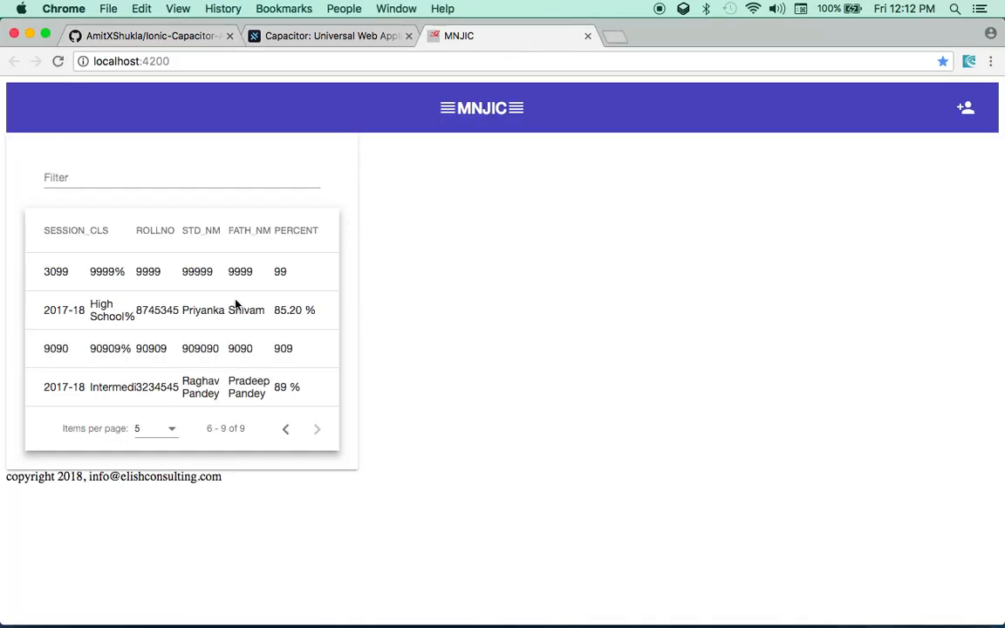
pyautogui.moveTo(523, 391)
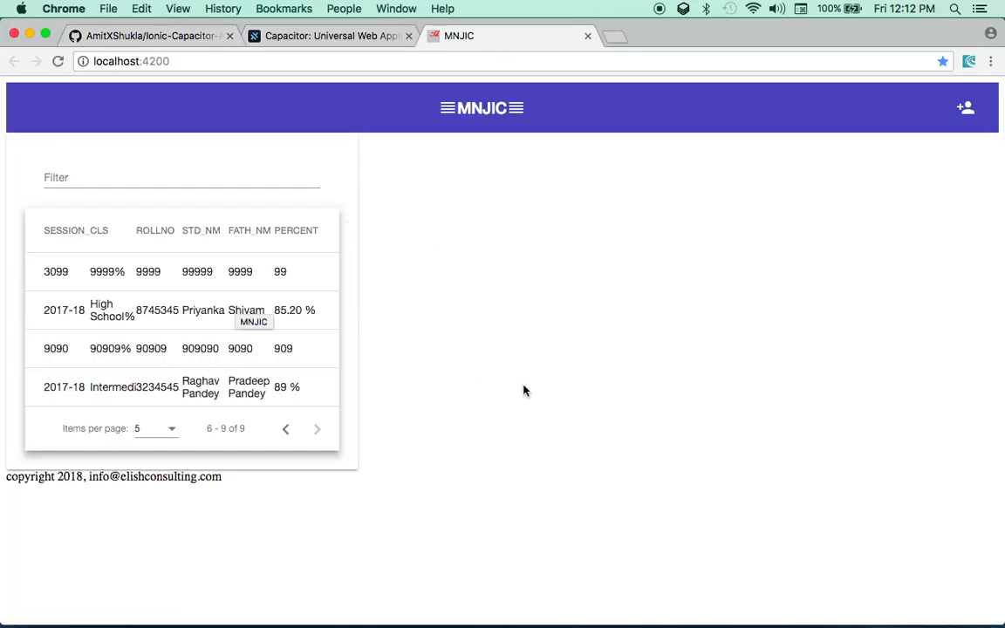
pyautogui.moveTo(367, 388)
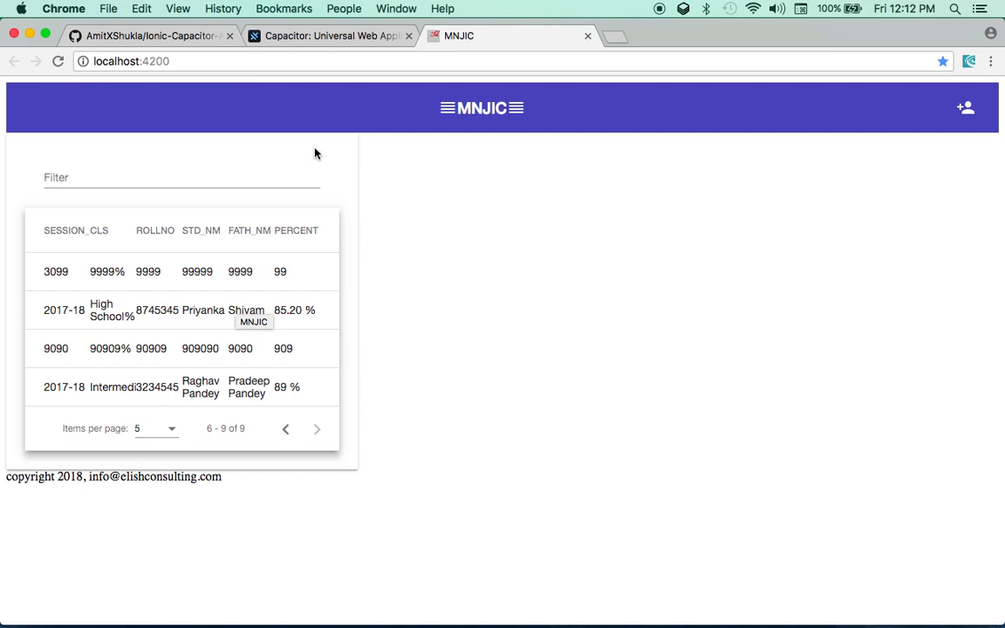
# Return to the 'Capacitor: Universal Web App' homepage tab.
pyautogui.click(330, 35)
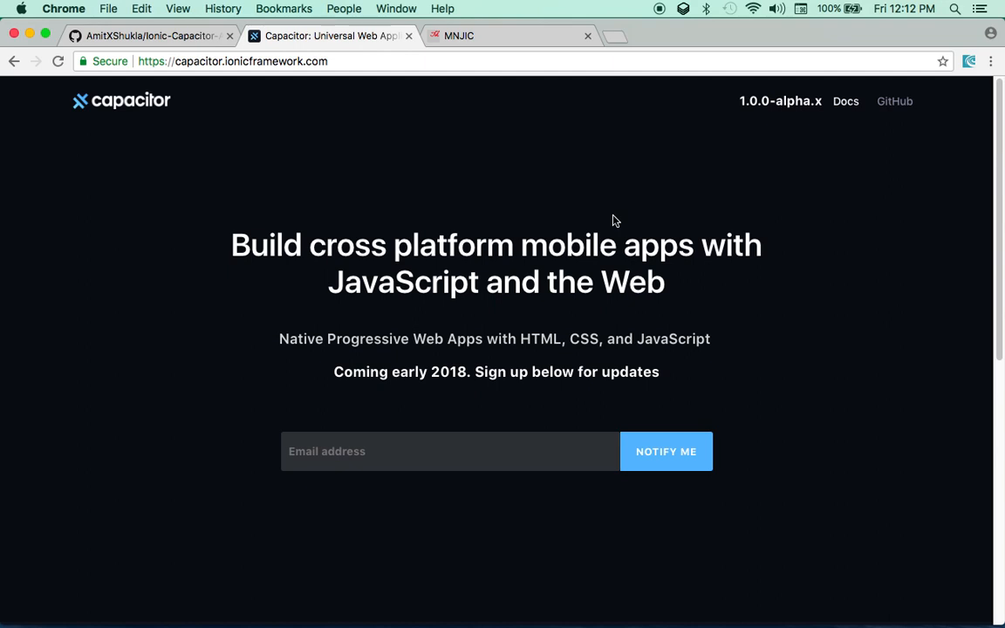
pyautogui.moveTo(619, 220)
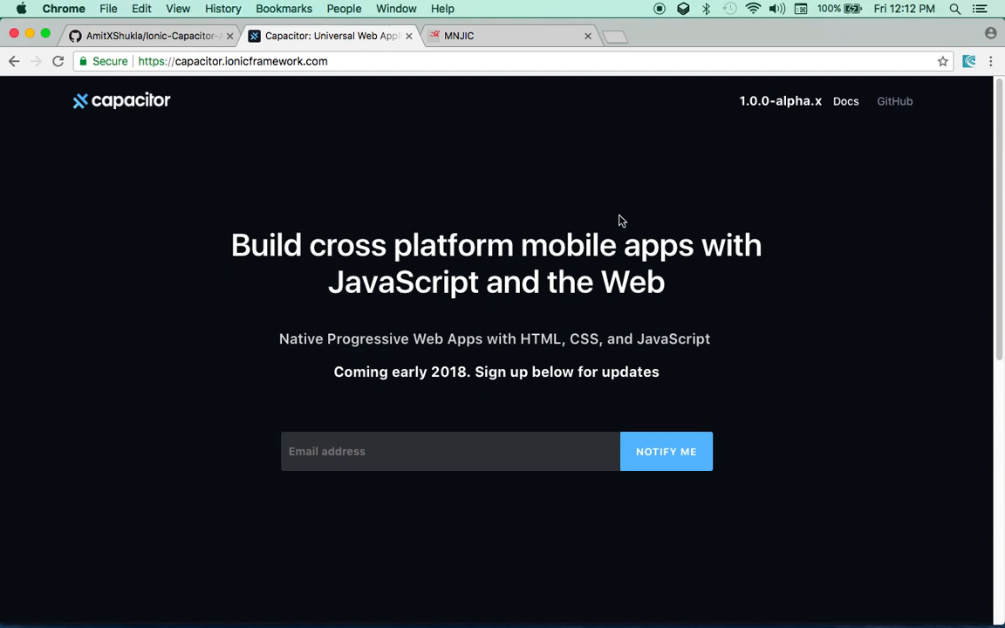
pyautogui.moveTo(538, 221)
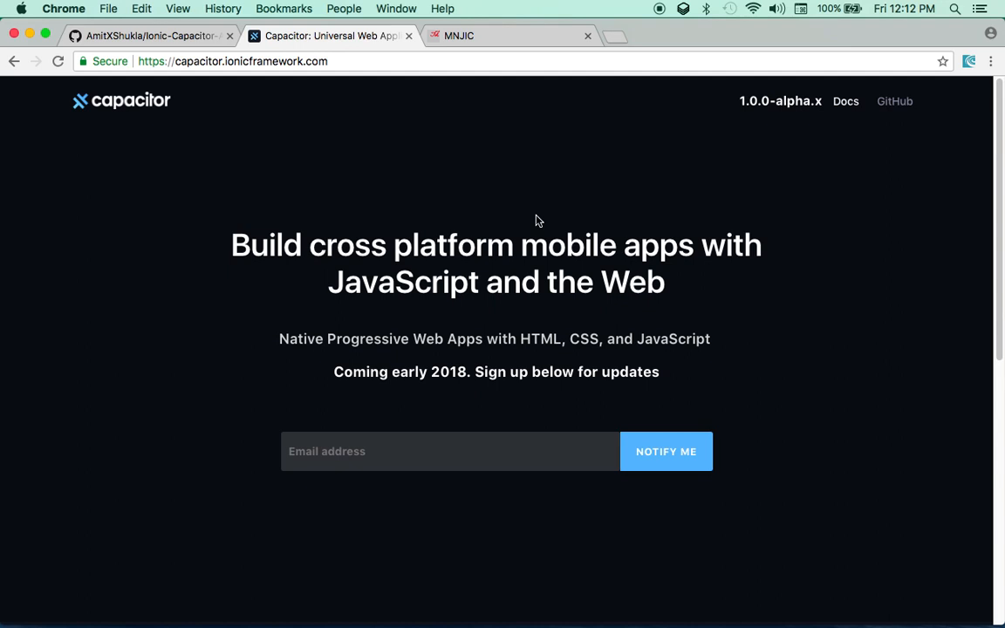
pyautogui.moveTo(532, 218)
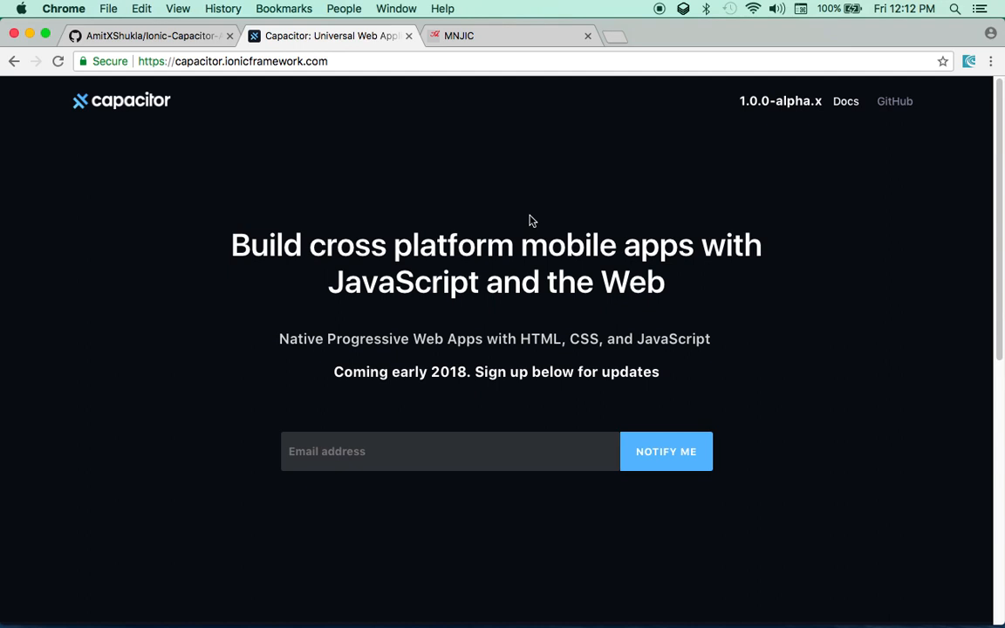
pyautogui.moveTo(257, 92)
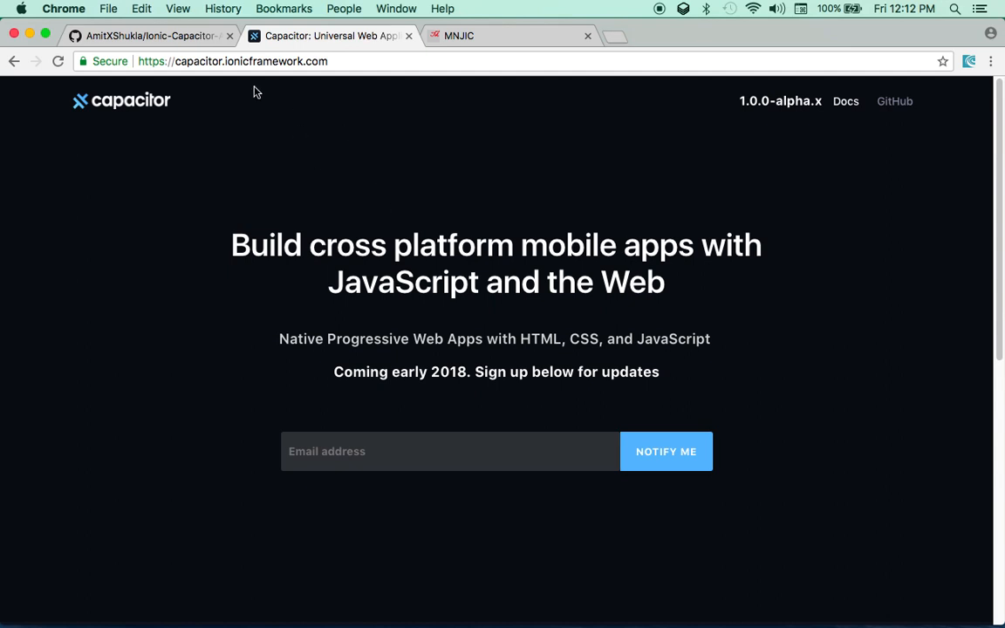
pyautogui.moveTo(148, 36)
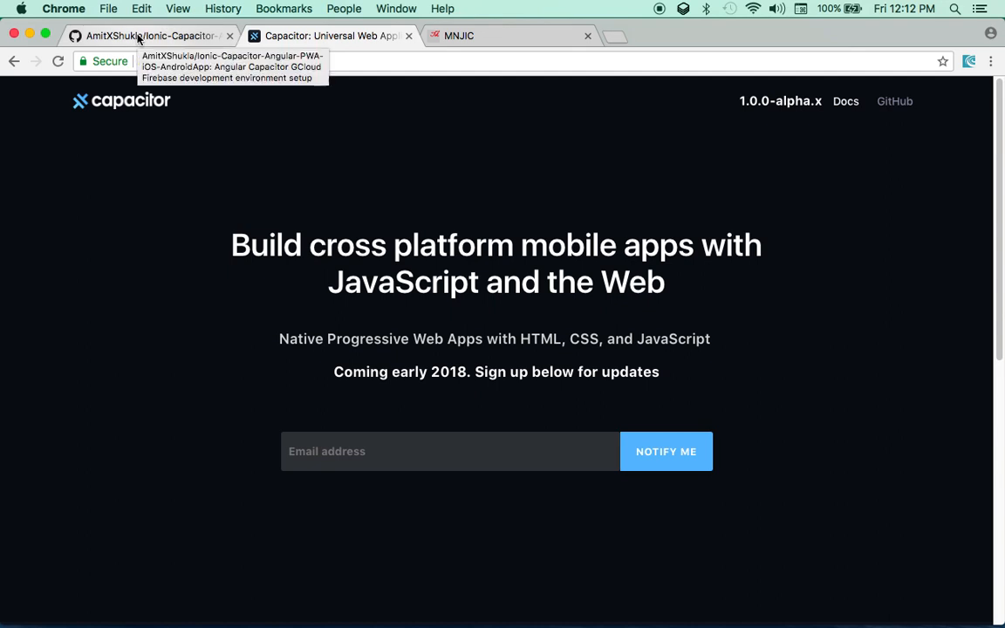
# Scroll the GitHub README to 'Let's get started' and highlight the package.json bullet.
pyautogui.click(148, 35)
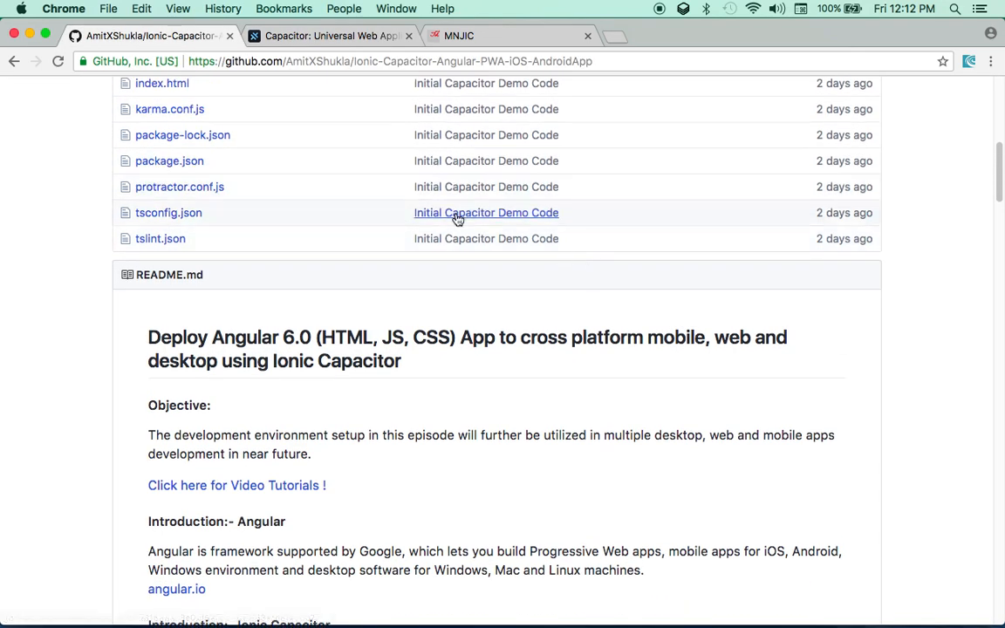
pyautogui.scroll(-3)
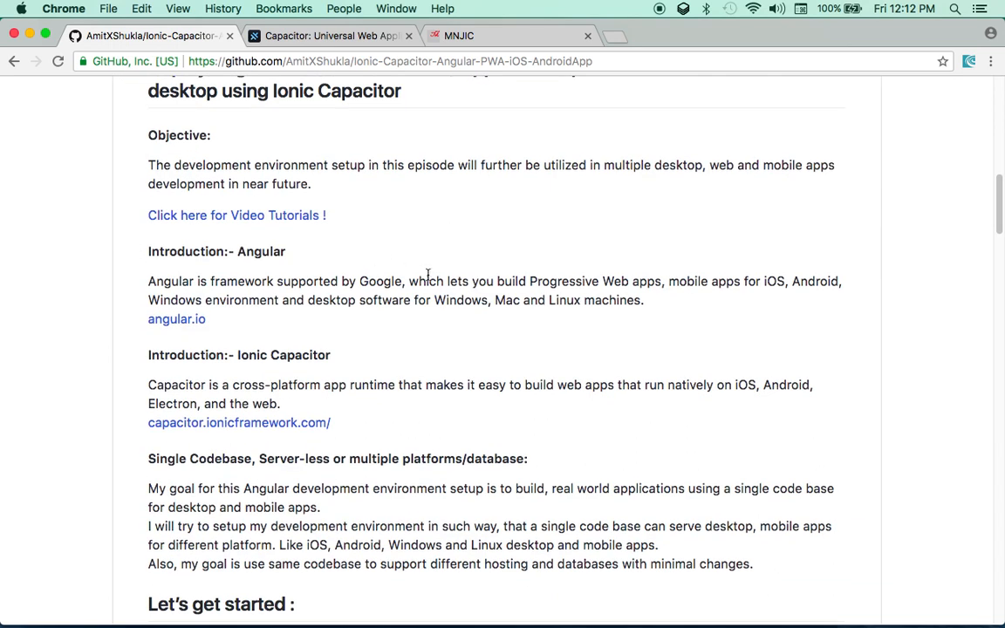
pyautogui.moveTo(599, 413)
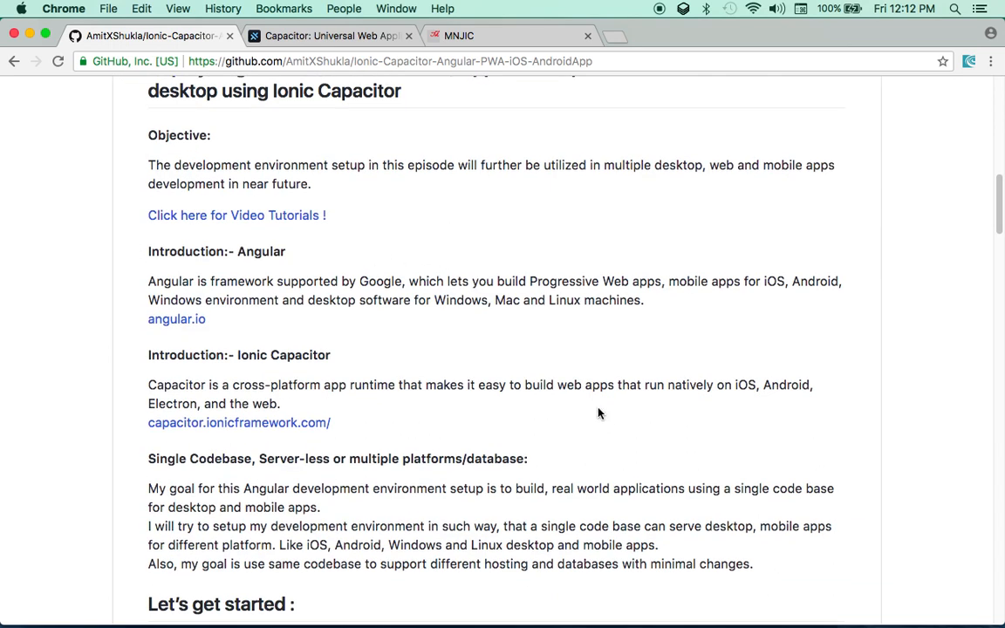
pyautogui.scroll(-3)
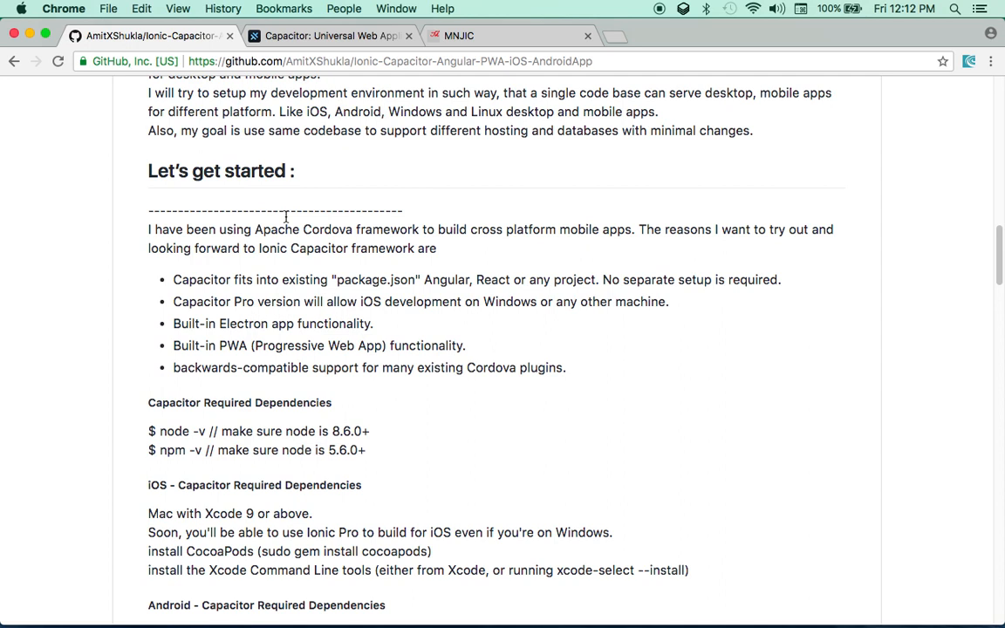
pyautogui.moveTo(353, 184)
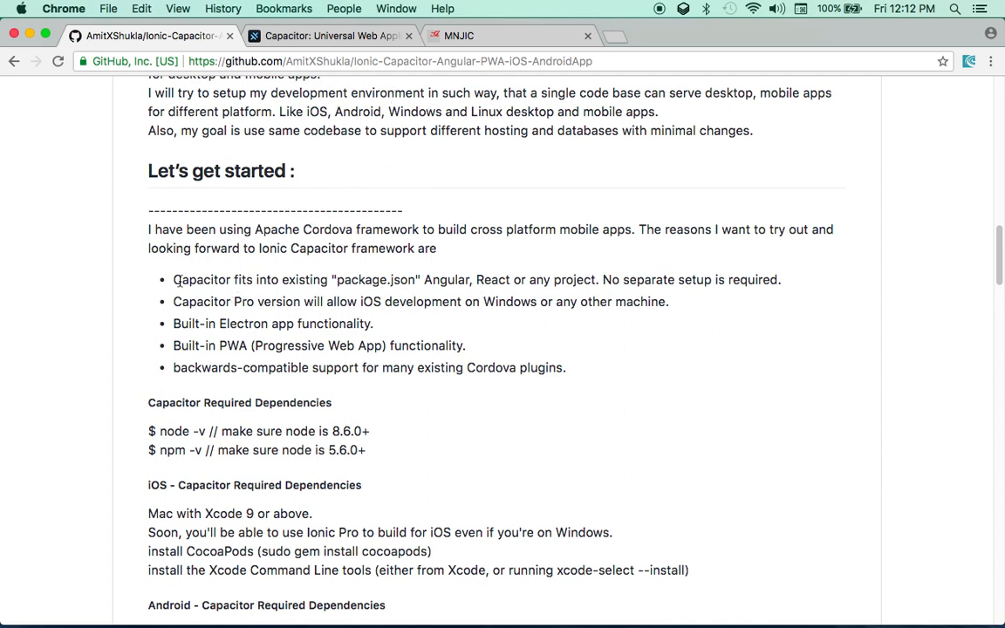
pyautogui.moveTo(173, 279); pyautogui.dragTo(397, 279)
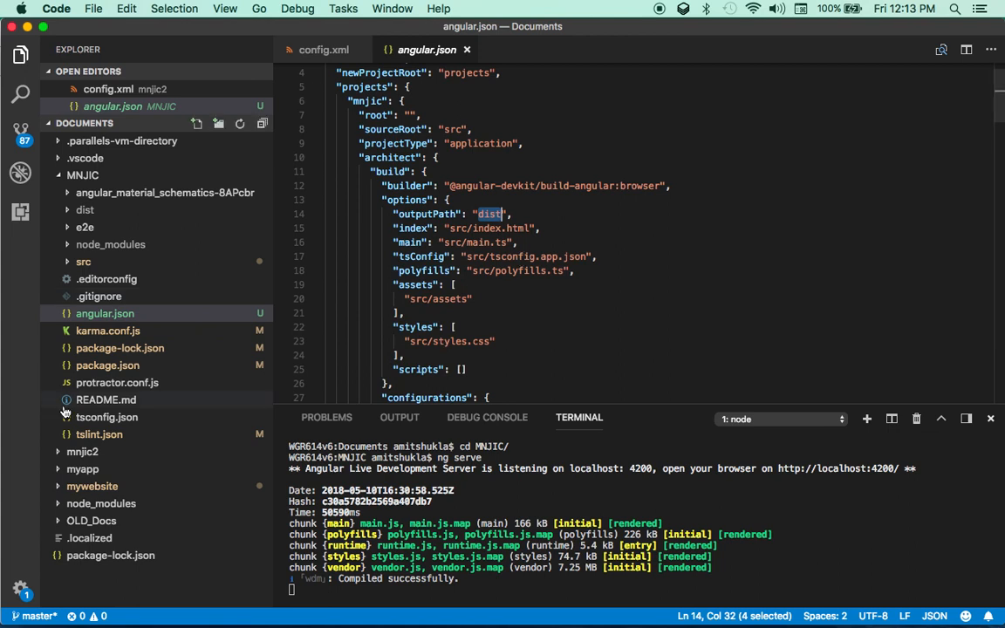
pyautogui.moveTo(225, 310)
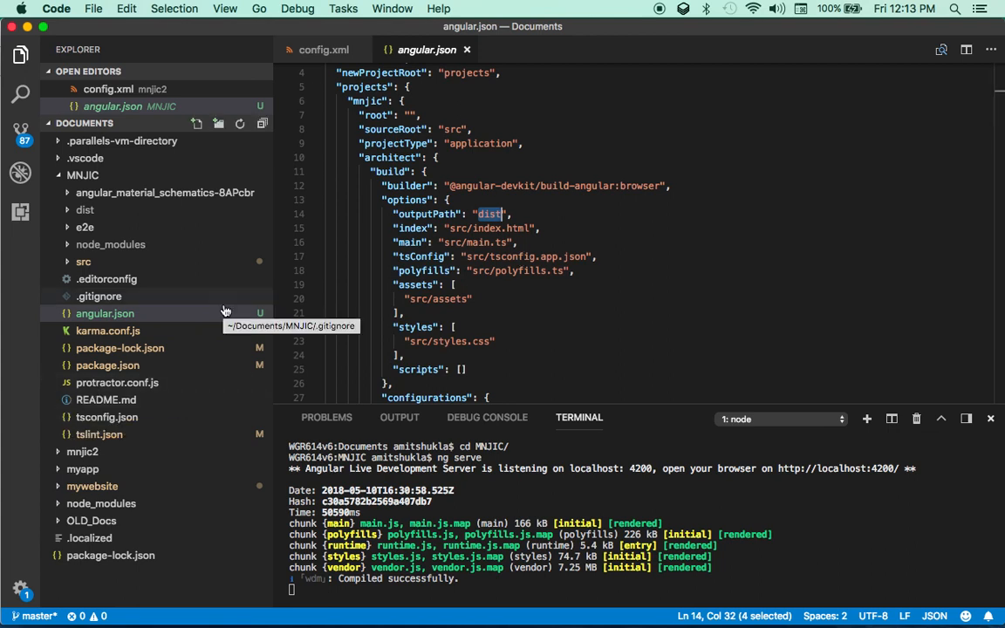
pyautogui.moveTo(121, 222)
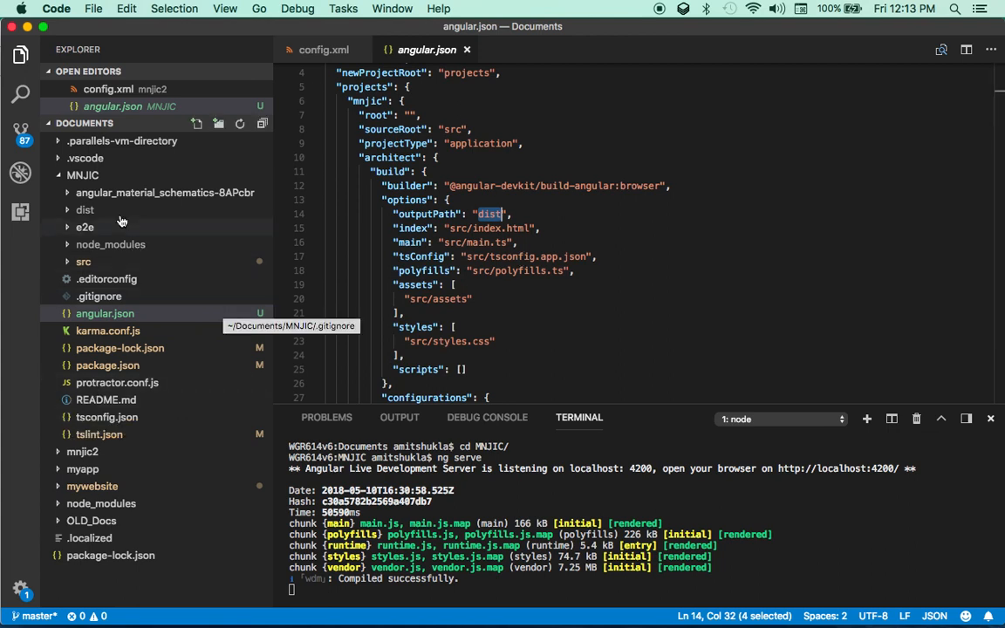
pyautogui.moveTo(82, 174)
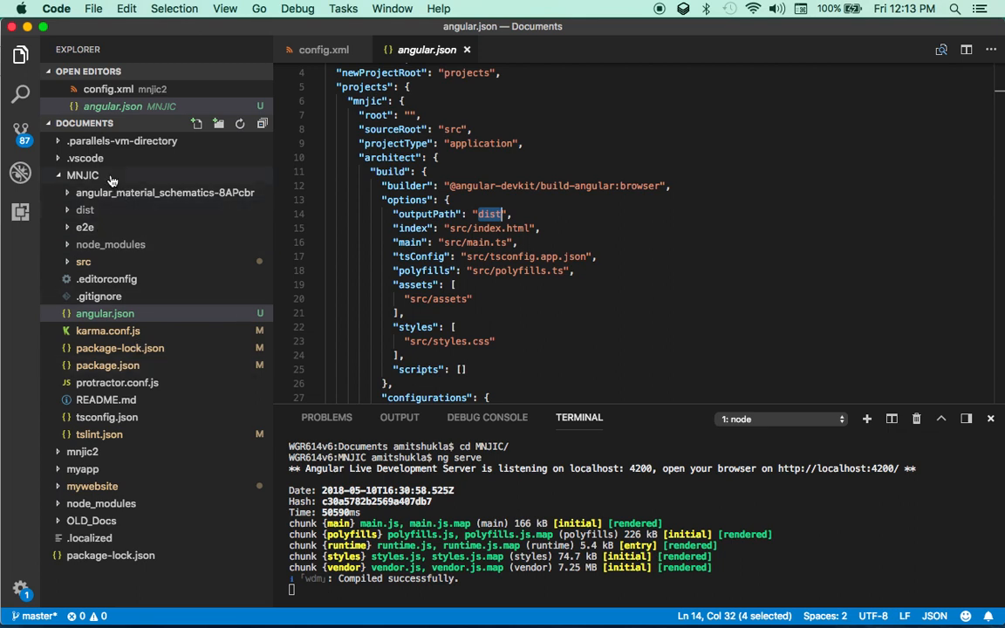
pyautogui.moveTo(82, 175)
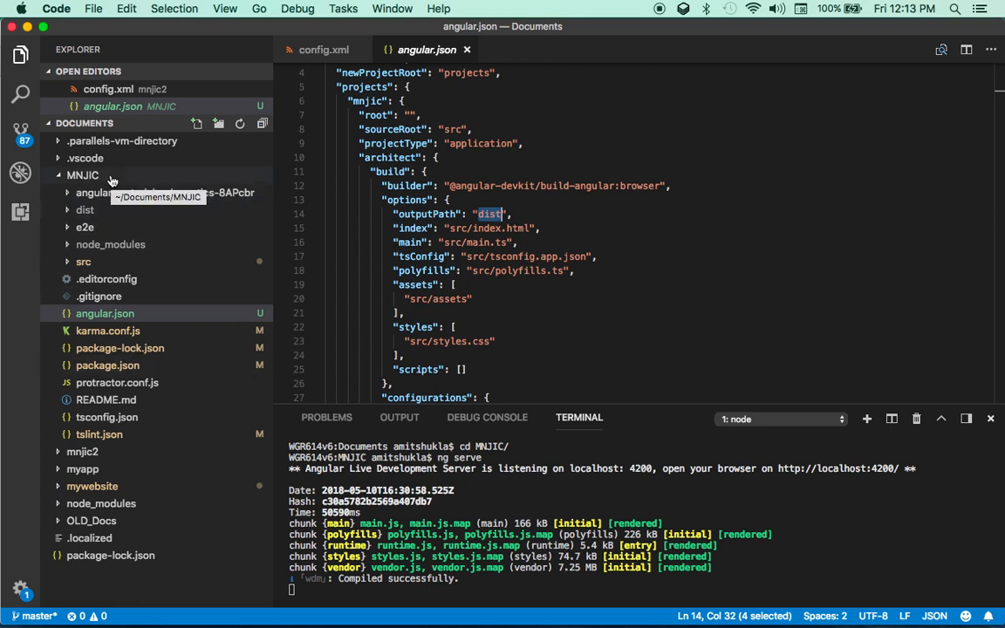
pyautogui.click(82, 174)
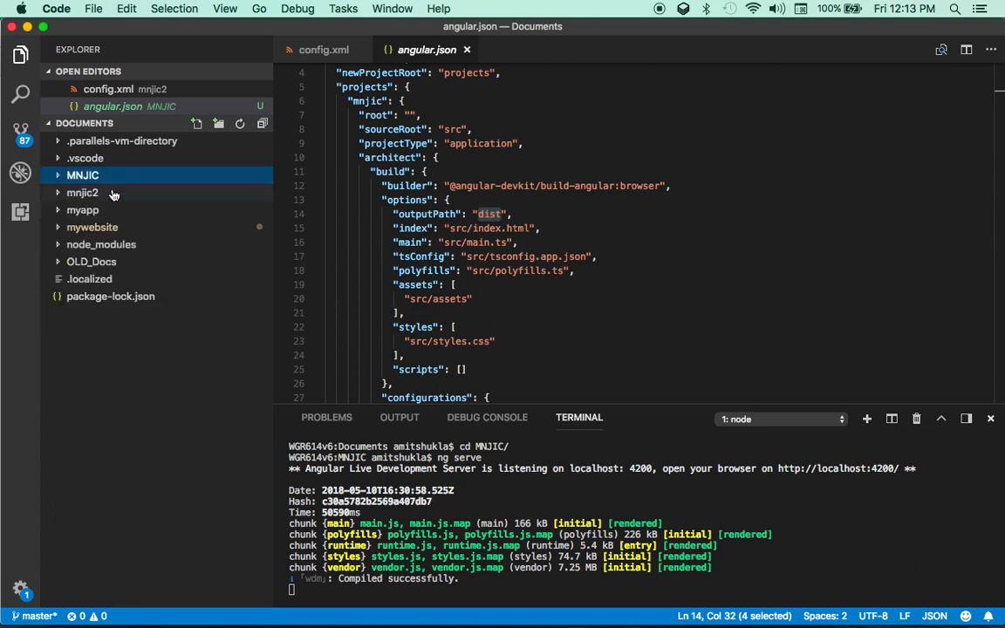
pyautogui.click(83, 192)
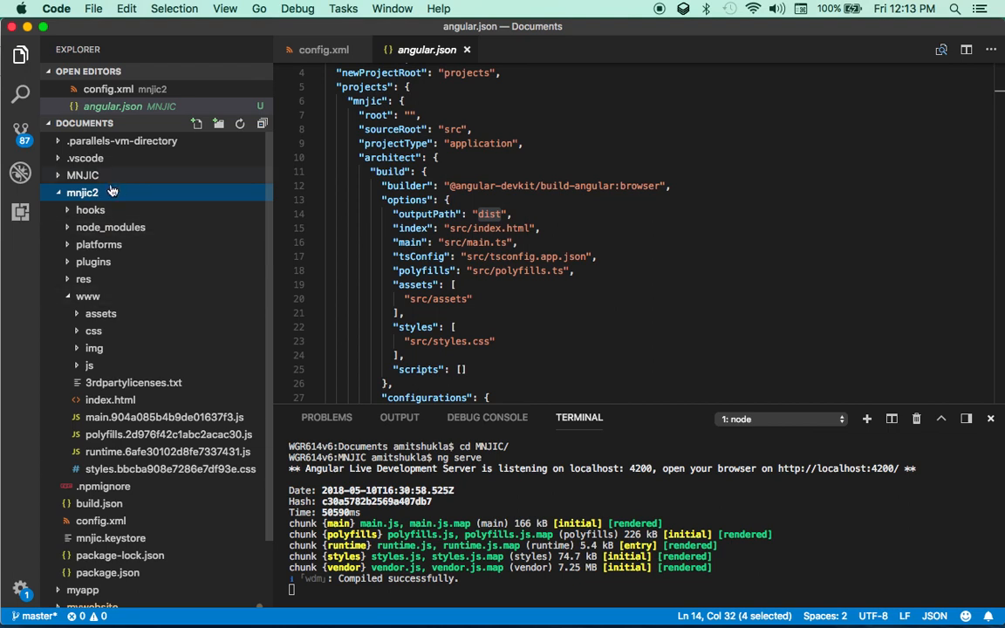
pyautogui.click(82, 174)
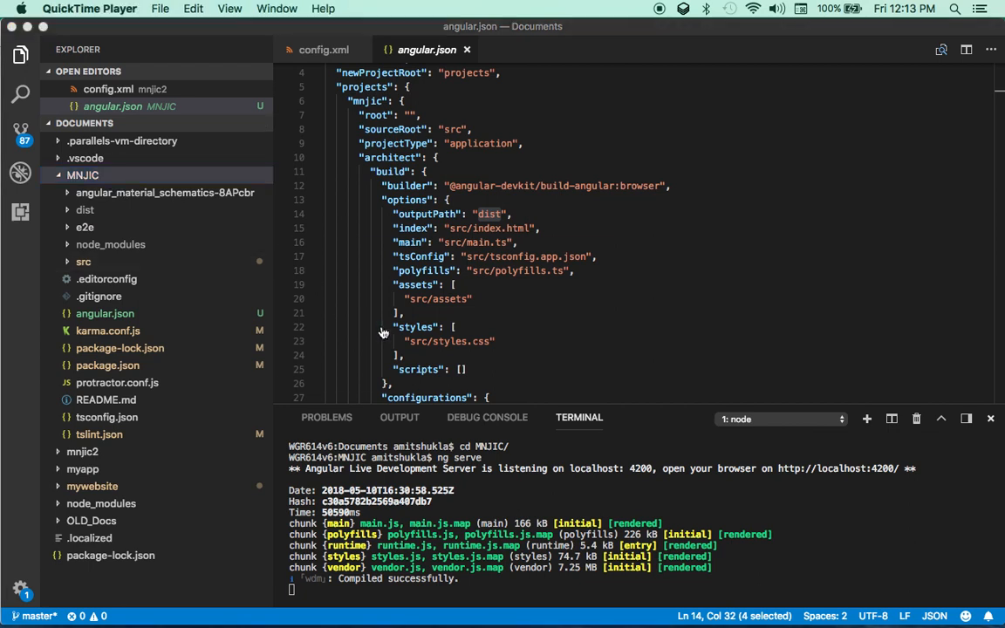
pyautogui.press('cmd+tab')
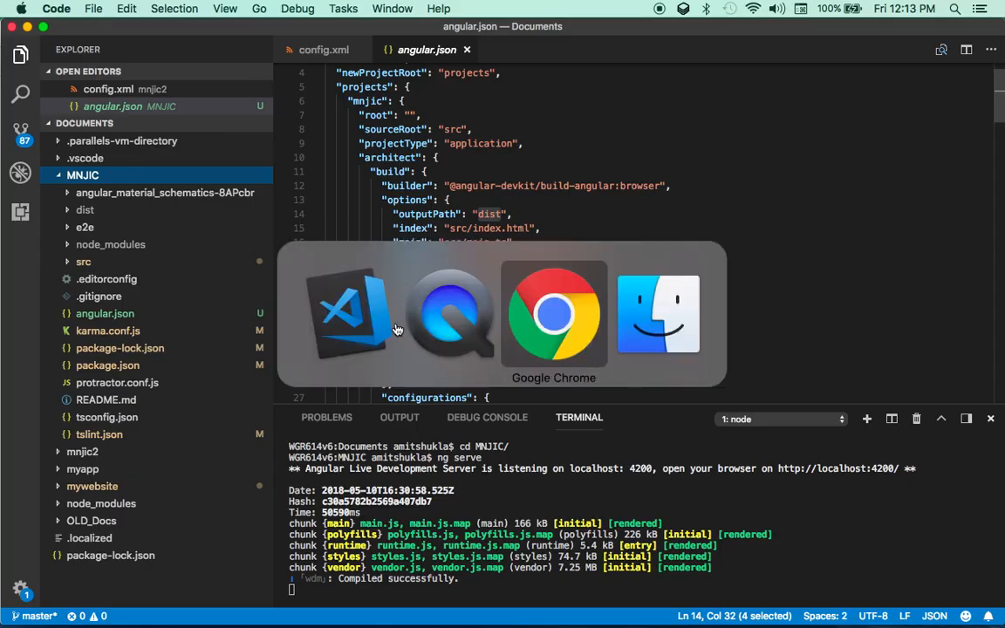
# Highlight the README bullets on package.json integration and Capacitor Pro features.
pyautogui.click(554, 314)
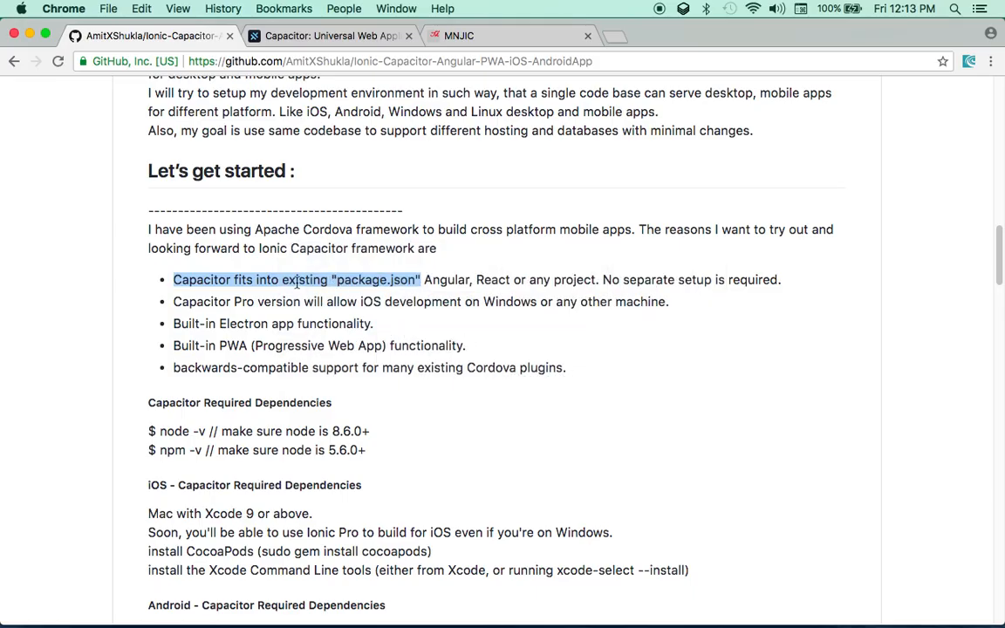
pyautogui.moveTo(297, 280); pyautogui.dragTo(781, 280)
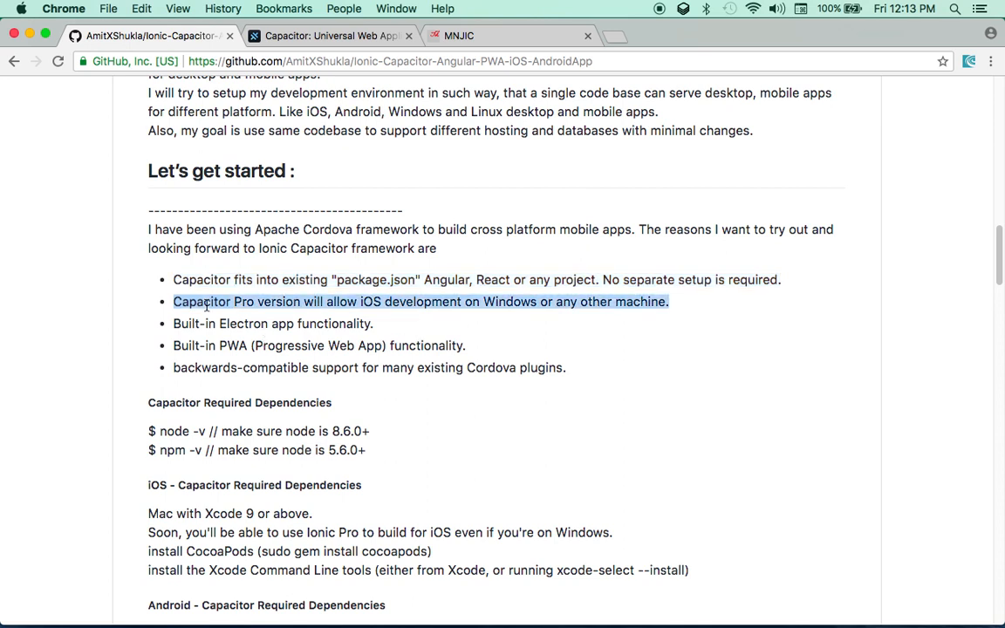
pyautogui.doubleClick(279, 302)
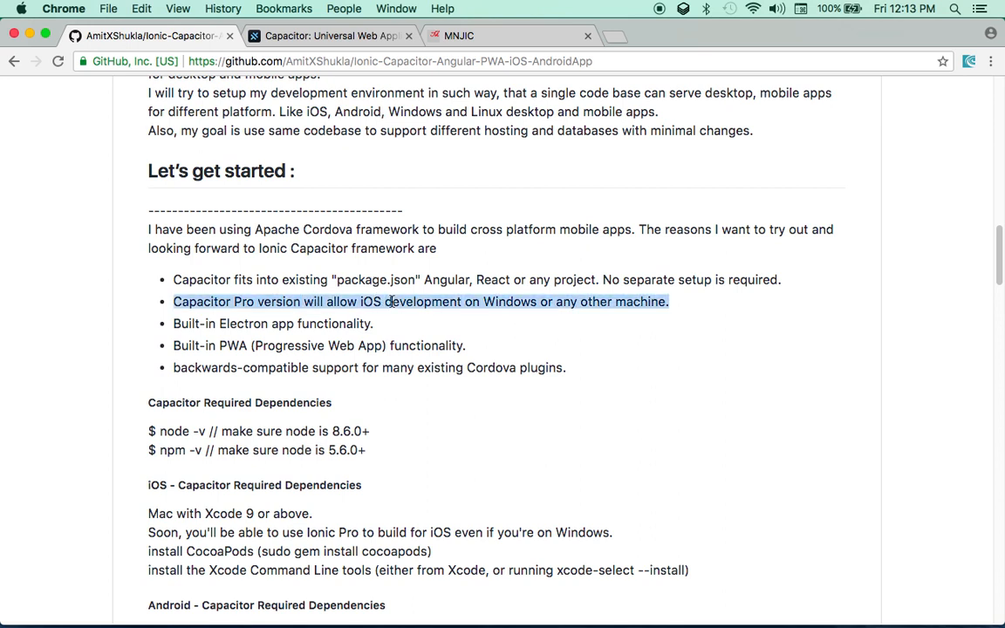
pyautogui.moveTo(438, 318)
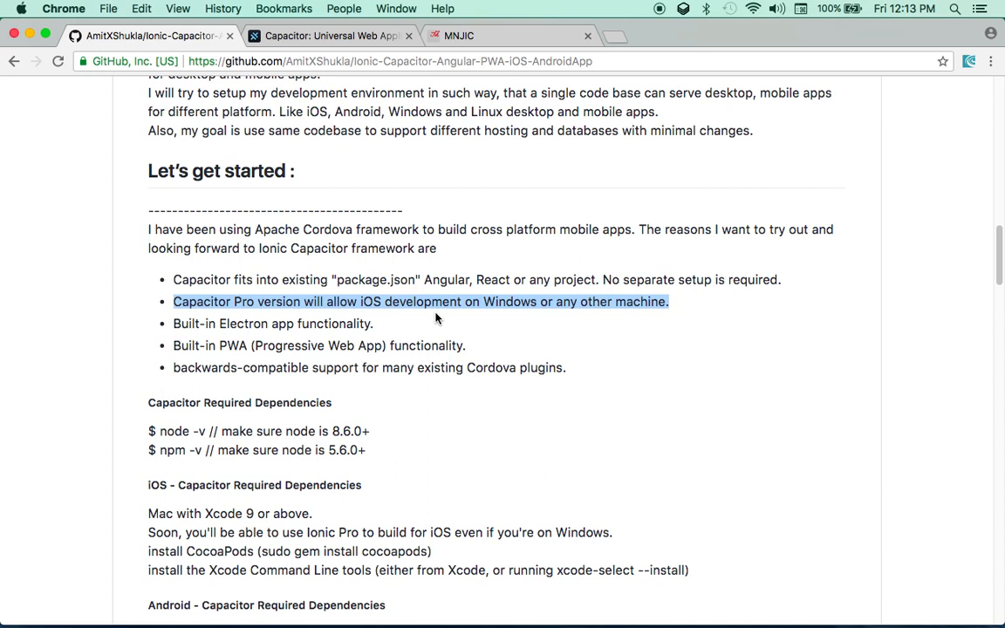
pyautogui.moveTo(253, 308)
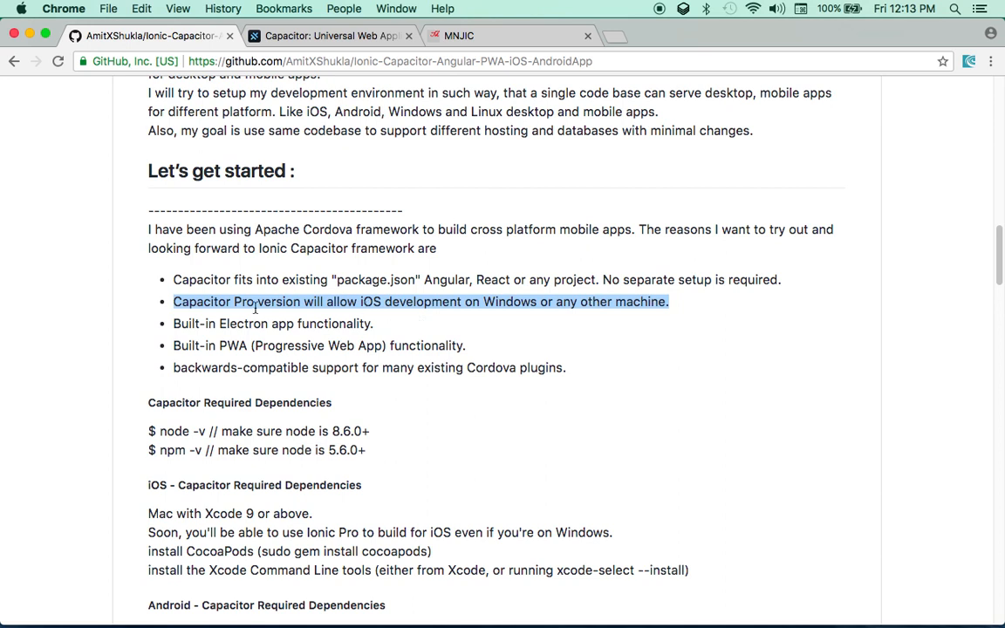
pyautogui.doubleClick(243, 324)
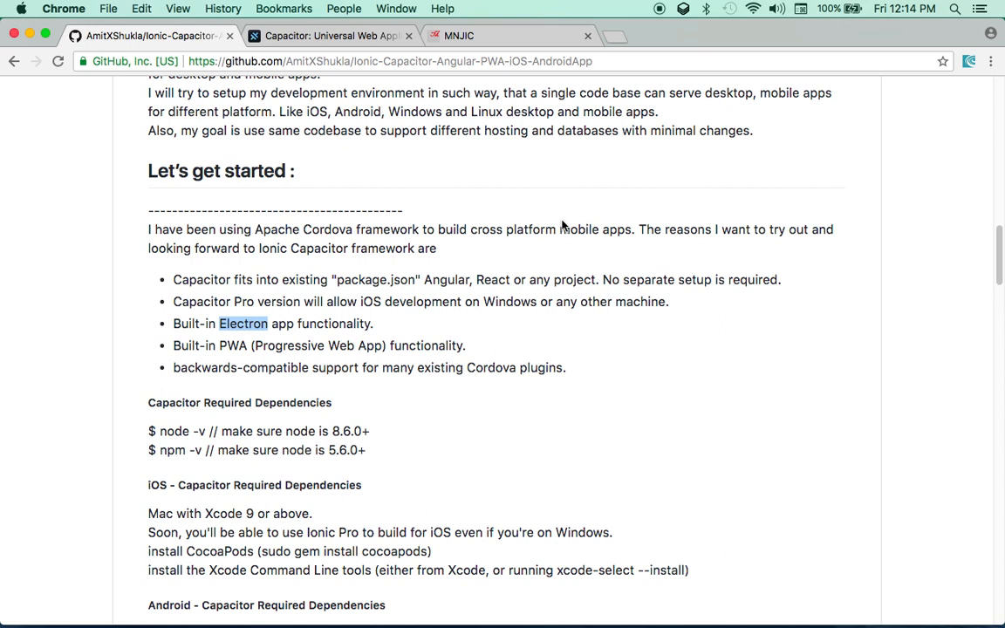
pyautogui.moveTo(390, 353)
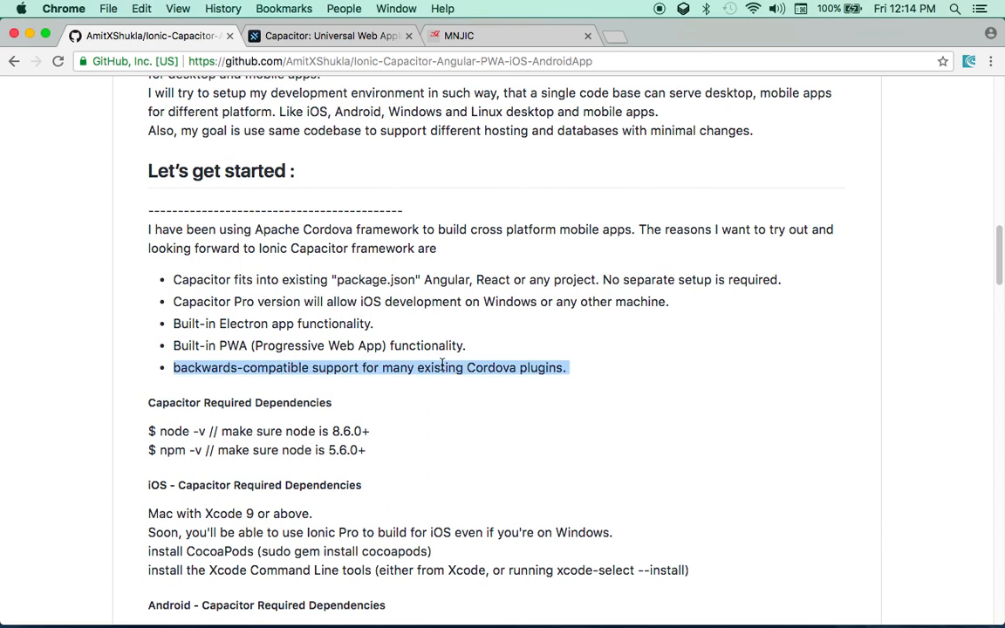
pyautogui.moveTo(440, 367)
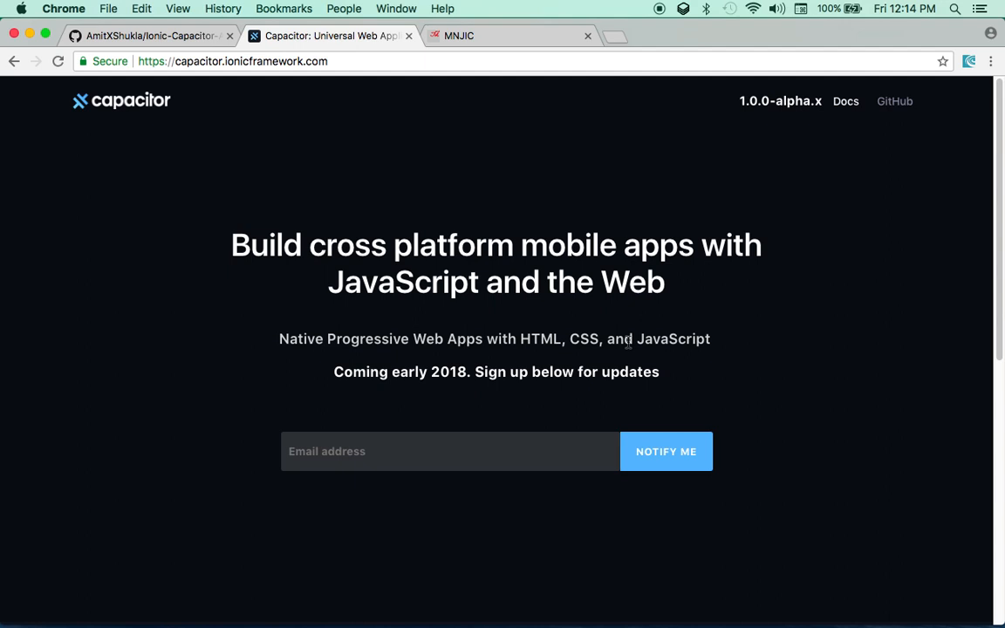
pyautogui.moveTo(617, 335)
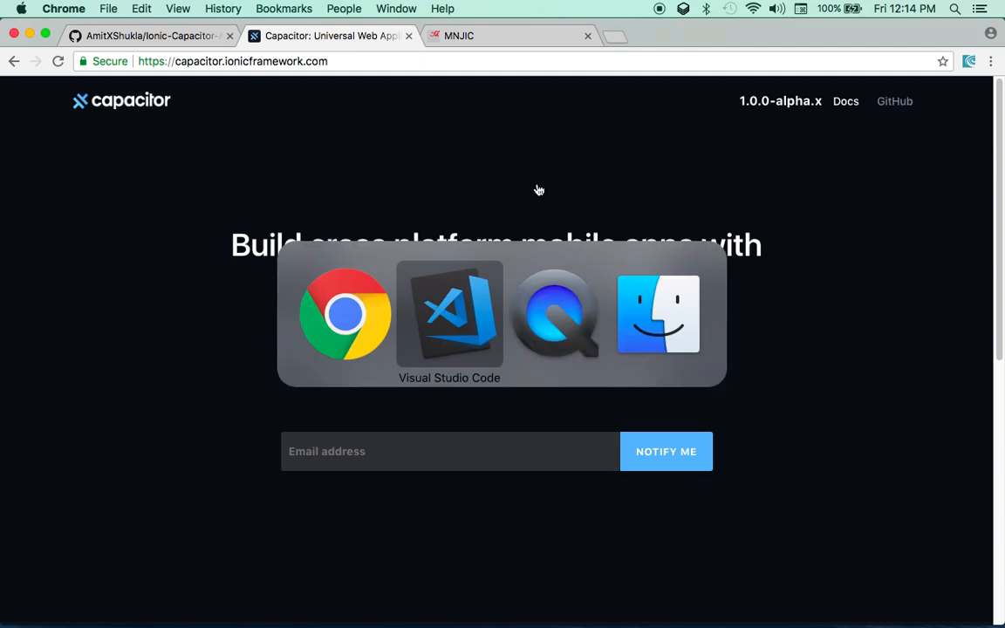
# Check the MNJIC student table on localhost:4200, records 6–9 of 9.
pyautogui.click(460, 36)
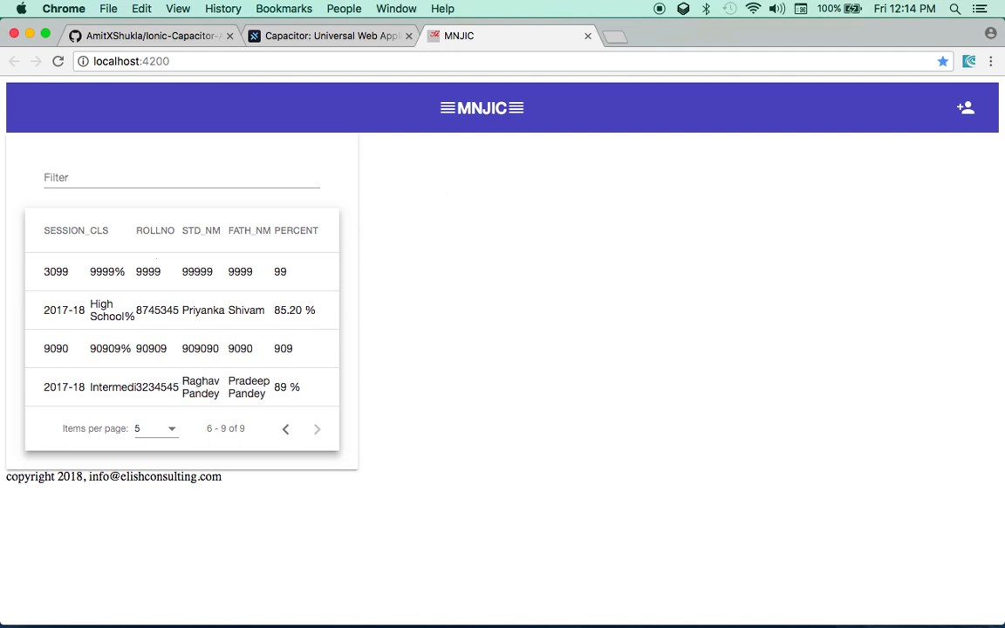
pyautogui.moveTo(160, 241)
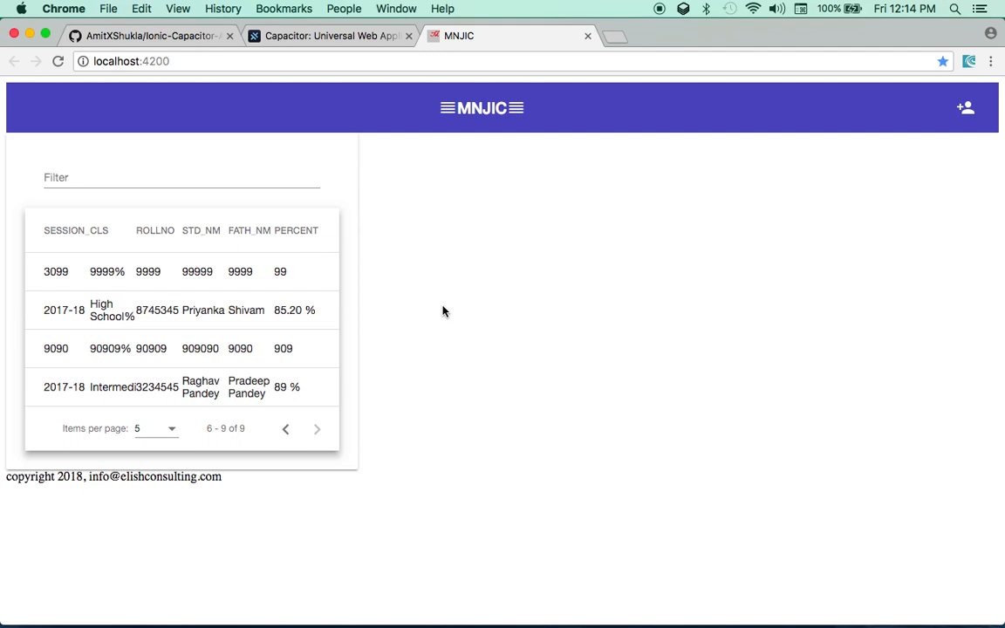
pyautogui.moveTo(434, 311)
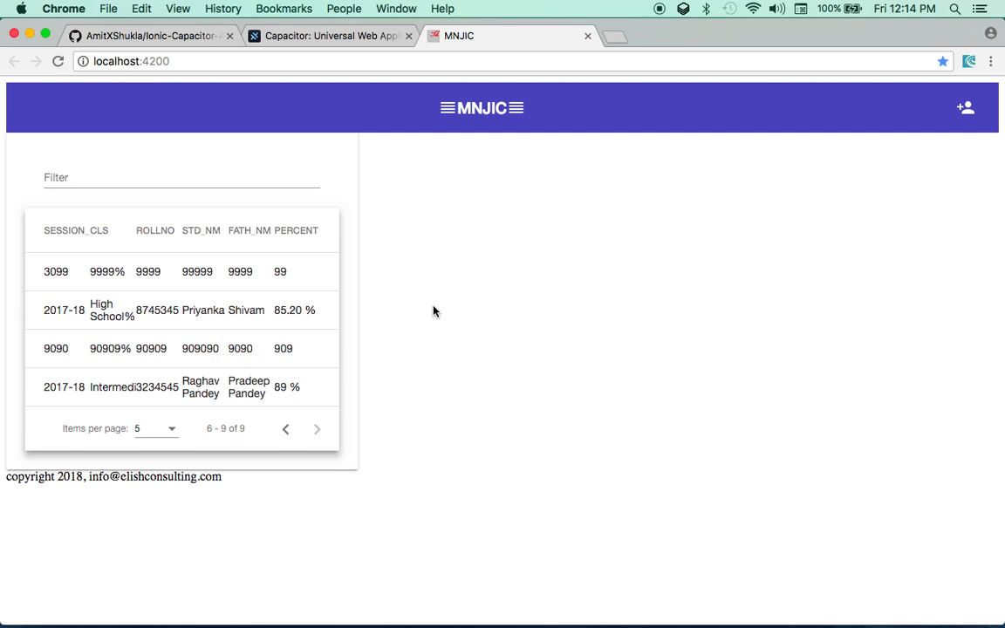
pyautogui.moveTo(429, 325)
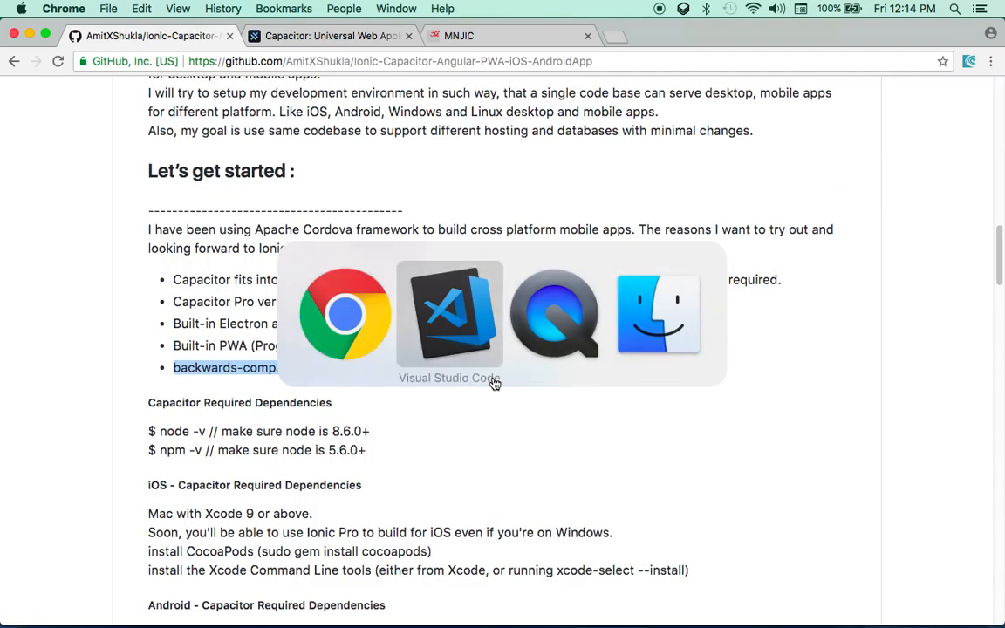
# Highlight the node -v check and Xcode version requirement in Required Dependencies.
pyautogui.click(449, 314)
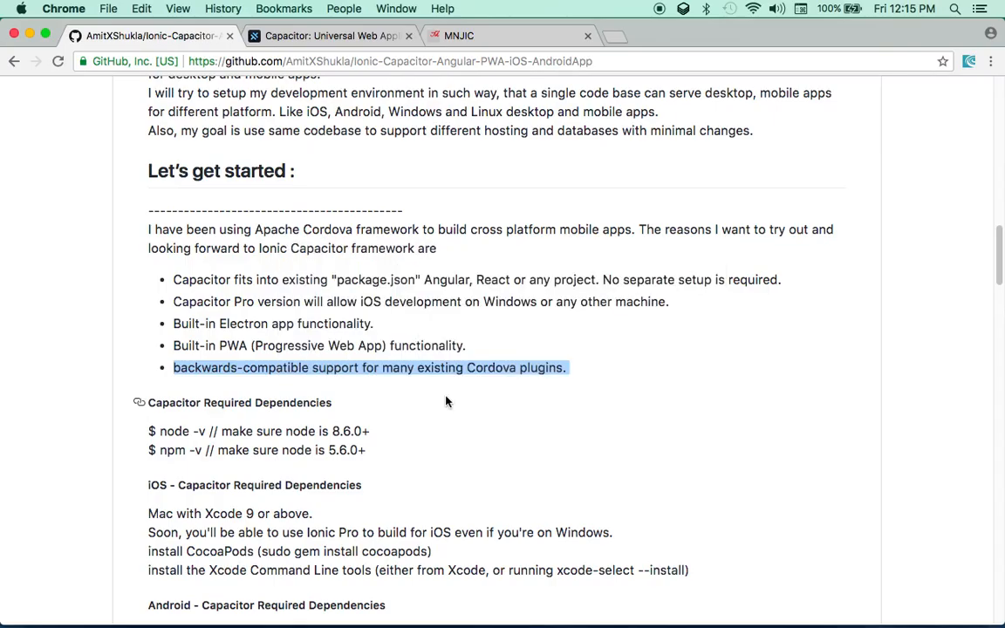
pyautogui.scroll(-3)
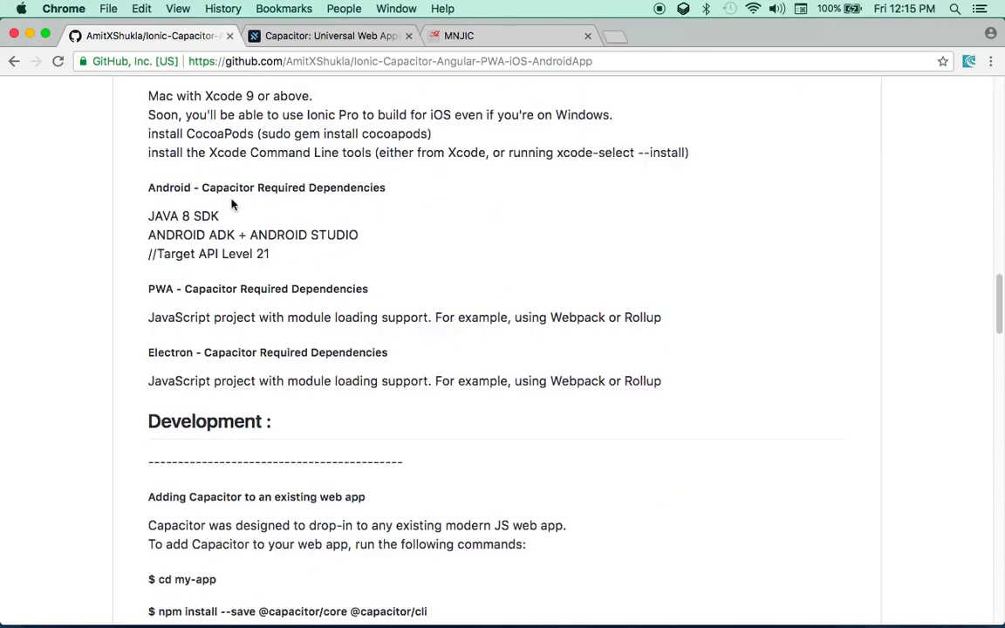
pyautogui.scroll(3)
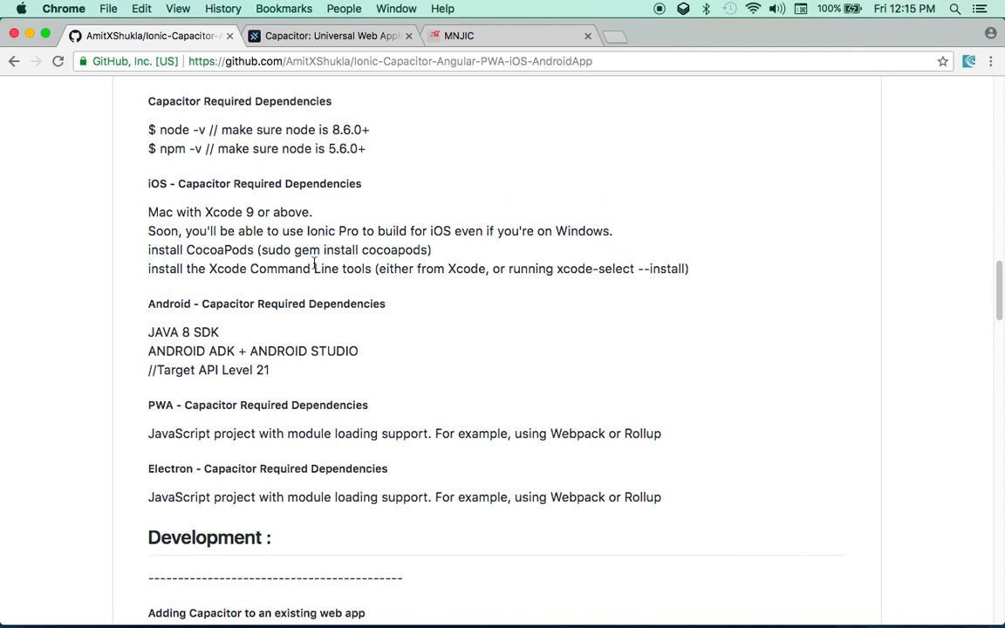
pyautogui.scroll(3)
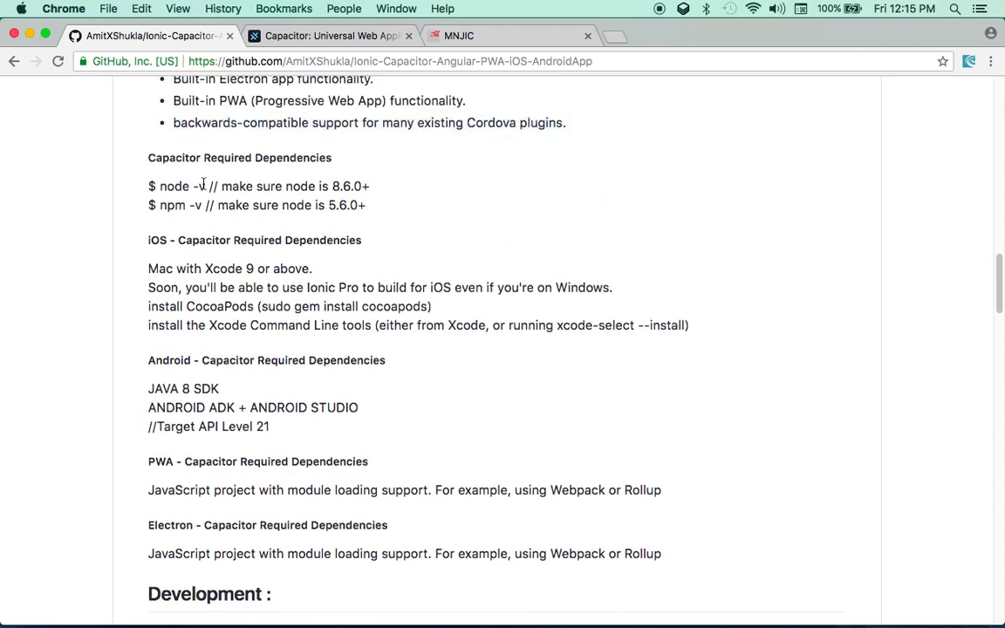
pyautogui.doubleClick(173, 186)
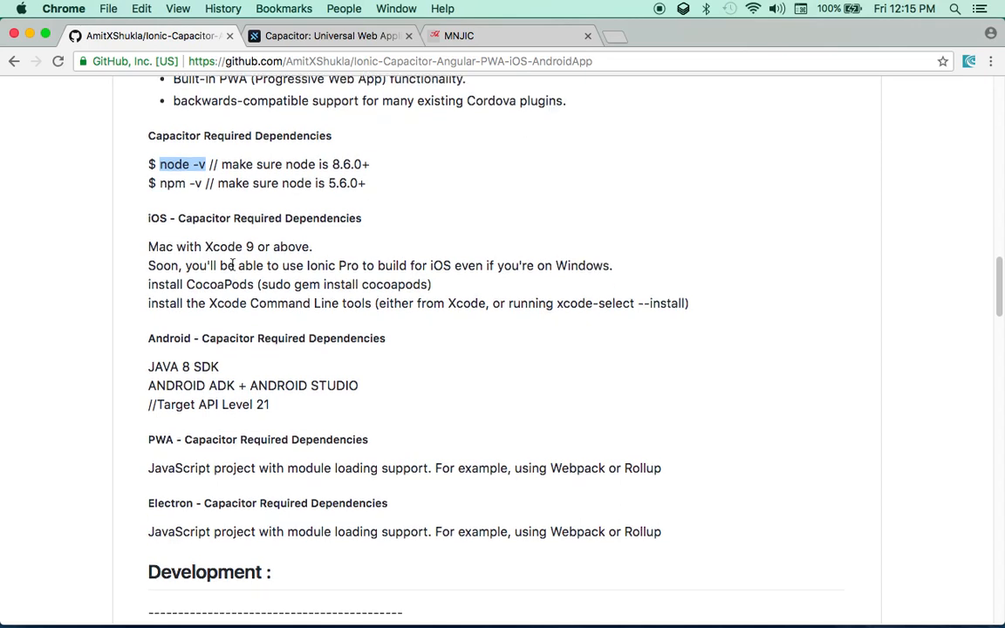
pyautogui.doubleClick(203, 218)
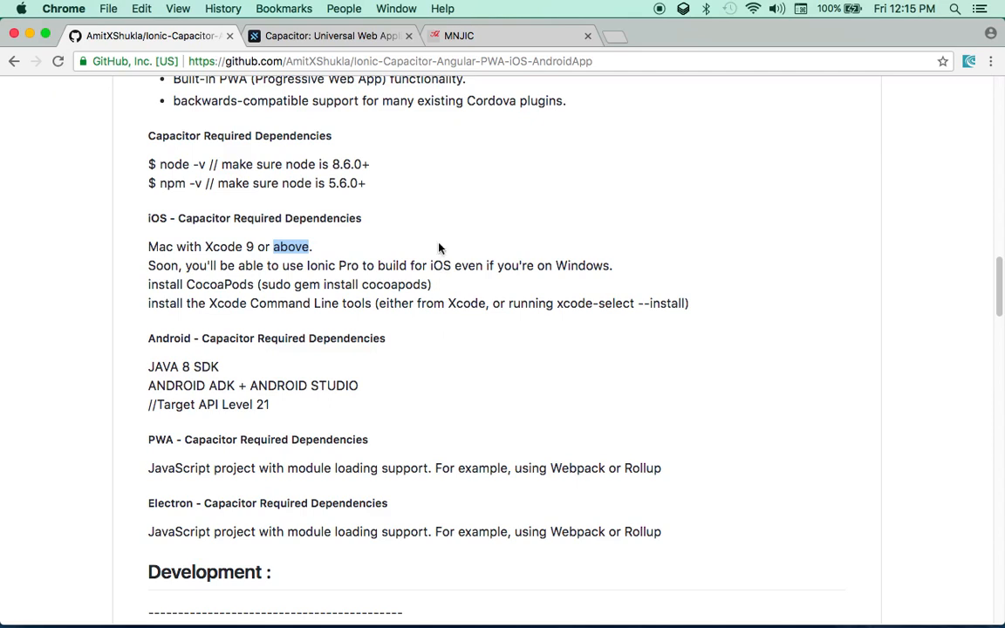
pyautogui.moveTo(258, 243)
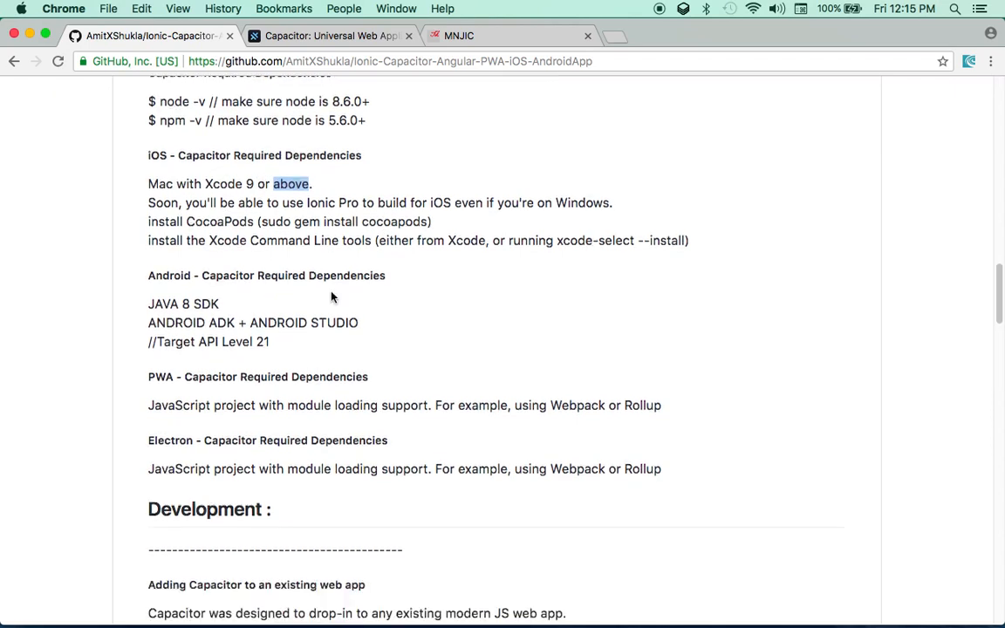
# Highlight the Android dependency lines, then scroll to Development's cd my-app command.
pyautogui.doubleClick(183, 304)
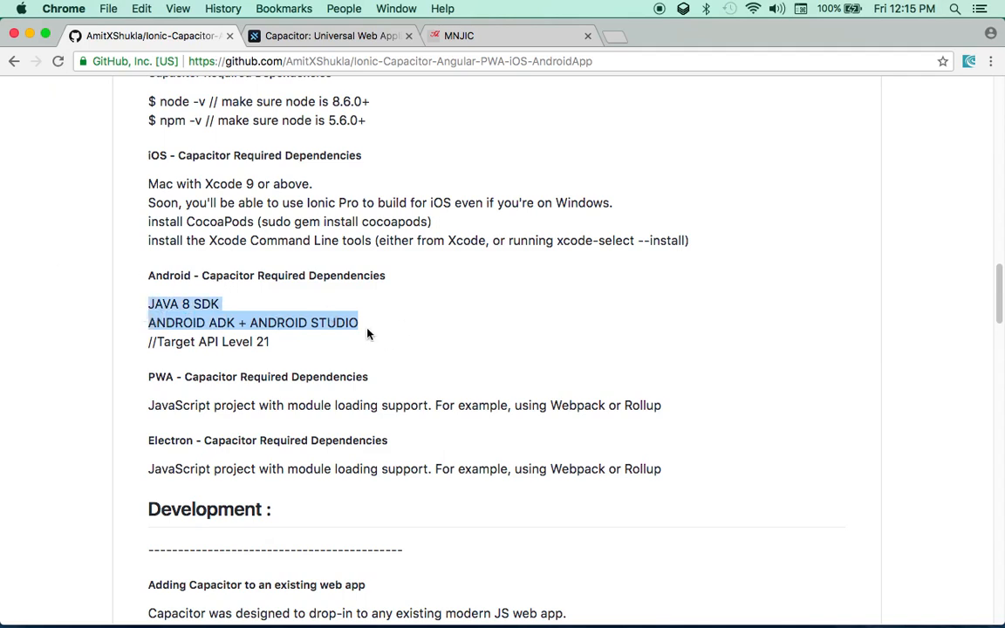
pyautogui.moveTo(391, 286)
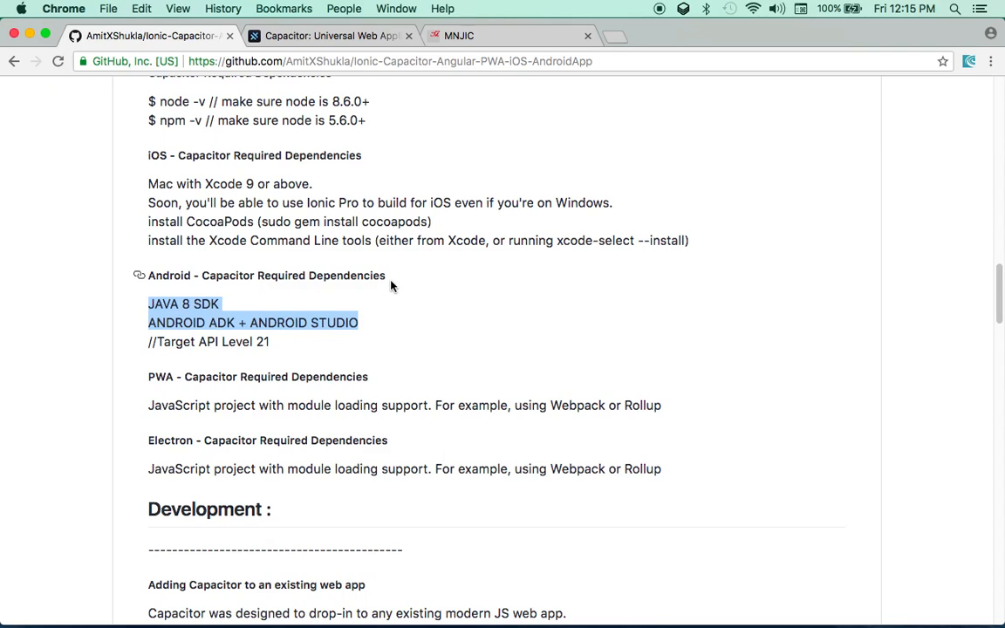
pyautogui.moveTo(403, 352)
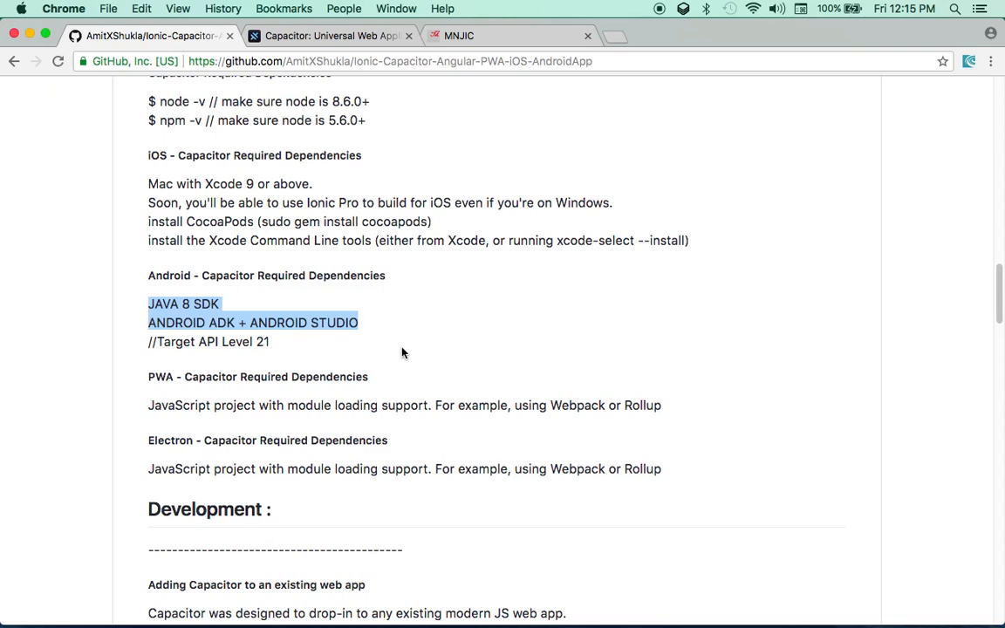
pyautogui.moveTo(264, 338)
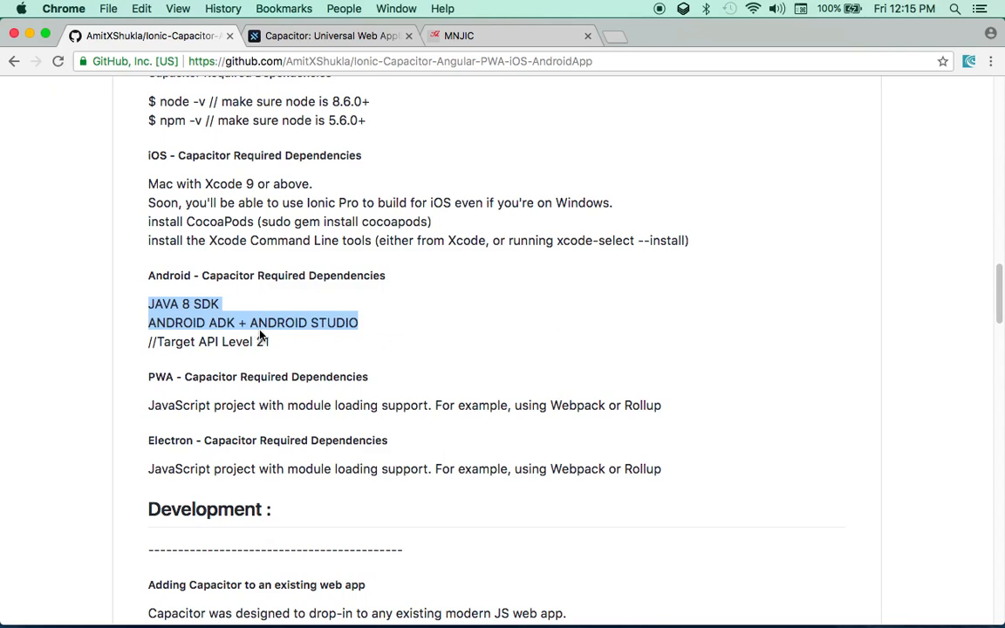
pyautogui.scroll(-3)
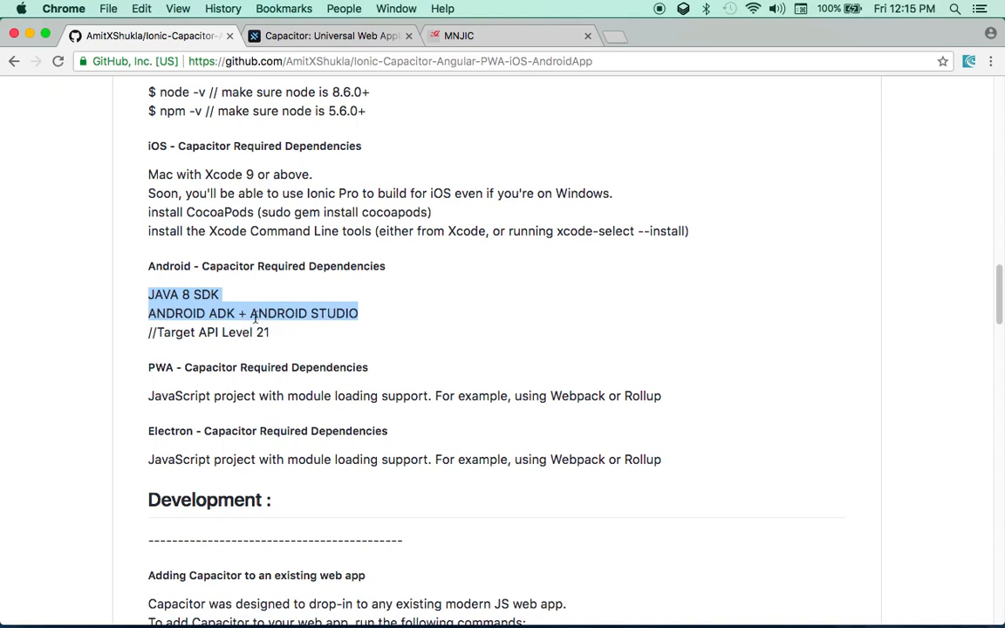
pyautogui.scroll(-3)
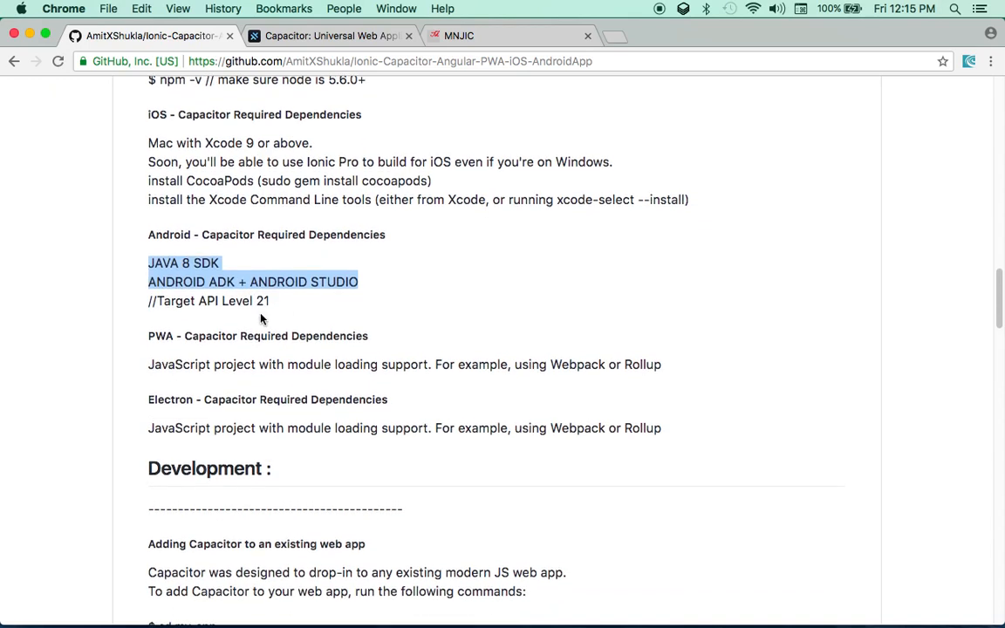
pyautogui.scroll(-3)
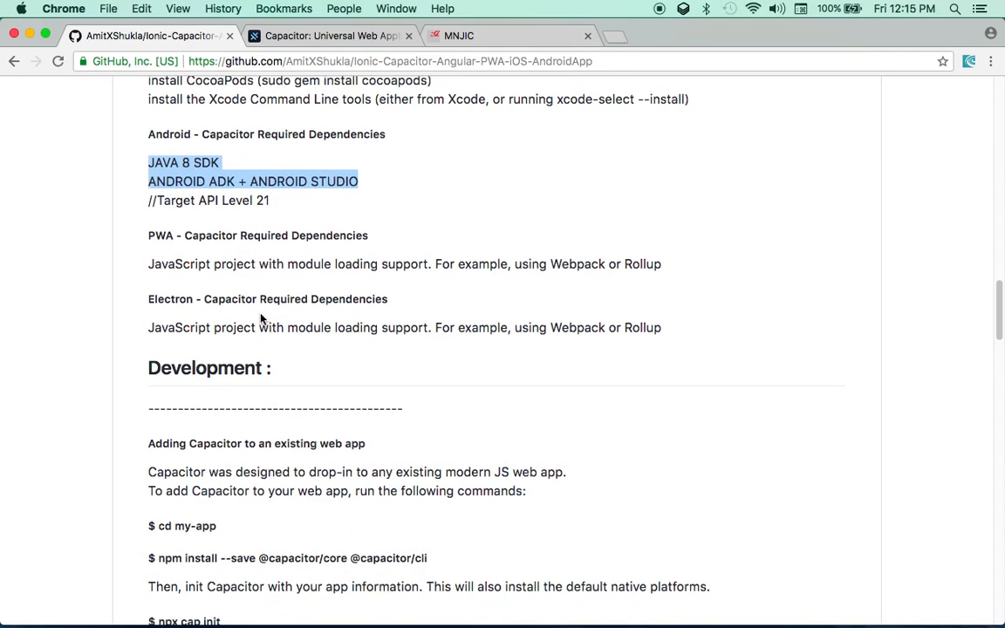
pyautogui.scroll(-3)
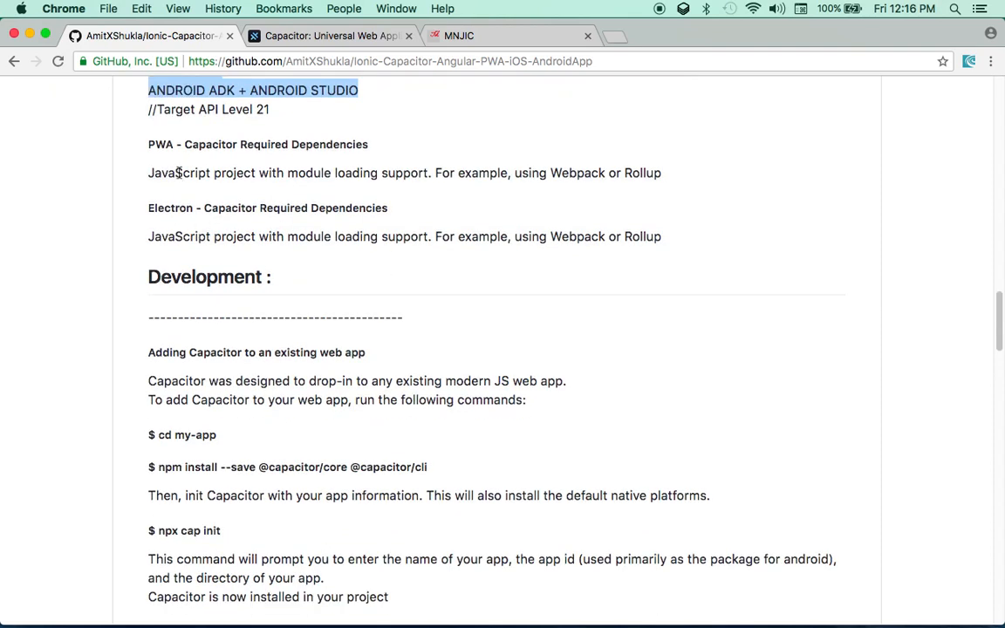
pyautogui.doubleClick(179, 236)
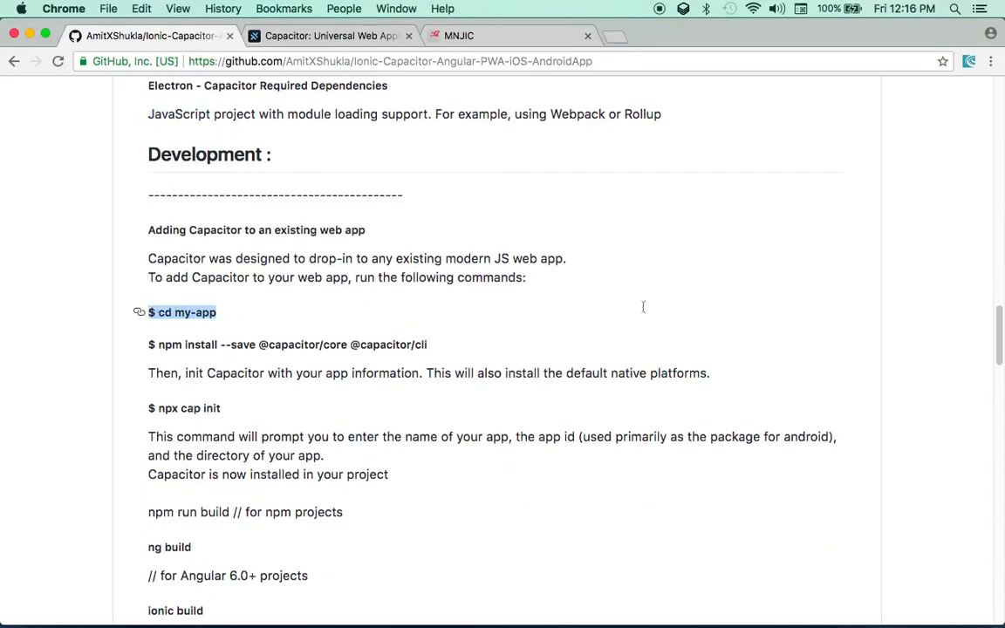
pyautogui.moveTo(215, 399)
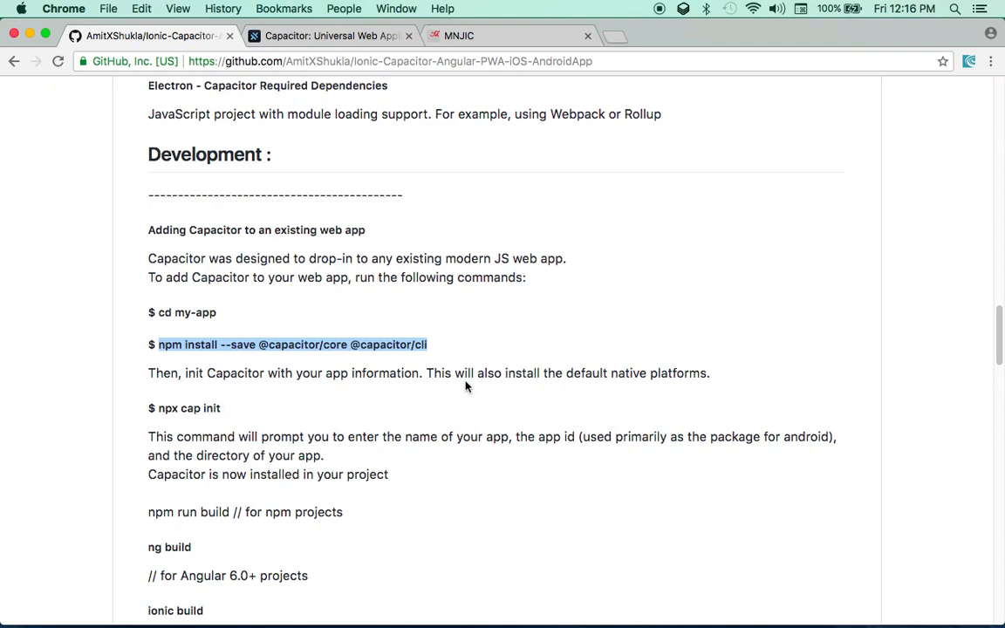
pyautogui.moveTo(502, 387)
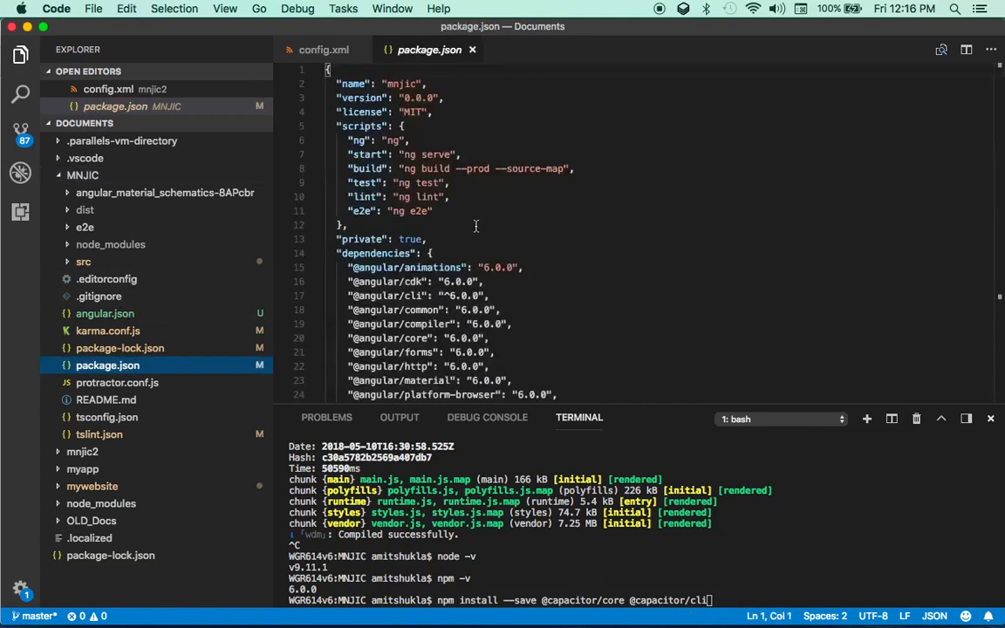
pyautogui.scroll(-3)
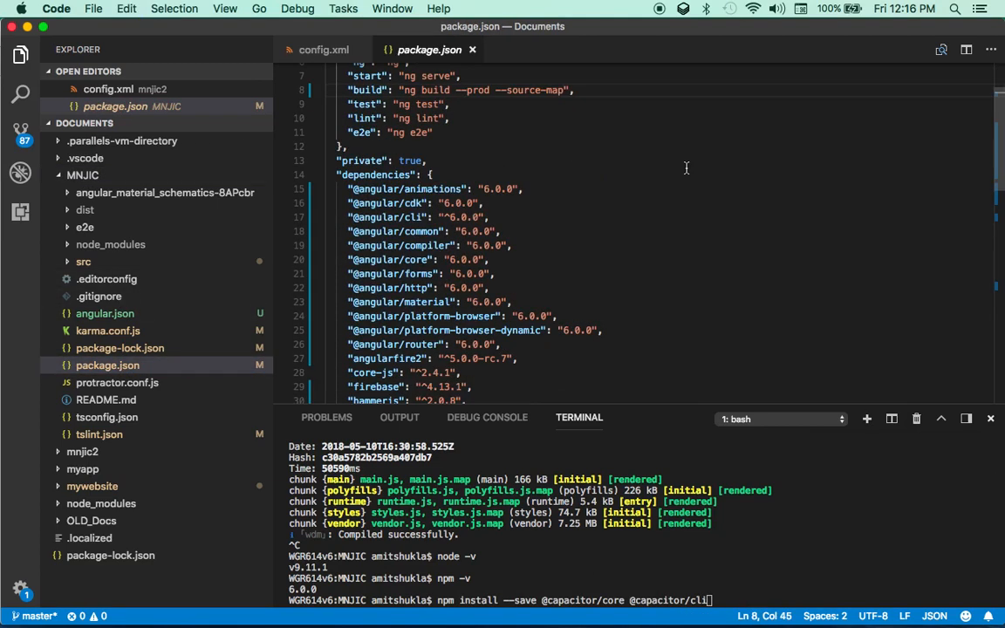
pyautogui.scroll(-3)
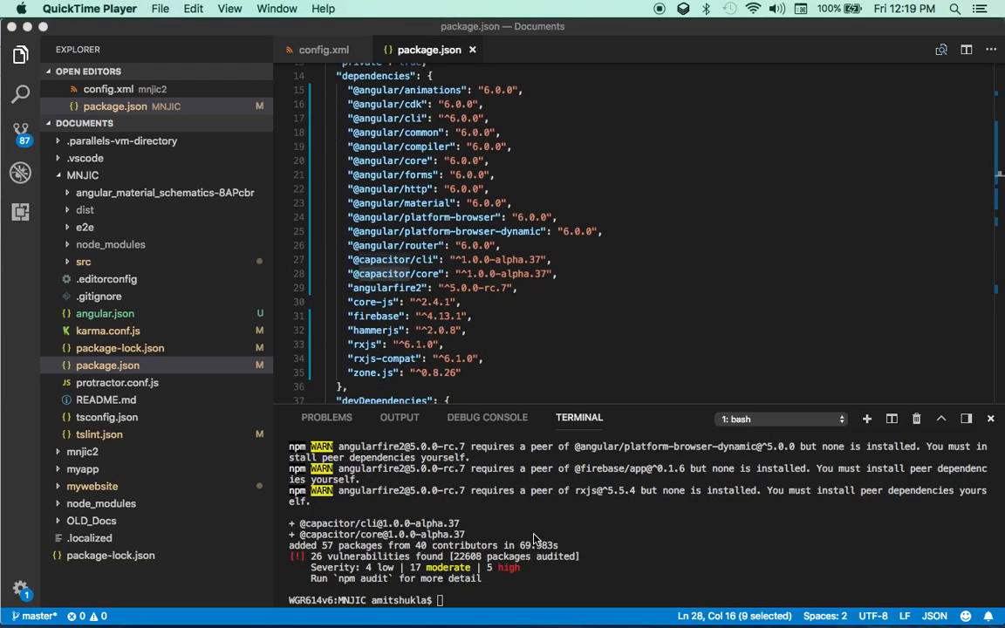
pyautogui.moveTo(502, 528)
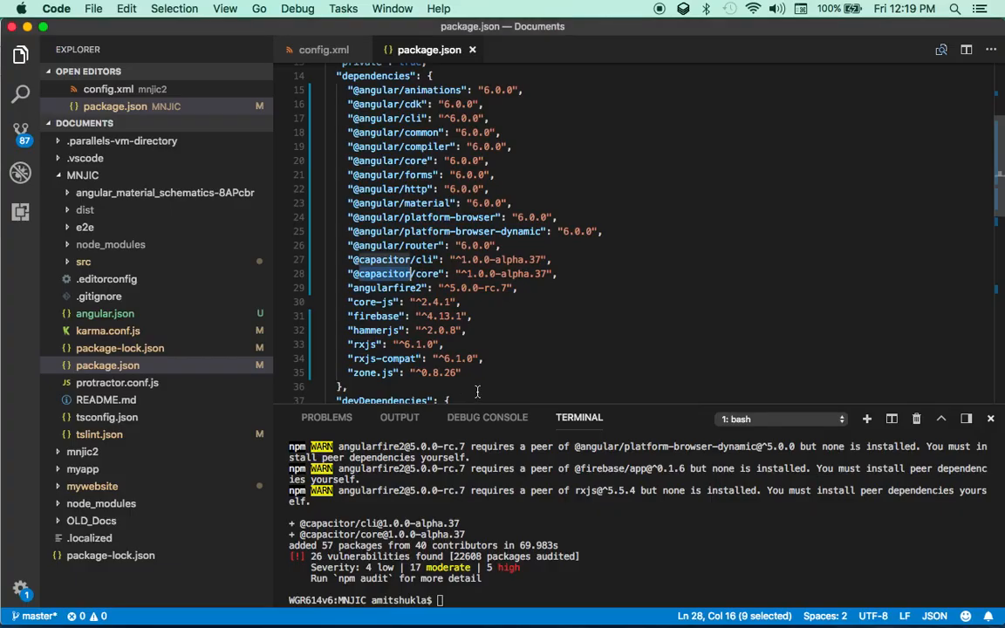
# Type and run the cap init command in the terminal.
pyautogui.write('npm')
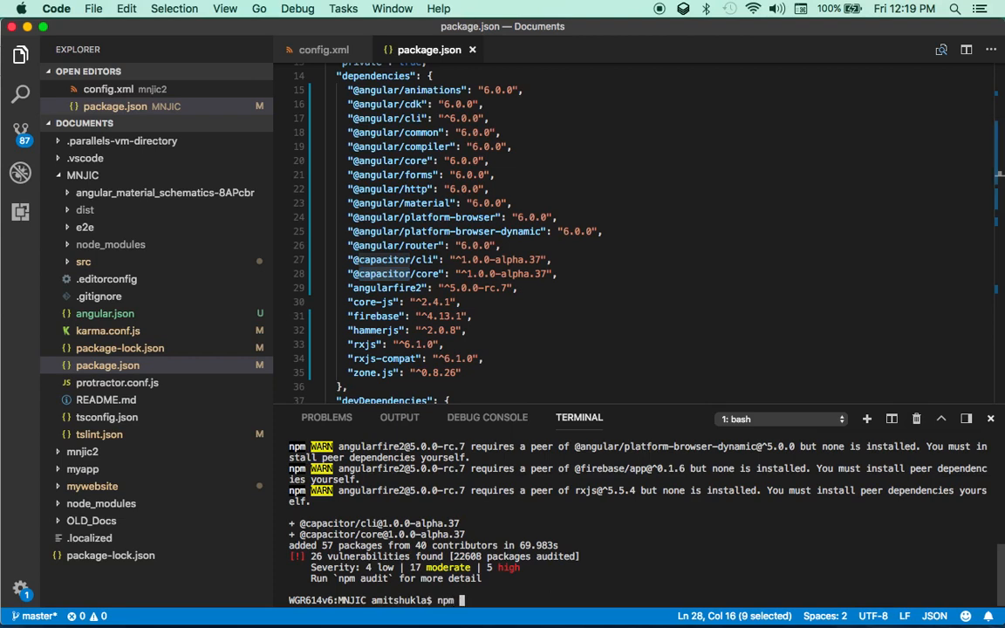
pyautogui.write('cap')
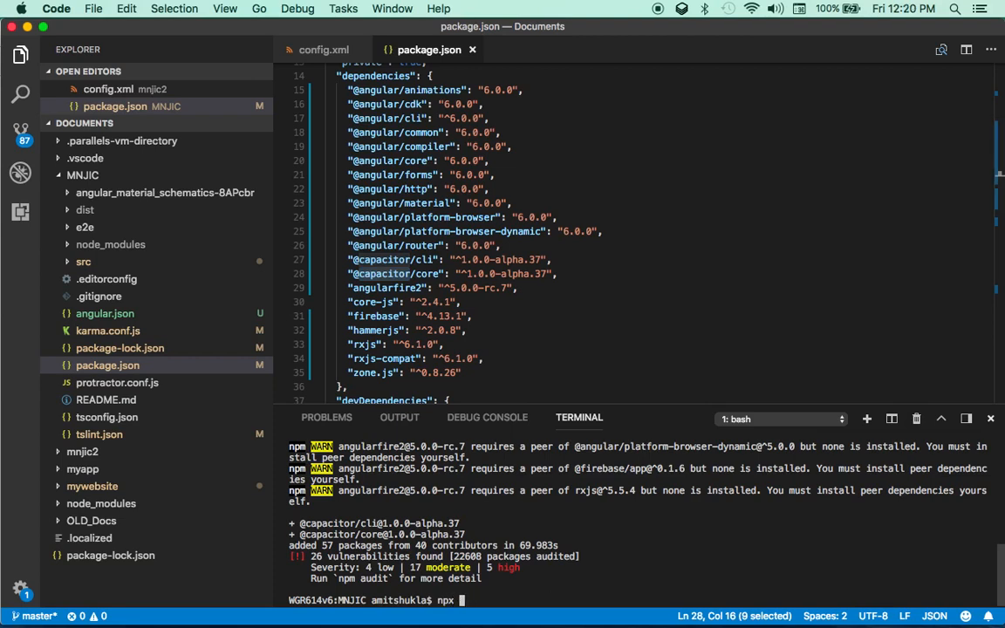
pyautogui.write('cap ini')
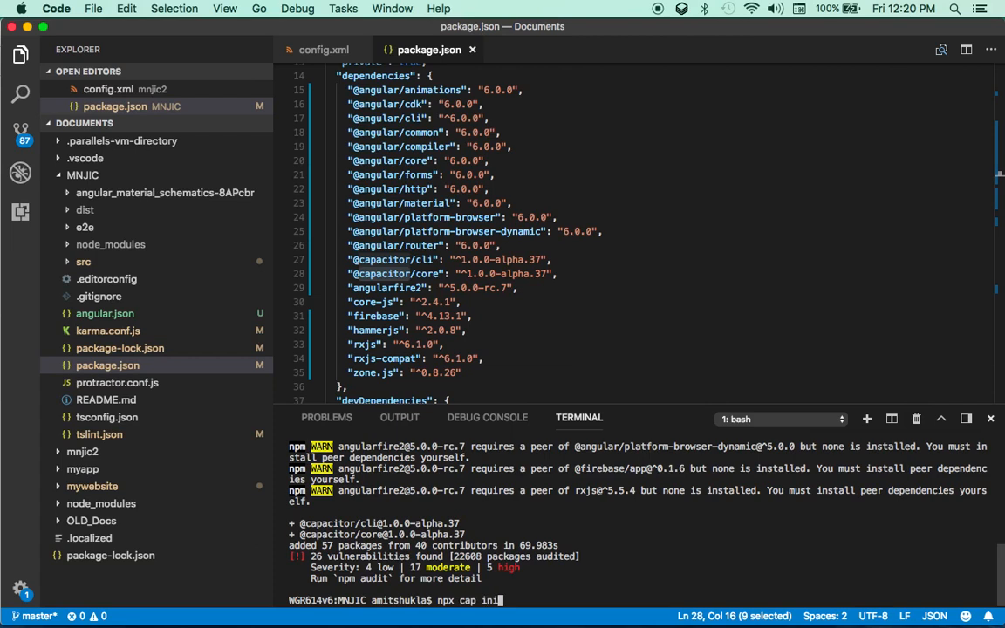
pyautogui.press('enter')
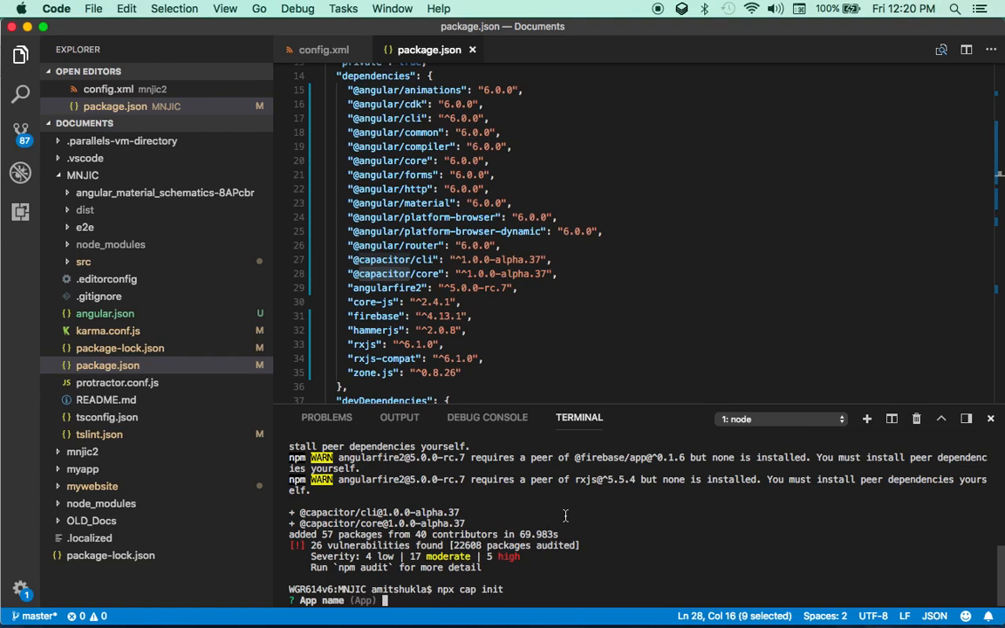
# Enter MNJIC as app name and com.elishconsulting.mnjic as package ID.
pyautogui.write('MNJIC')
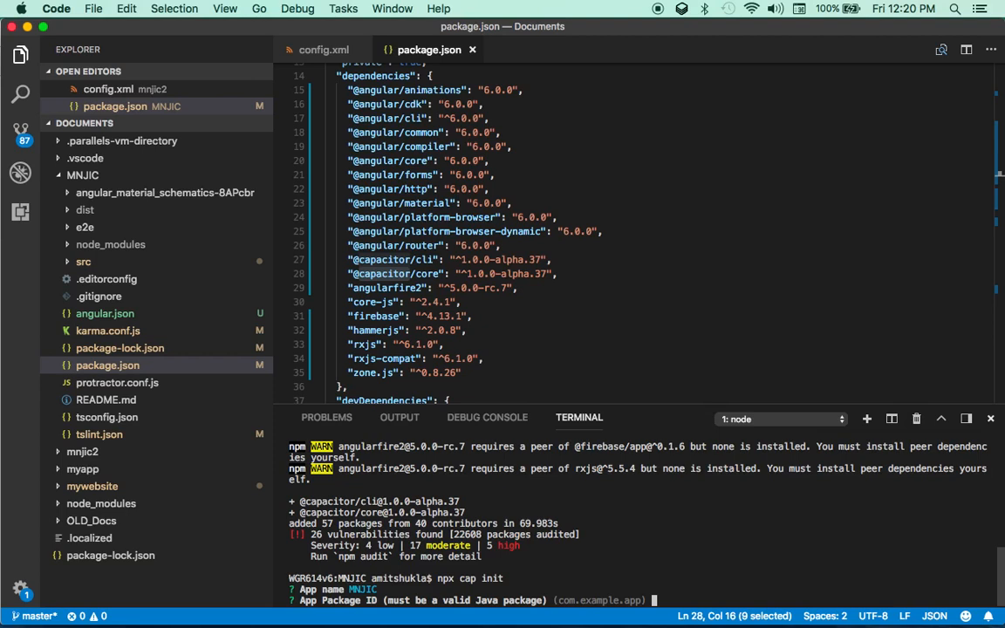
pyautogui.write('com')
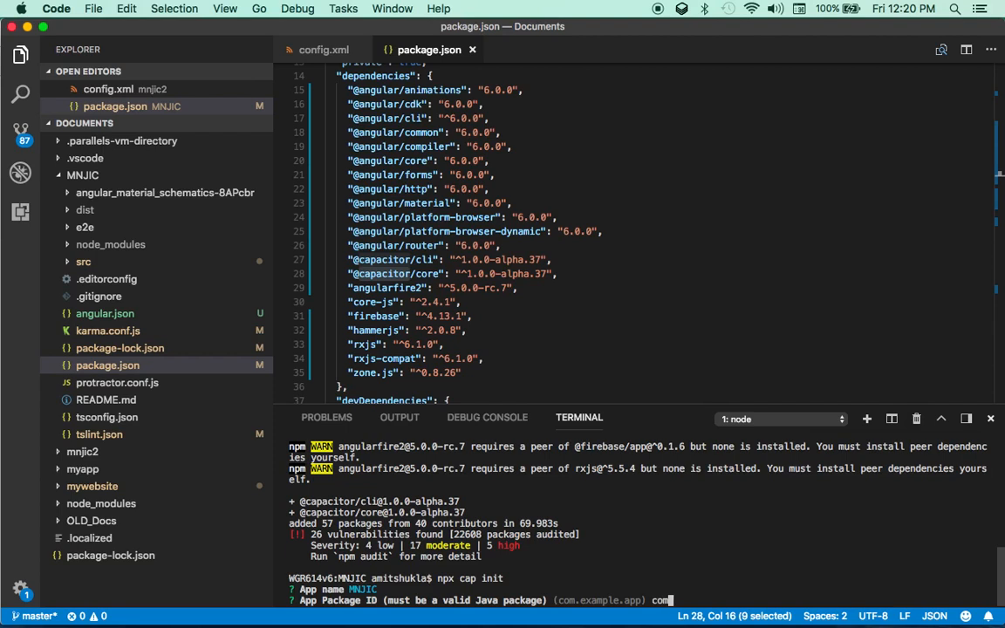
pyautogui.write('.')
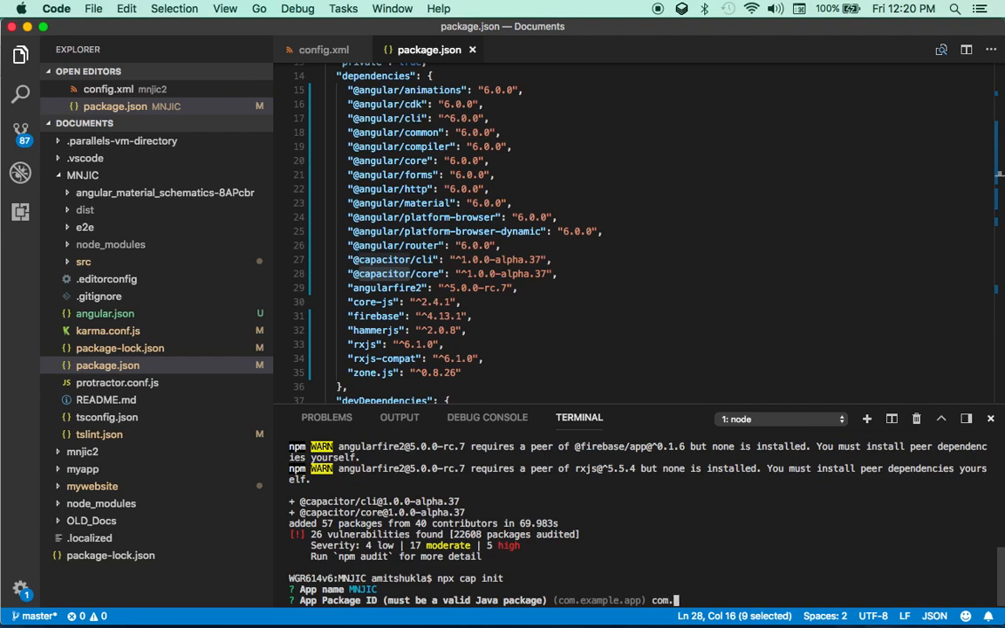
pyautogui.write('elishconsul')
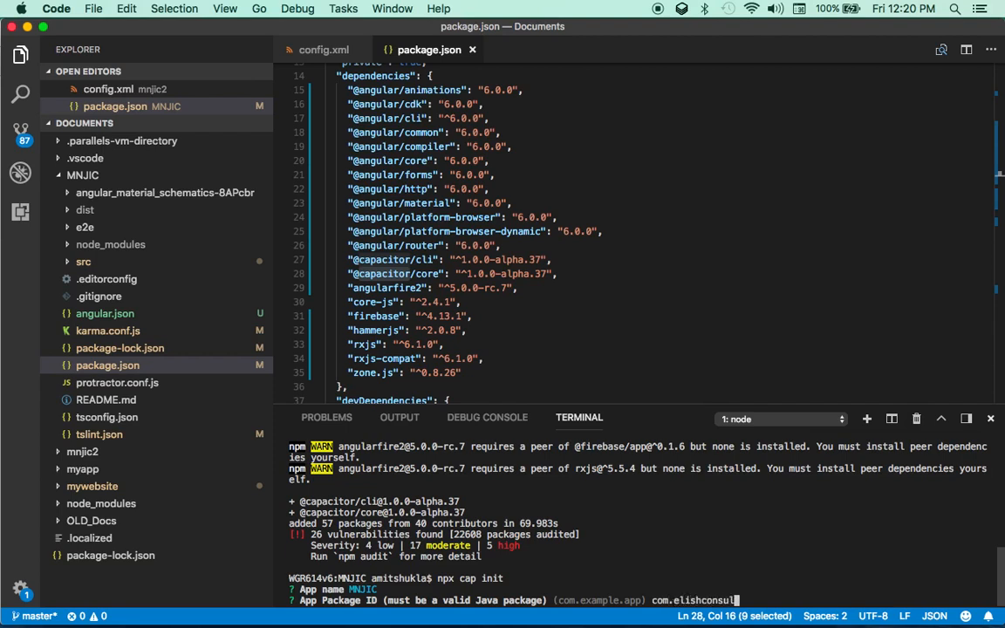
pyautogui.write('ting')
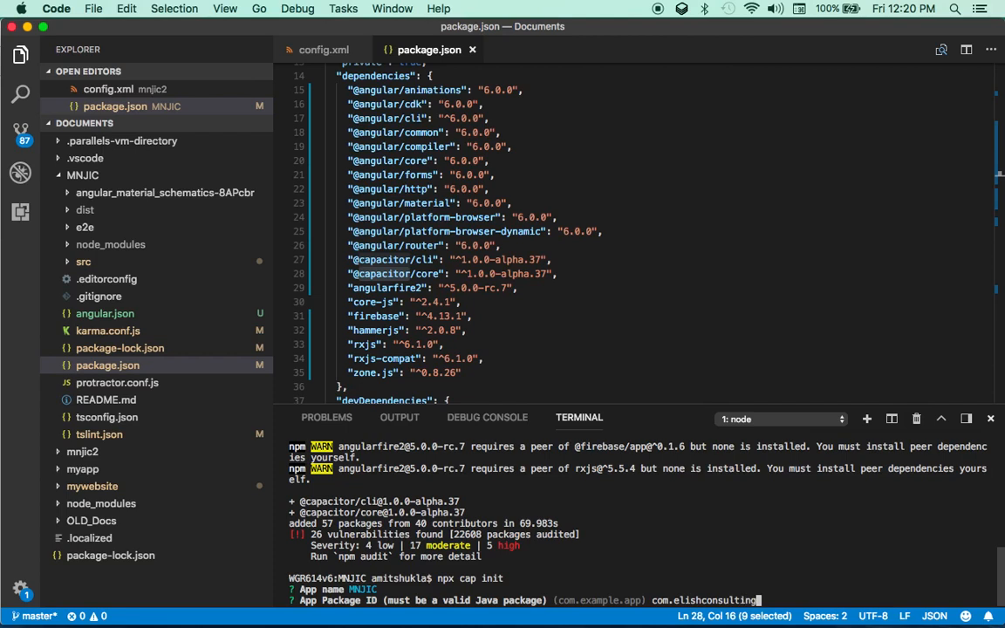
pyautogui.write('.')
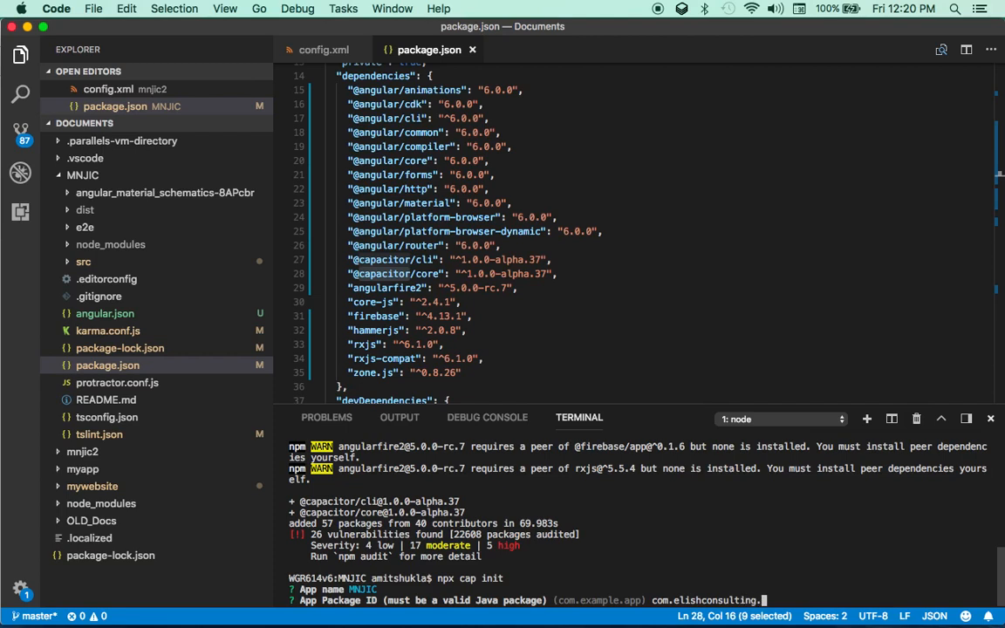
pyautogui.write('mnjic')
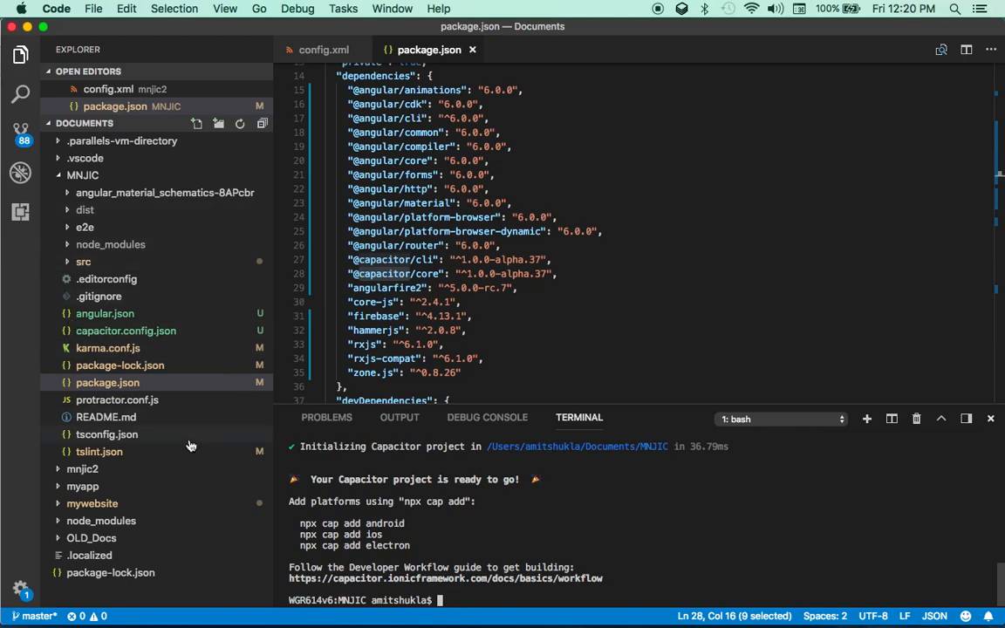
pyautogui.moveTo(105, 313)
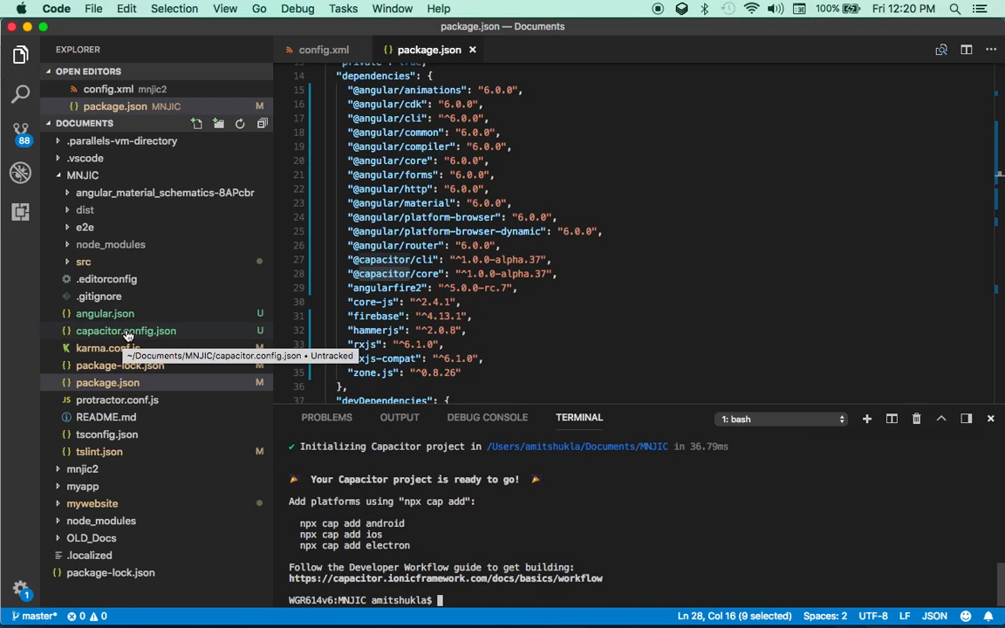
# Open capacitor.config.json and inspect appId com.elishconsulting.mnjic and appName MNJIC.
pyautogui.click(126, 330)
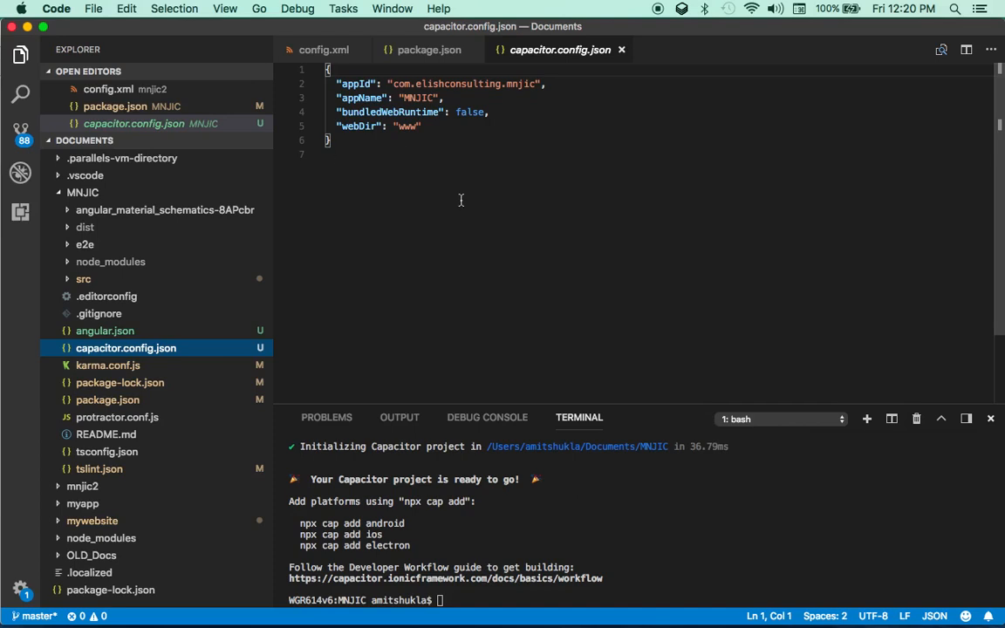
pyautogui.doubleClick(400, 83)
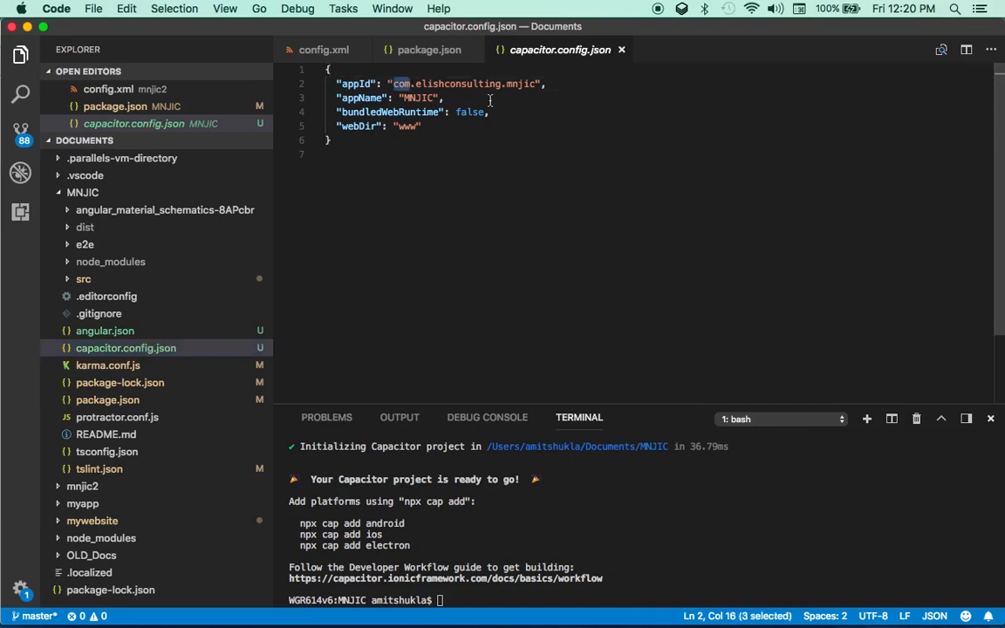
pyautogui.doubleClick(418, 98)
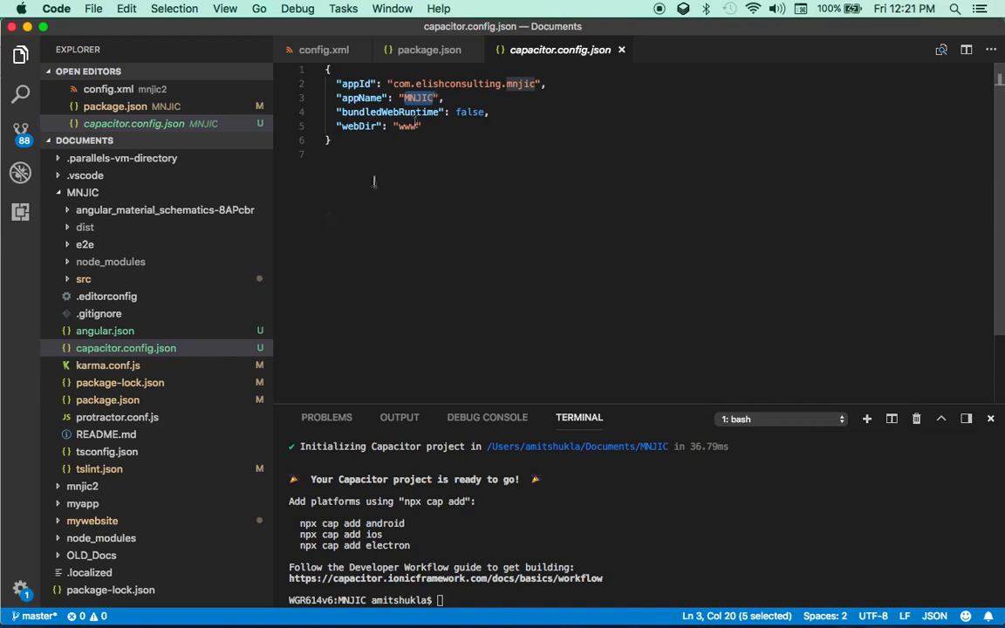
pyautogui.moveTo(408, 529)
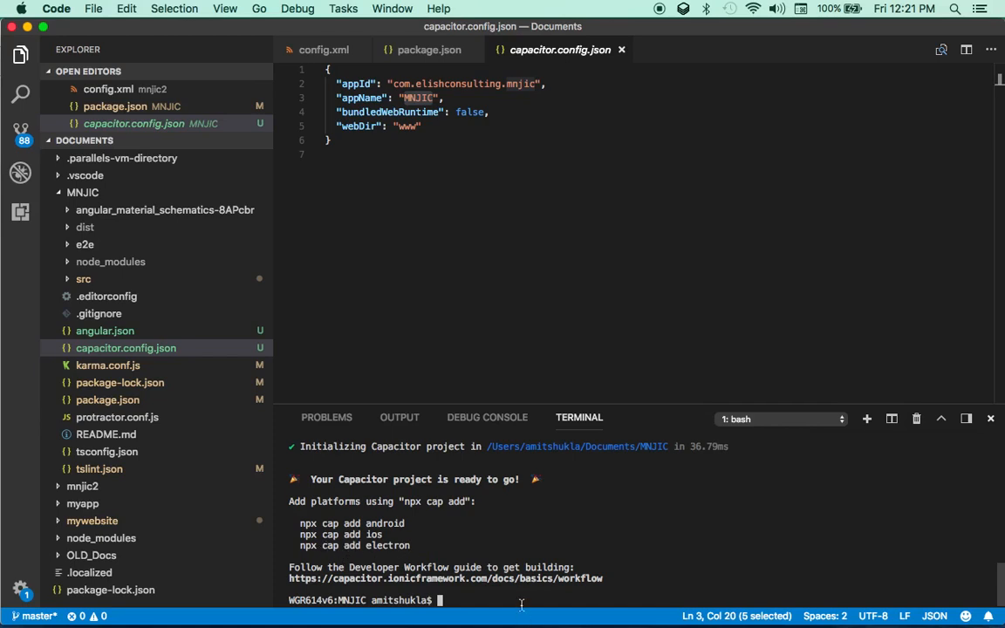
# Type the cap add android command in the terminal.
pyautogui.write('npm c')
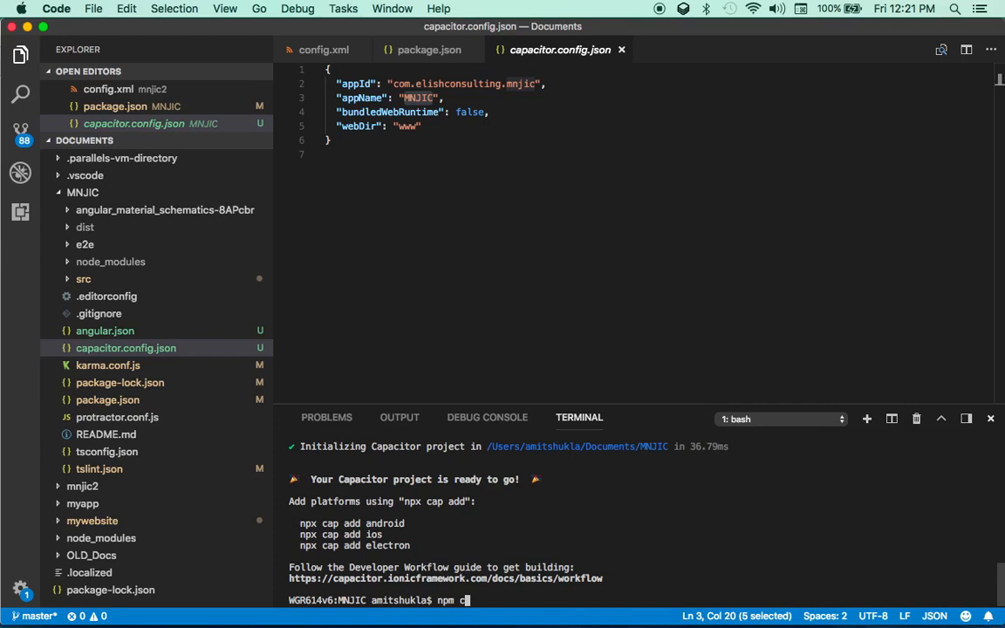
pyautogui.write('ap android')
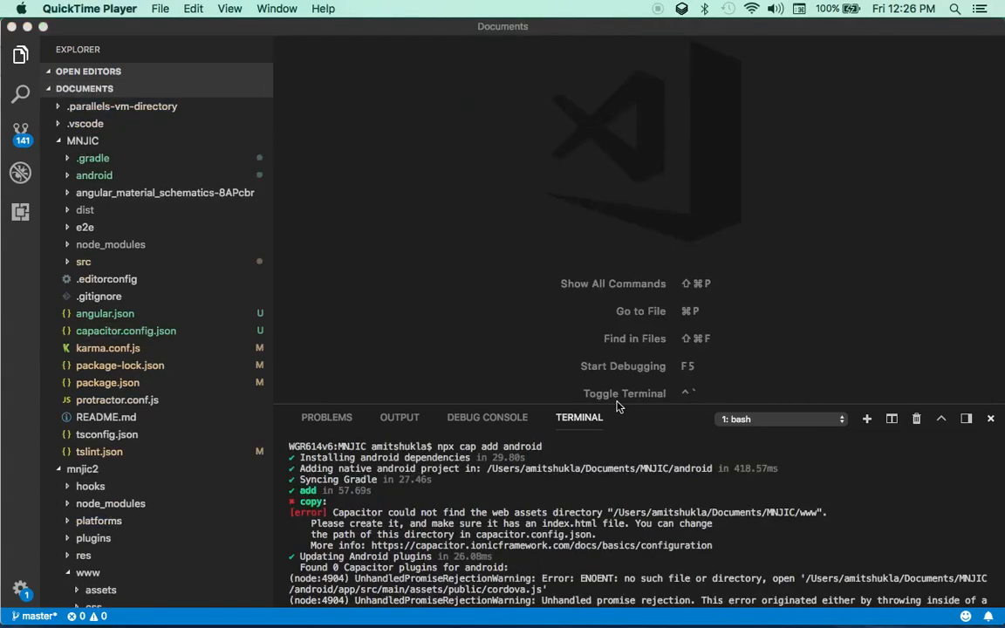
pyautogui.moveTo(607, 495)
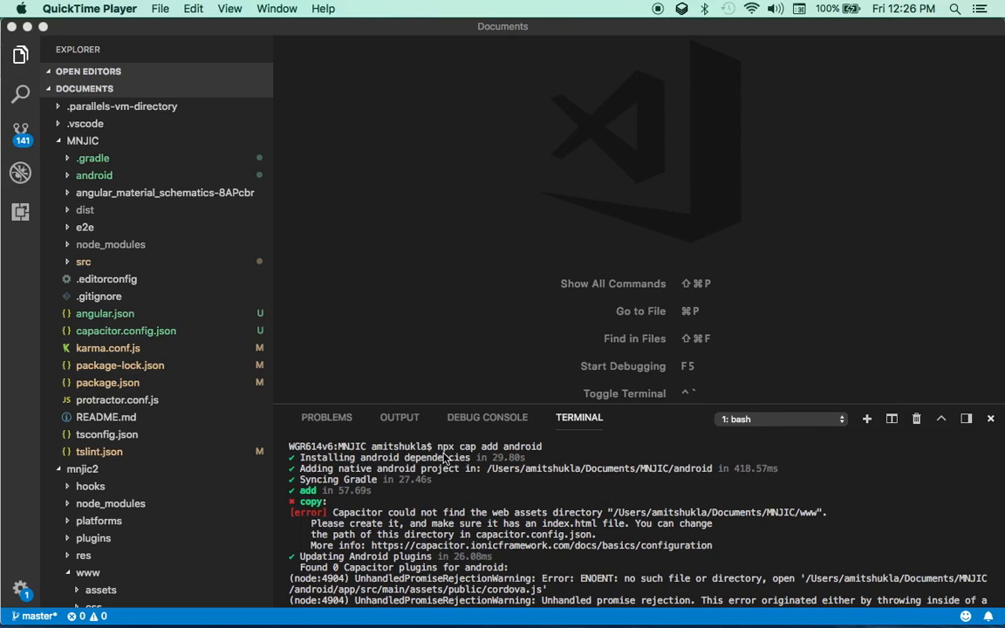
pyautogui.moveTo(528, 455)
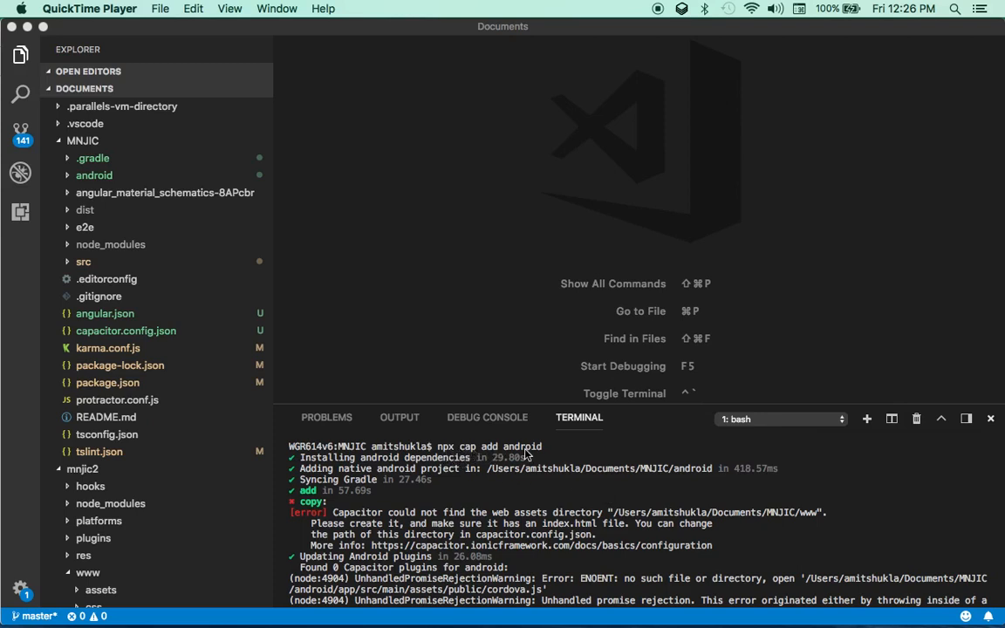
pyautogui.moveTo(451, 487)
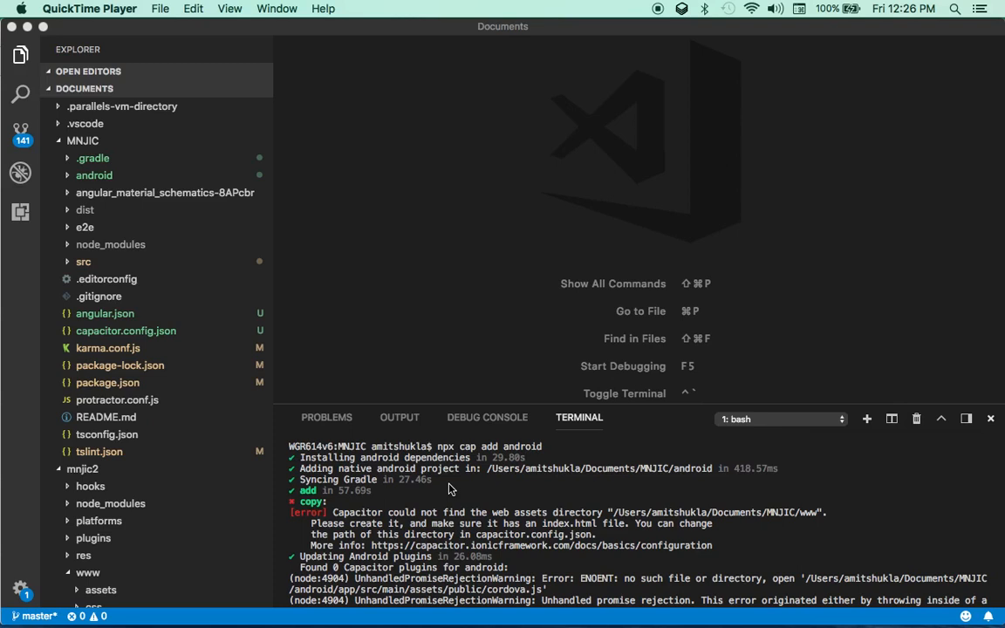
pyautogui.moveTo(526, 499)
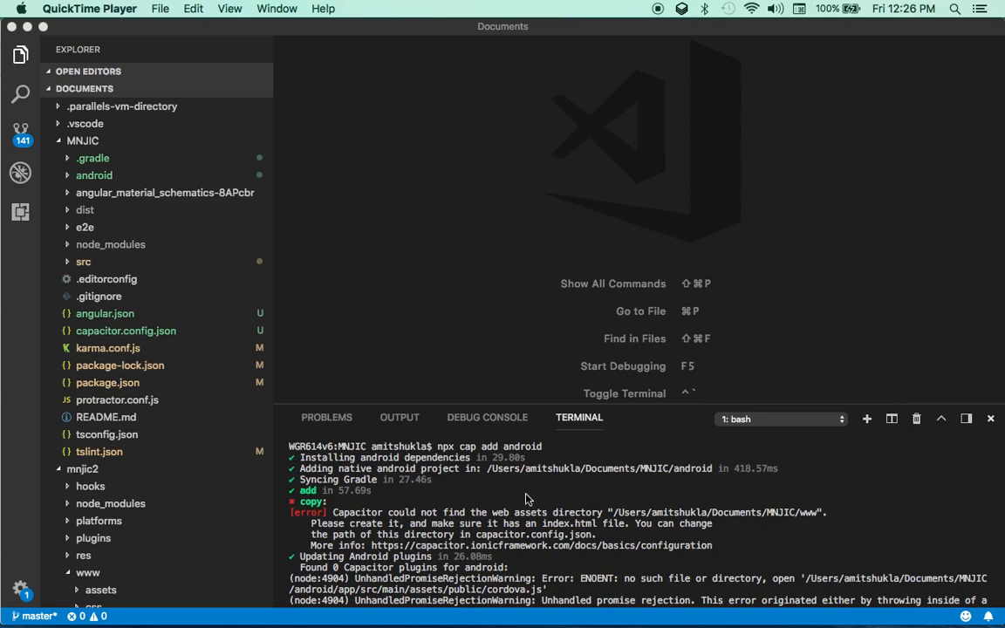
pyautogui.moveTo(496, 513)
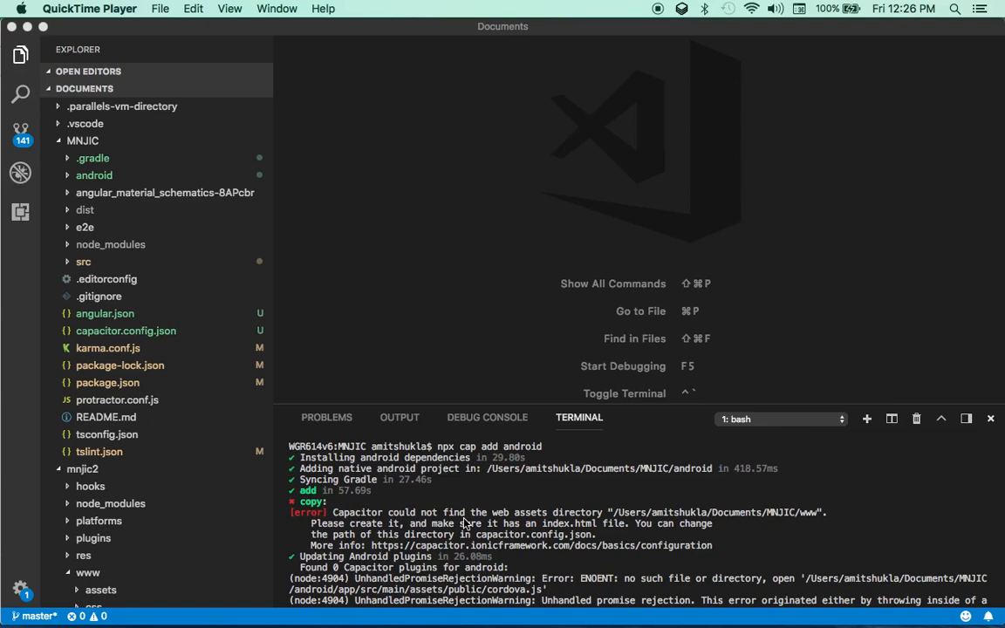
pyautogui.moveTo(575, 519)
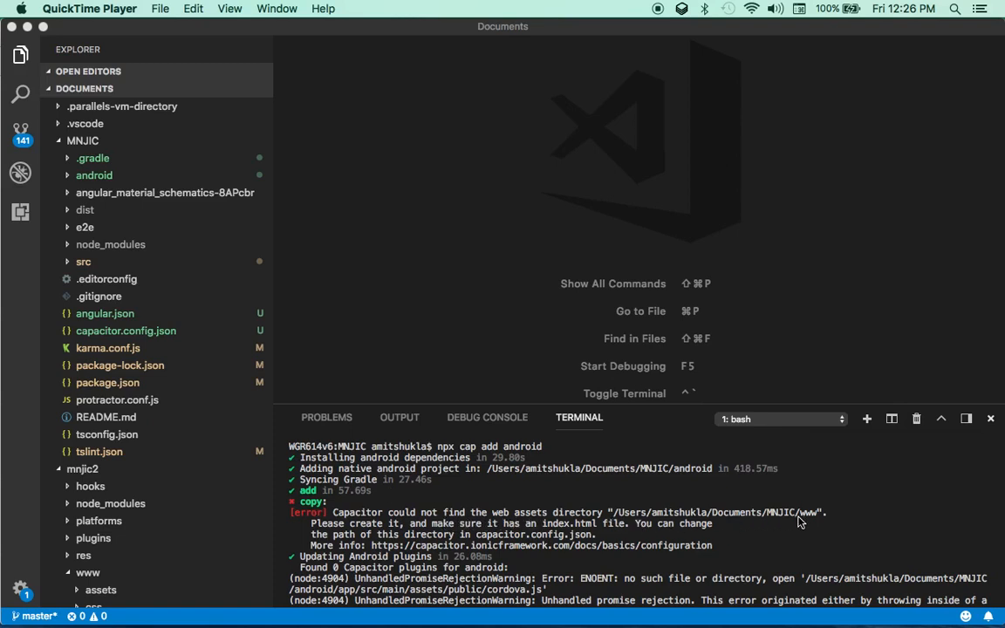
pyautogui.moveTo(819, 520)
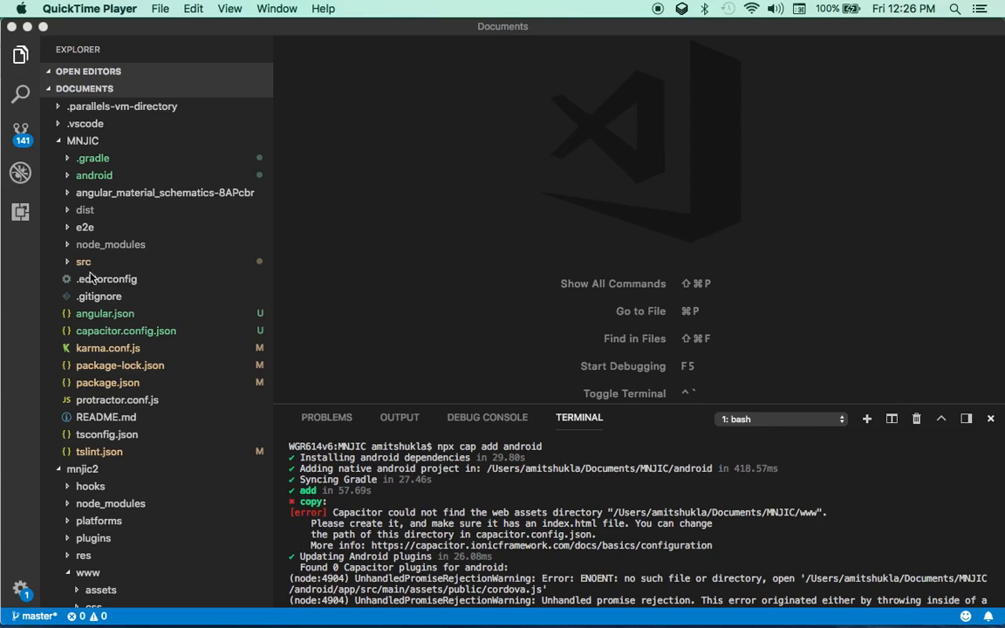
pyautogui.moveTo(93, 273)
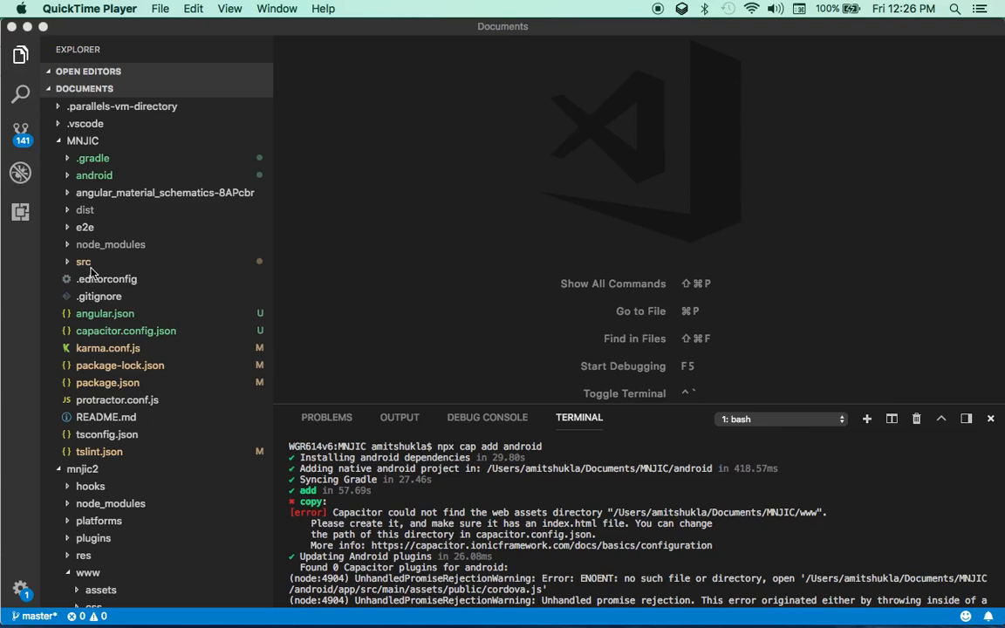
pyautogui.moveTo(80, 154)
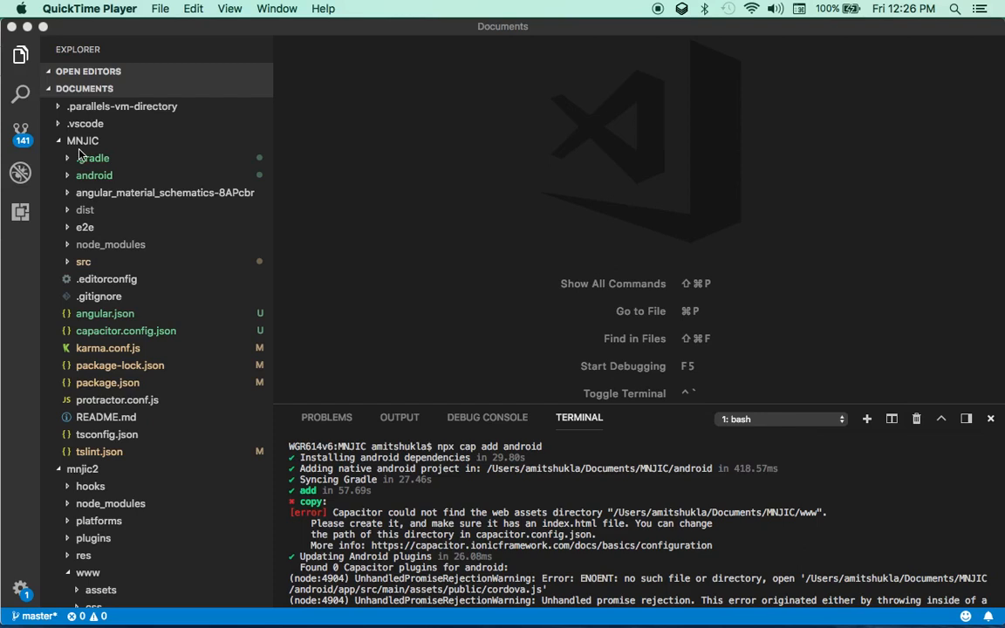
pyautogui.moveTo(474, 503)
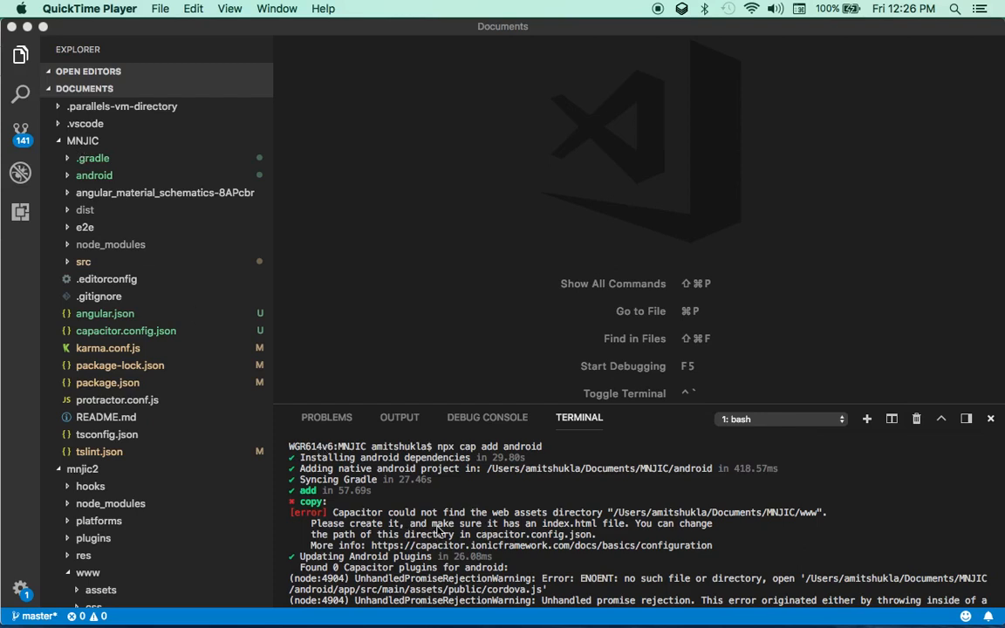
pyautogui.moveTo(584, 525)
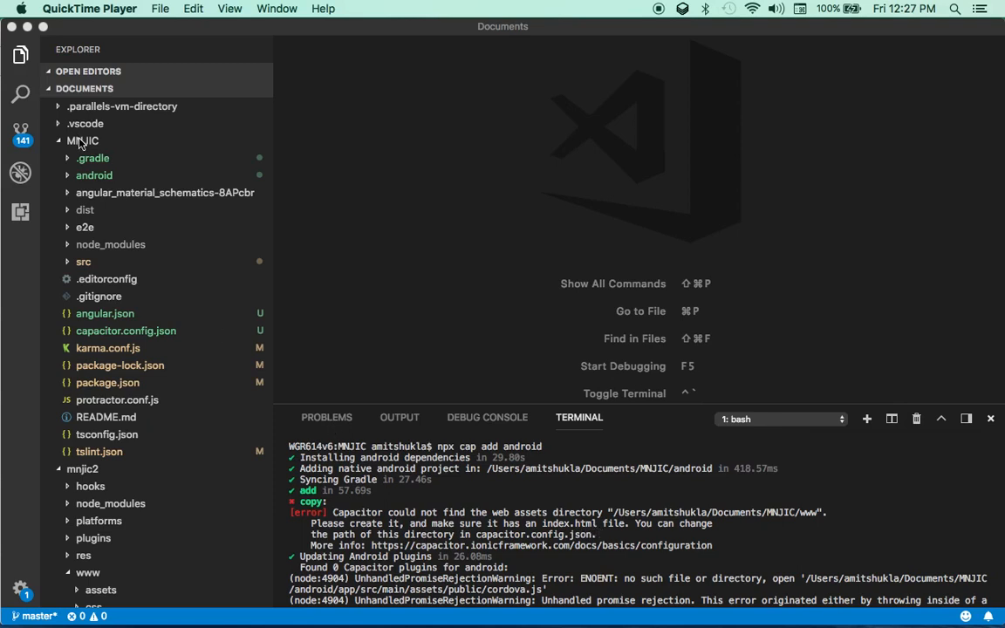
pyautogui.moveTo(248, 255)
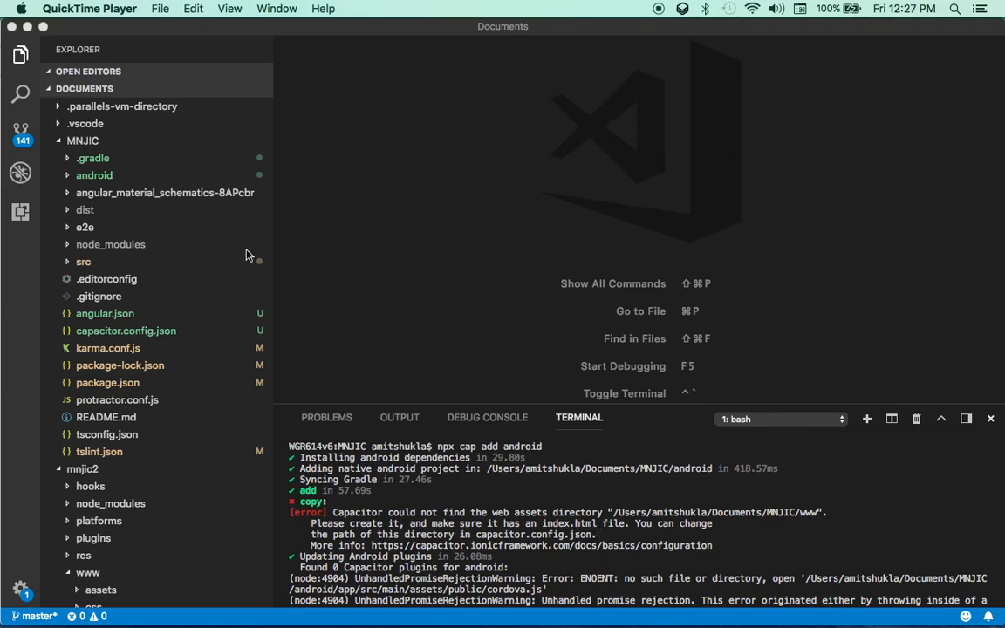
pyautogui.moveTo(340, 324)
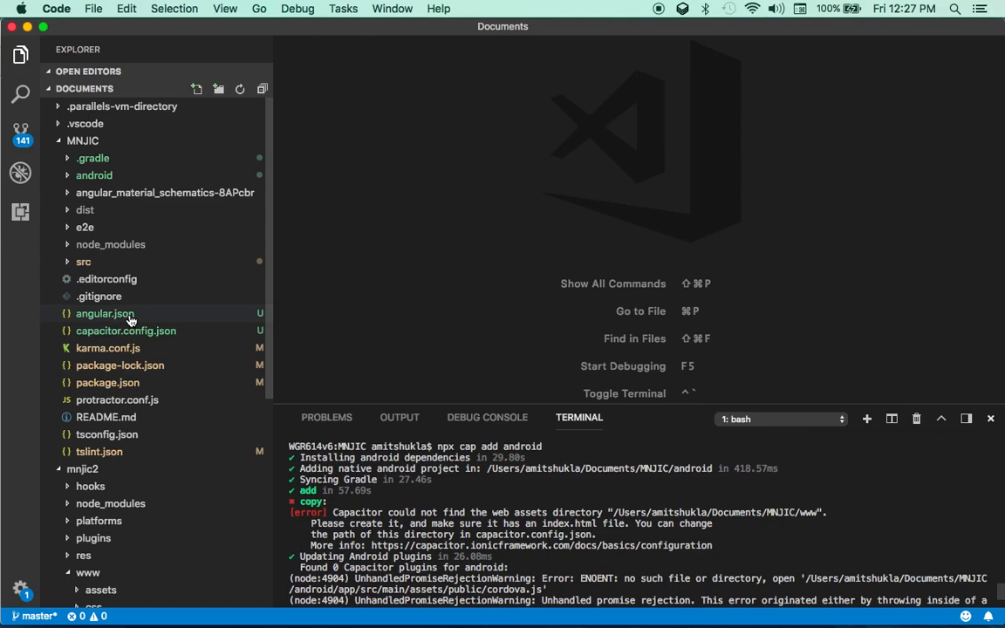
# Change angular.json's outputPath from dist to www and start ng build --prod.
pyautogui.click(104, 313)
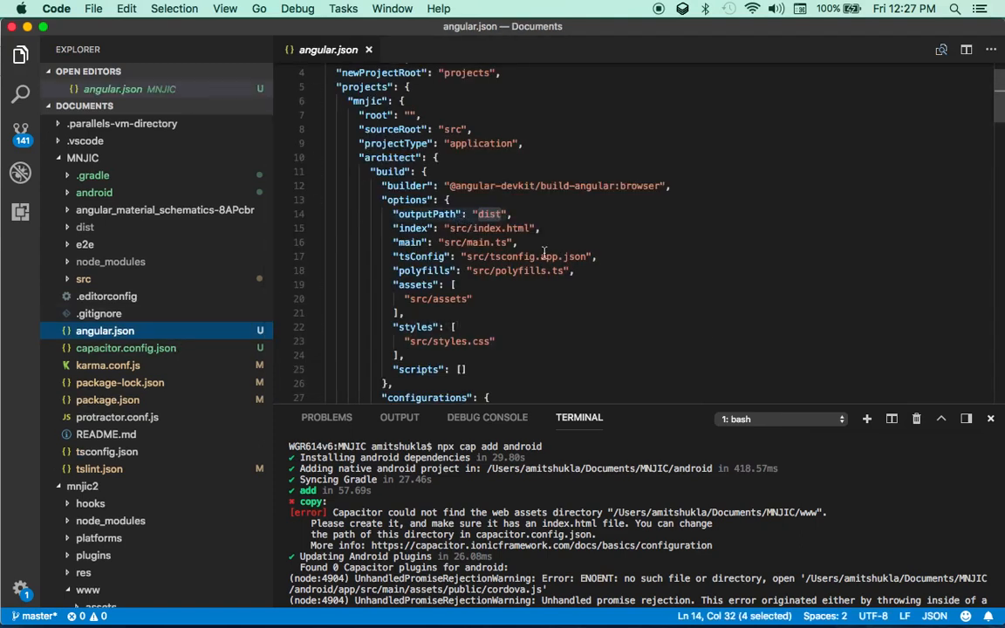
pyautogui.doubleClick(427, 213)
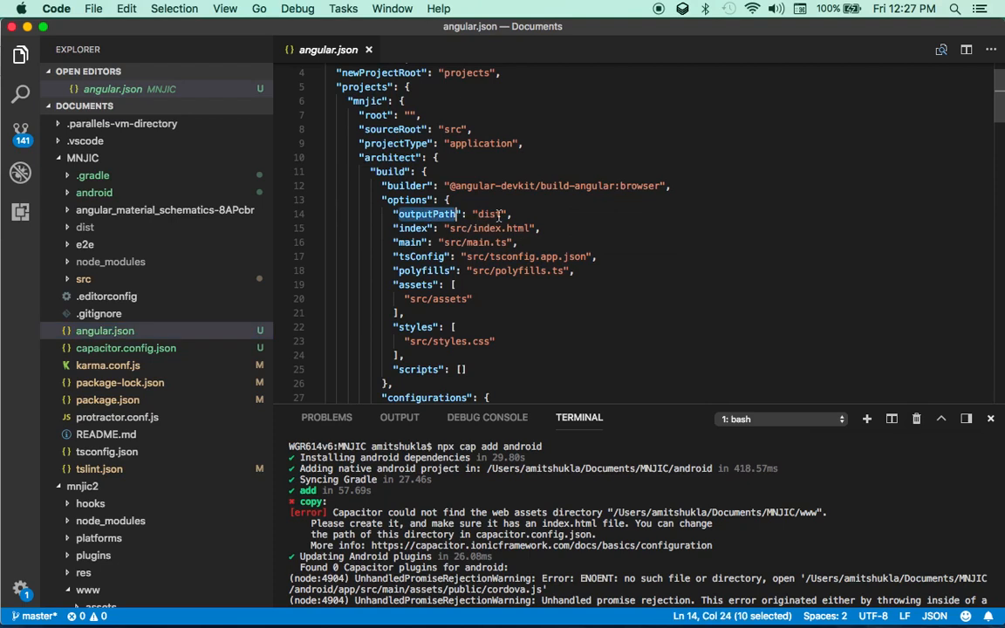
pyautogui.doubleClick(489, 214)
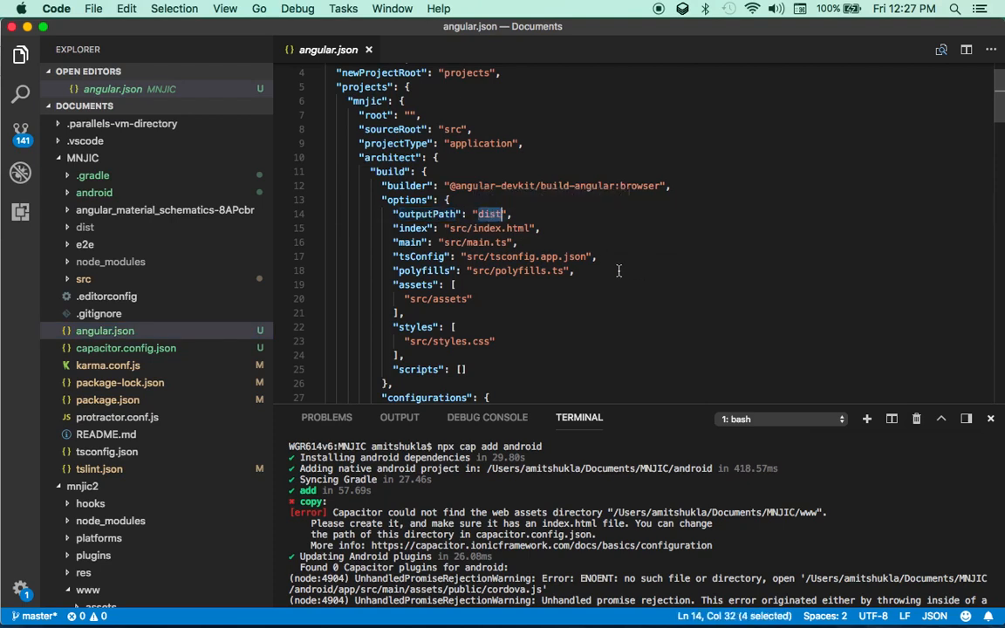
pyautogui.write('www')
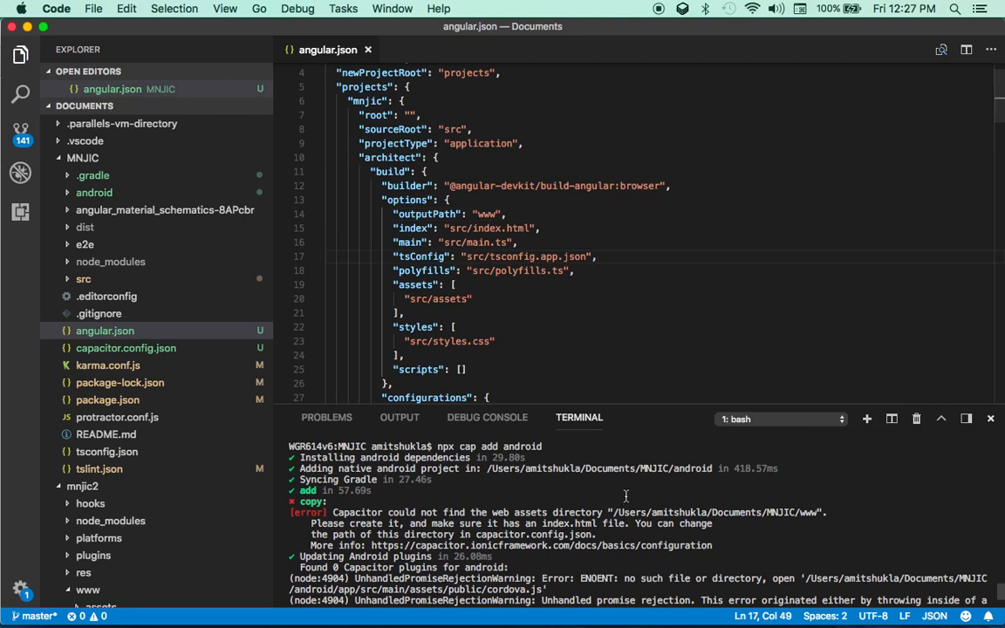
pyautogui.scroll(-3)
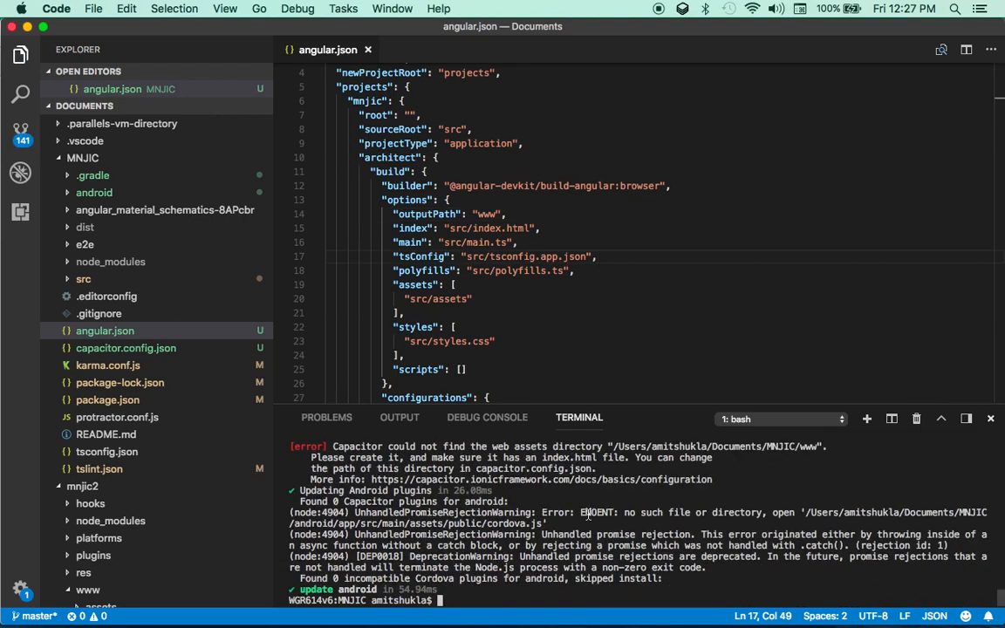
pyautogui.write('ng build --prod')
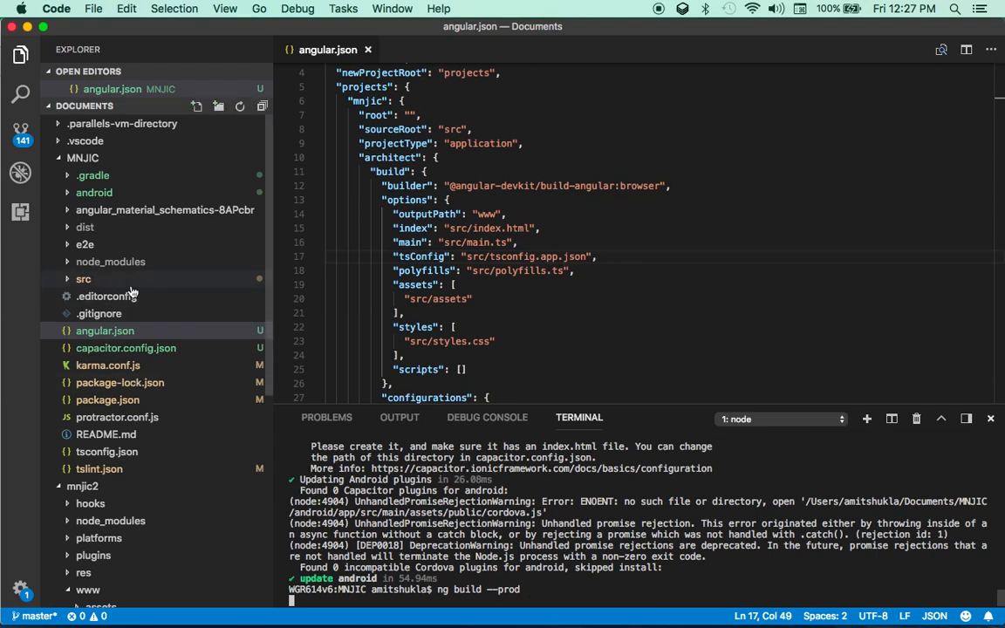
pyautogui.moveTo(100, 245)
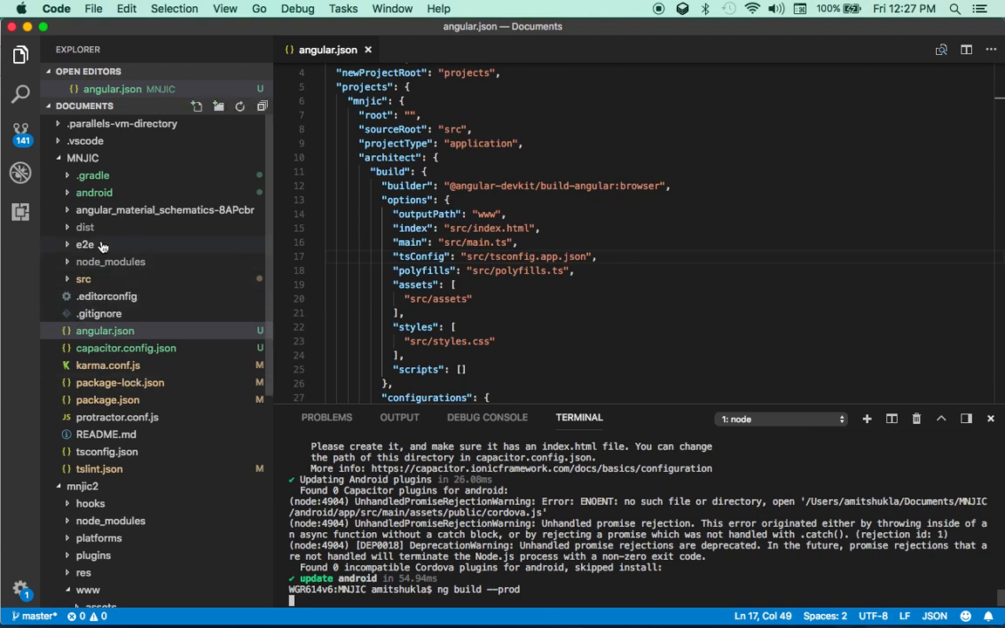
pyautogui.moveTo(111, 261)
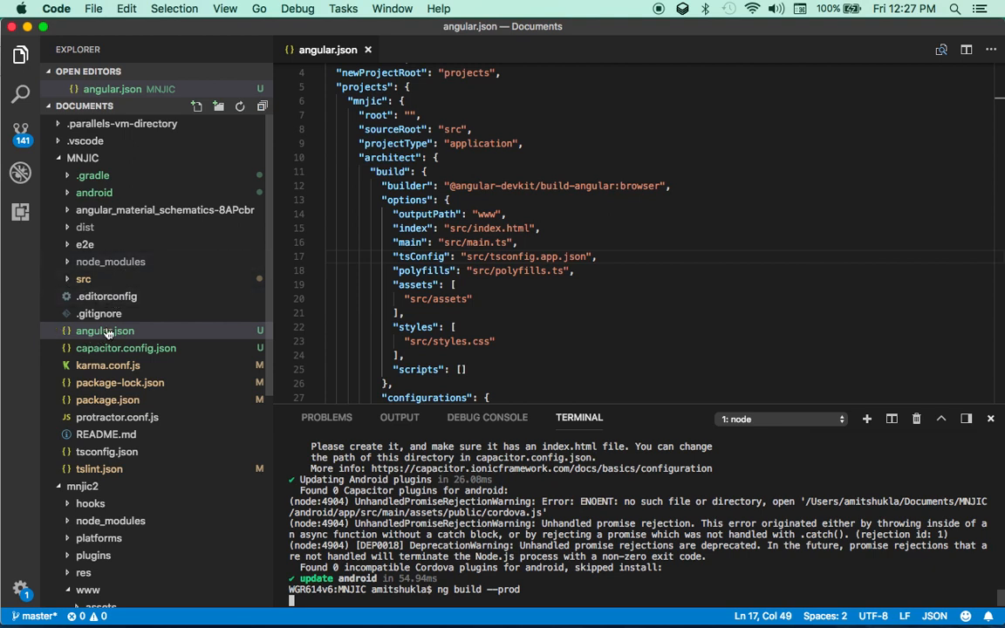
pyautogui.moveTo(105, 331)
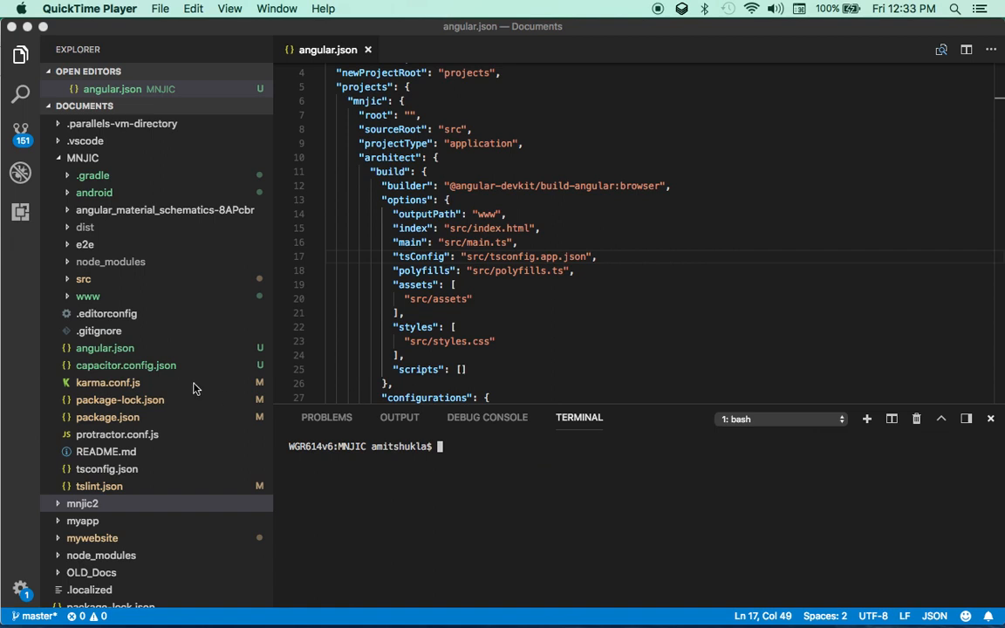
pyautogui.click(88, 296)
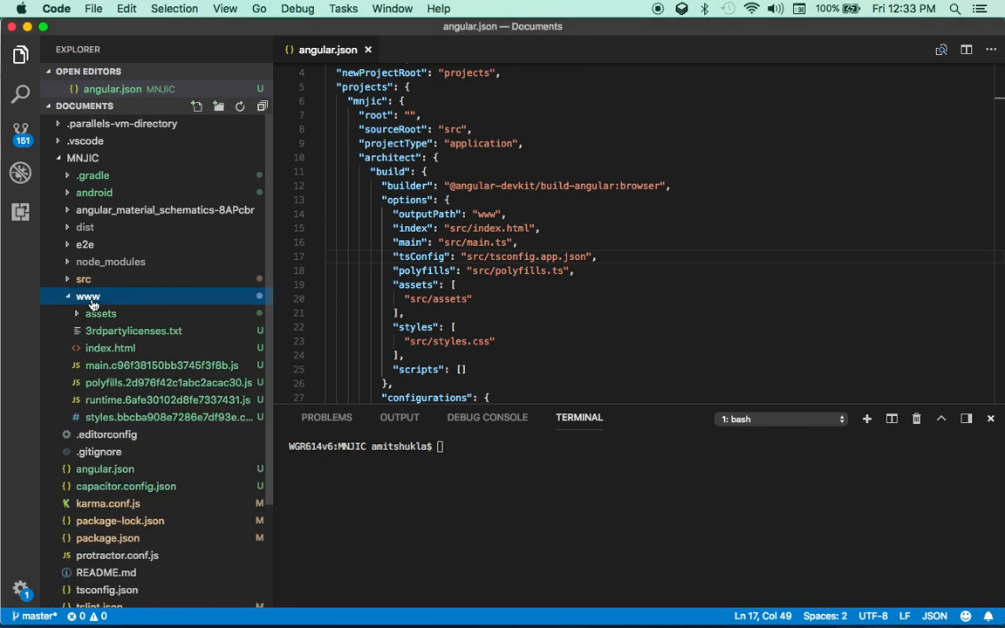
pyautogui.moveTo(88, 296)
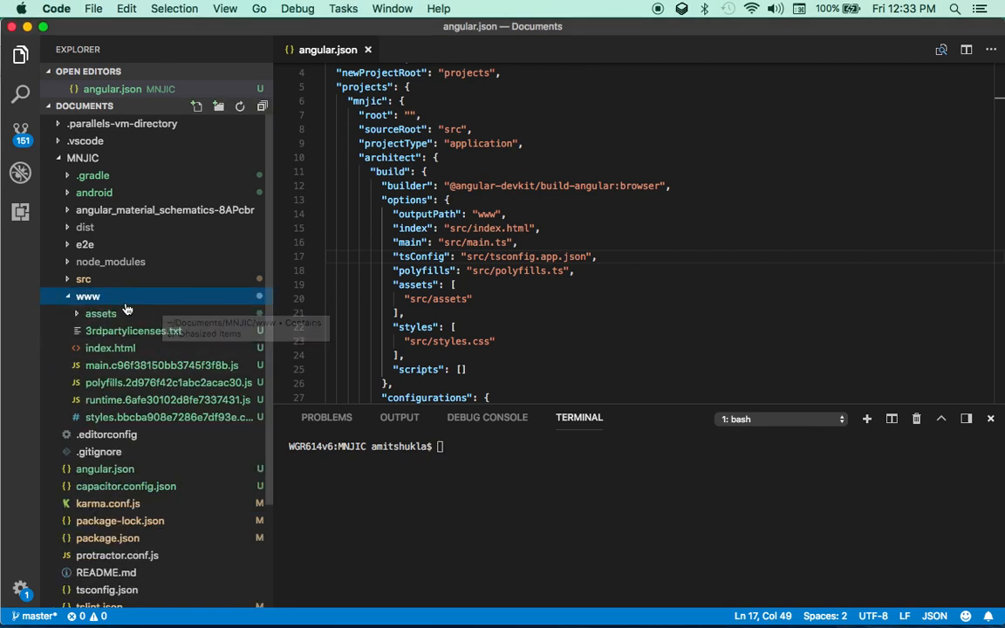
pyautogui.click(88, 296)
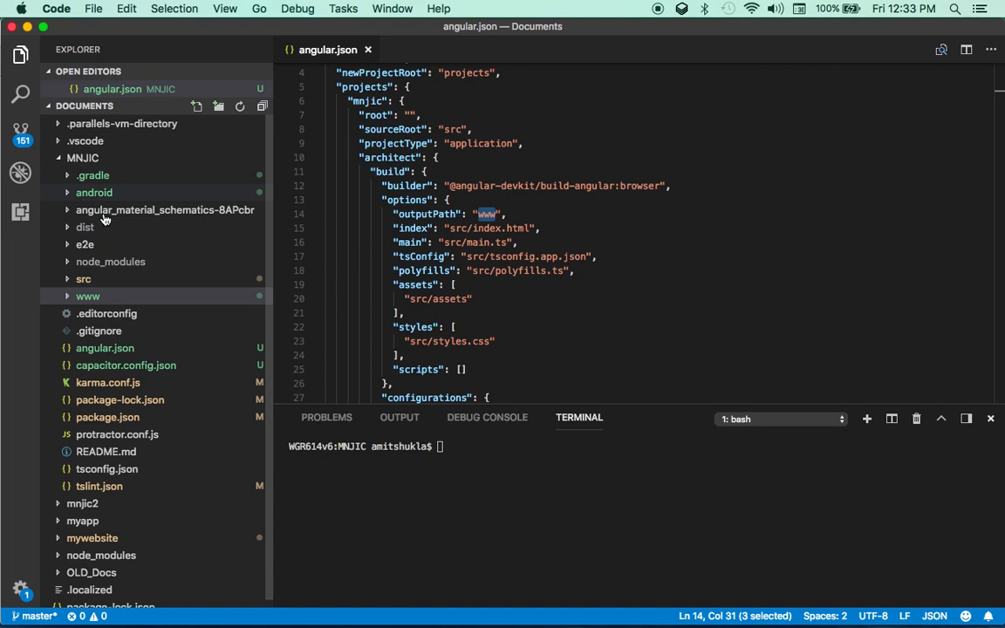
pyautogui.moveTo(161, 382)
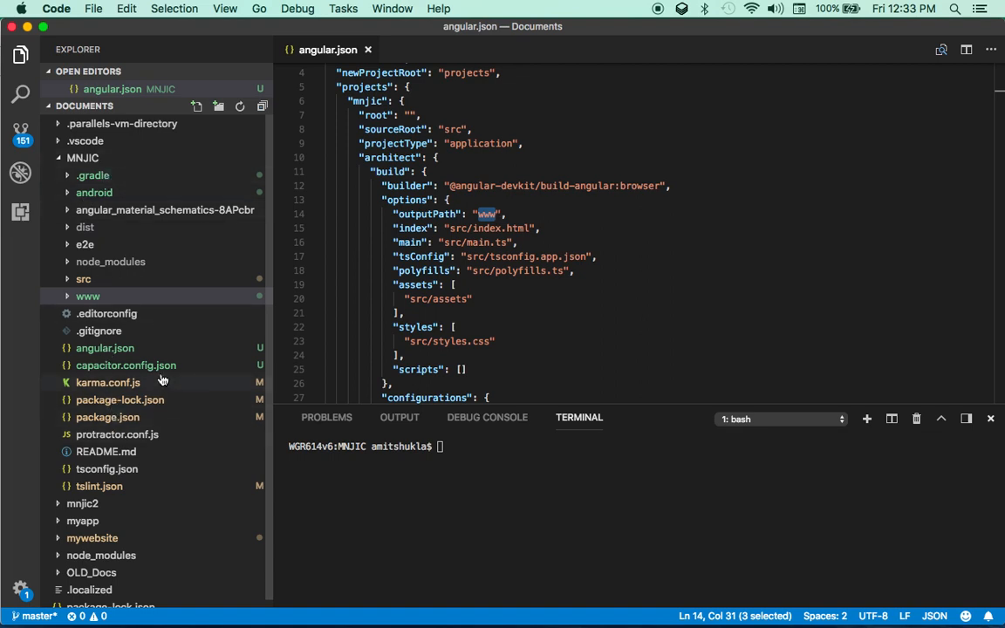
pyautogui.click(126, 364)
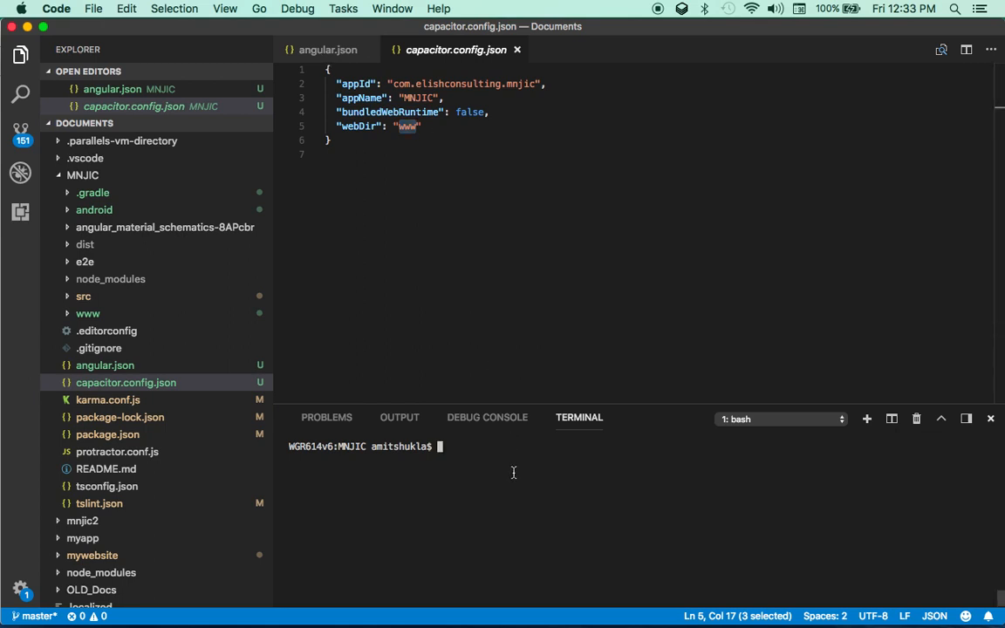
# Run npx cap copy web after correcting a mistyped command.
pyautogui.write('npx')
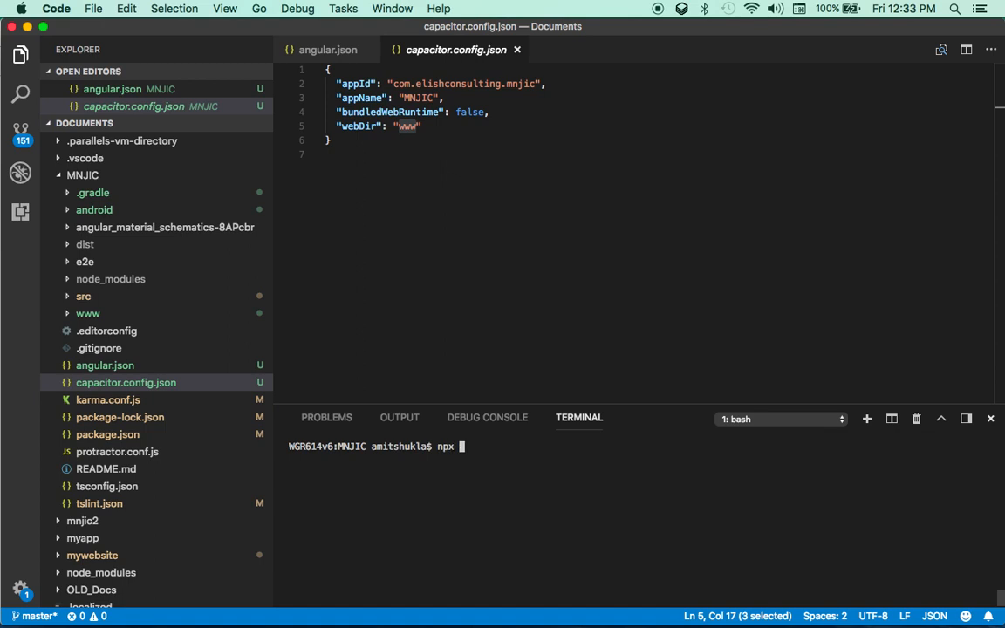
pyautogui.write('cap add we')
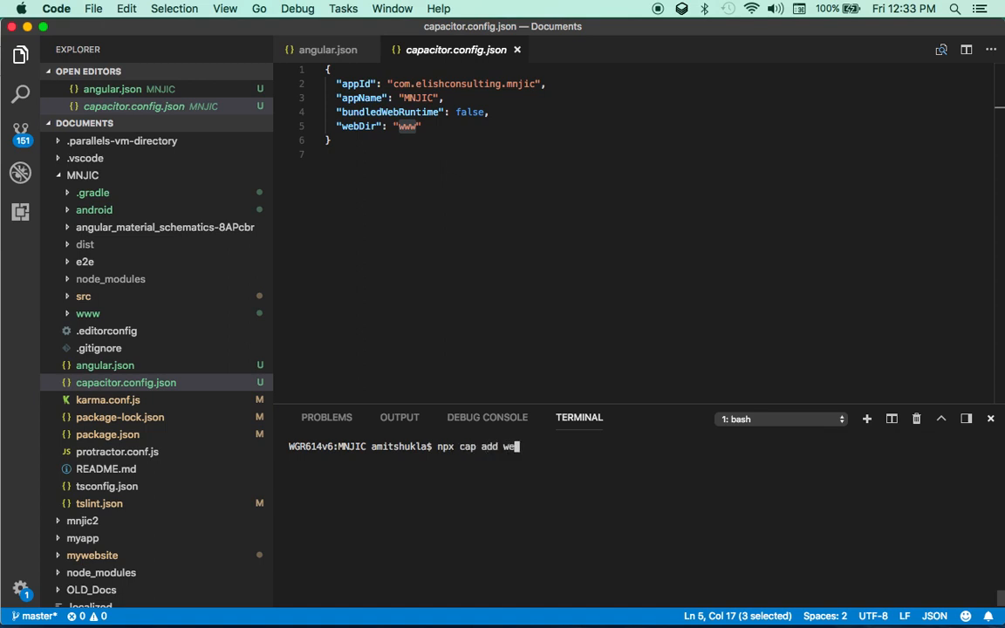
pyautogui.write('b')
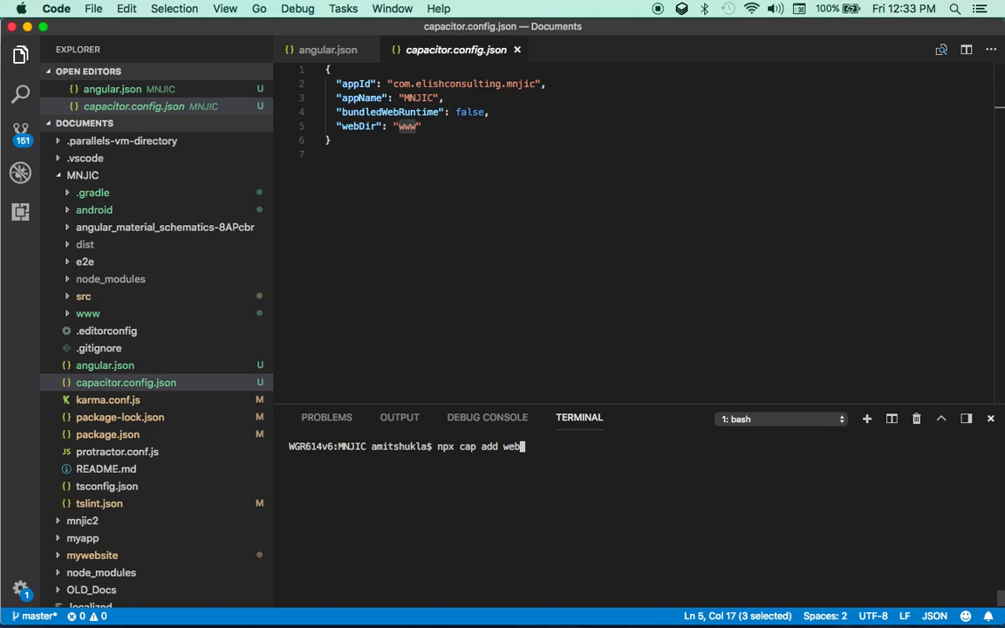
pyautogui.press('backspace')
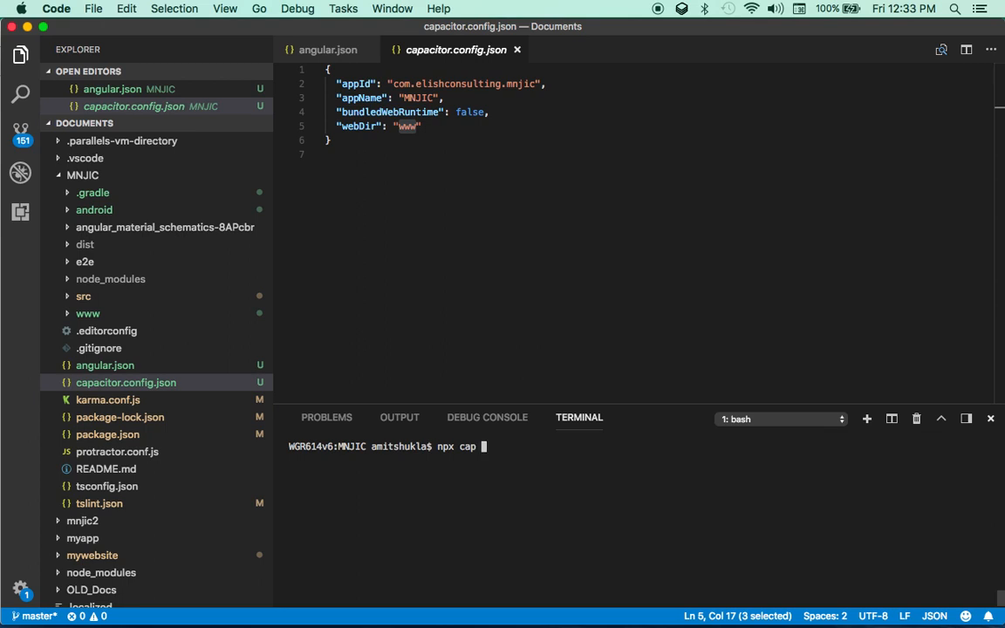
pyautogui.write('copy')
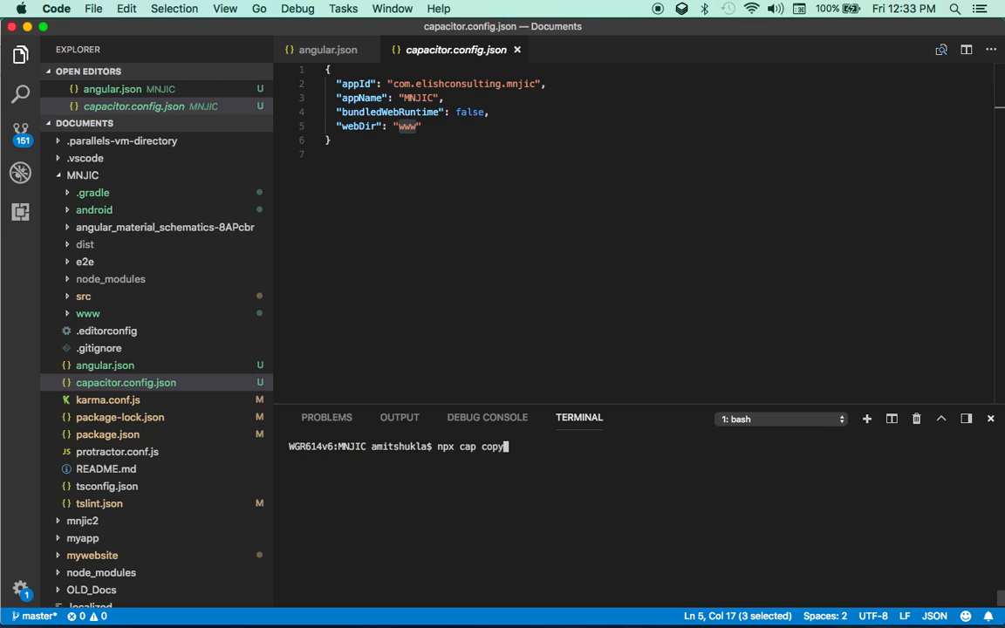
pyautogui.write('web')
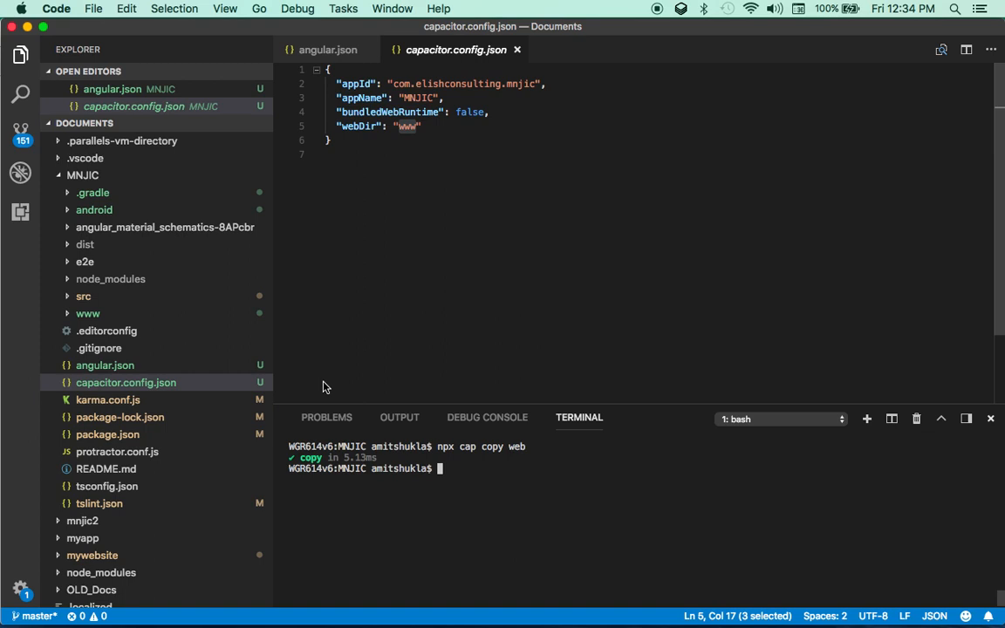
pyautogui.moveTo(492, 479)
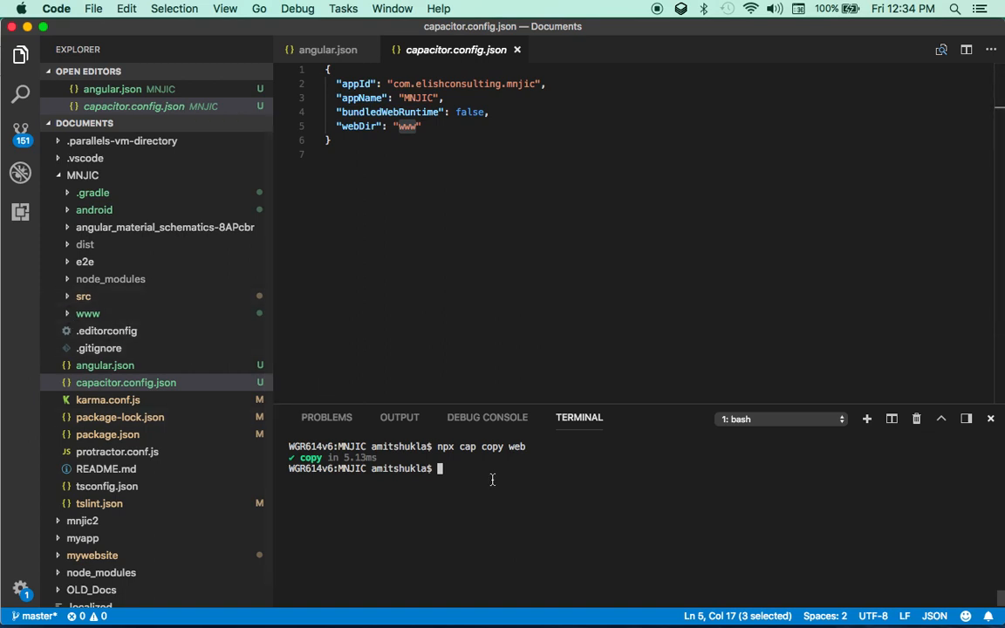
pyautogui.write('npm')
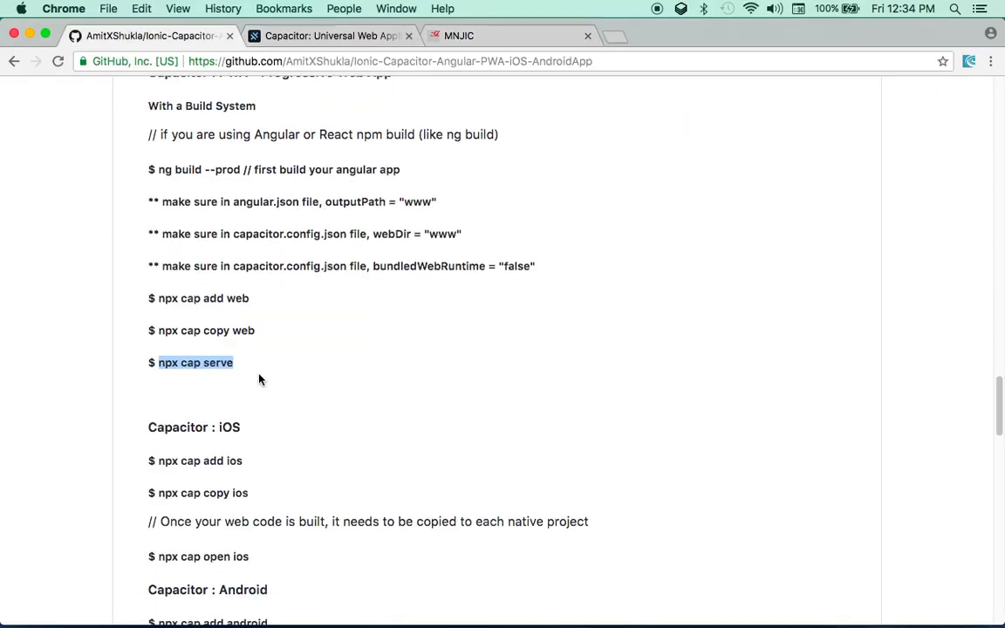
pyautogui.press('cmd+tab')
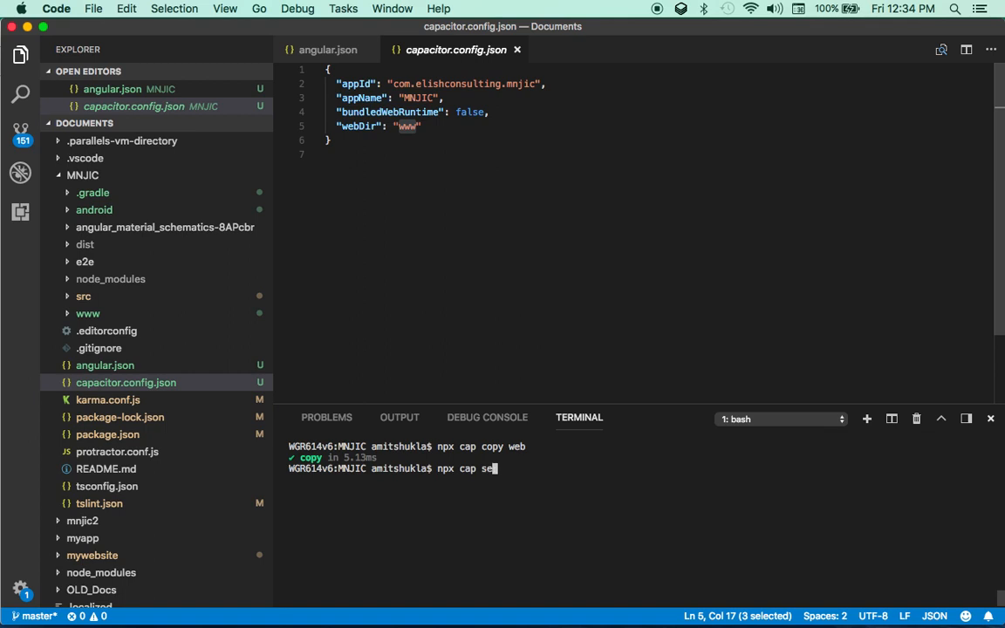
pyautogui.press('enter')
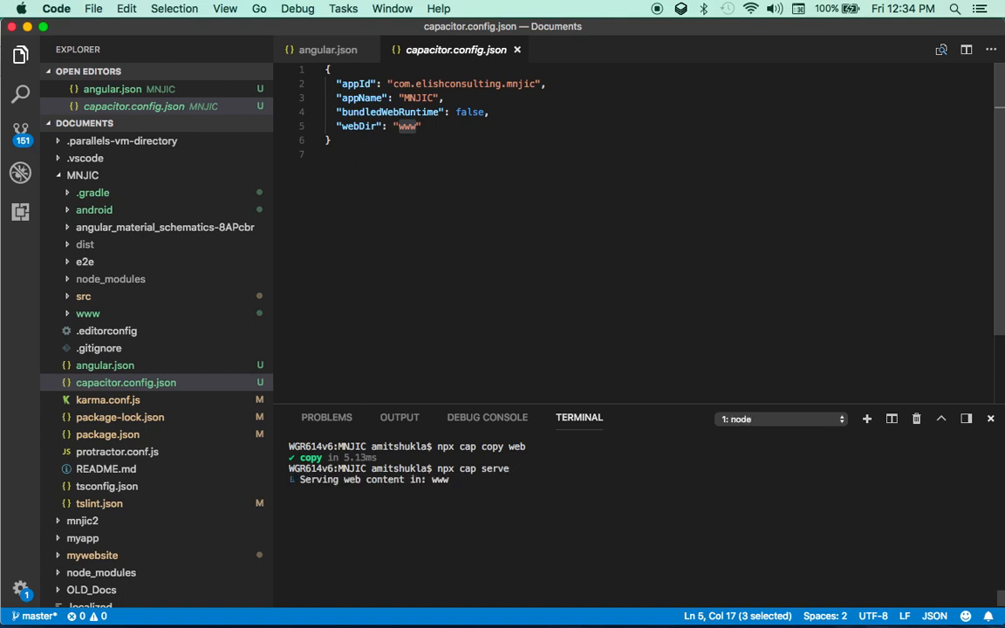
pyautogui.press('cmd+tab')
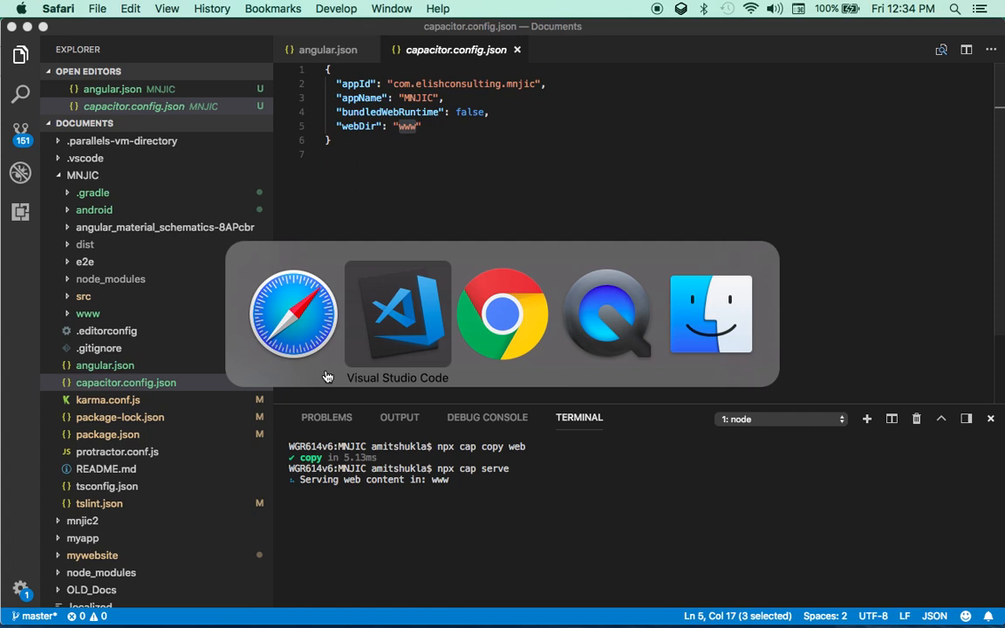
# Load the MNJIC student table from localhost:3333 in Safari.
pyautogui.click(293, 314)
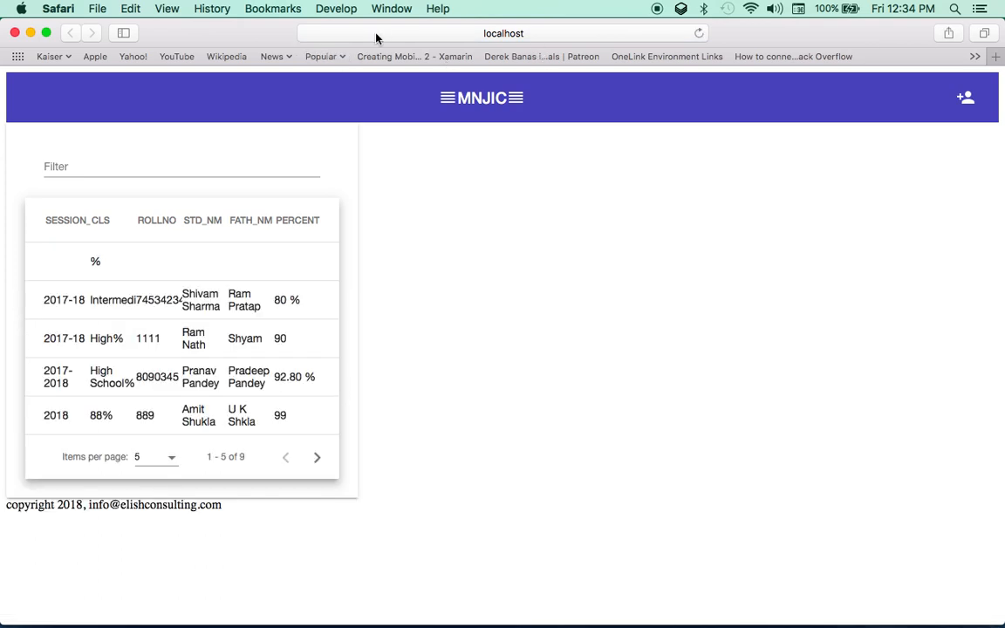
pyautogui.click(503, 33)
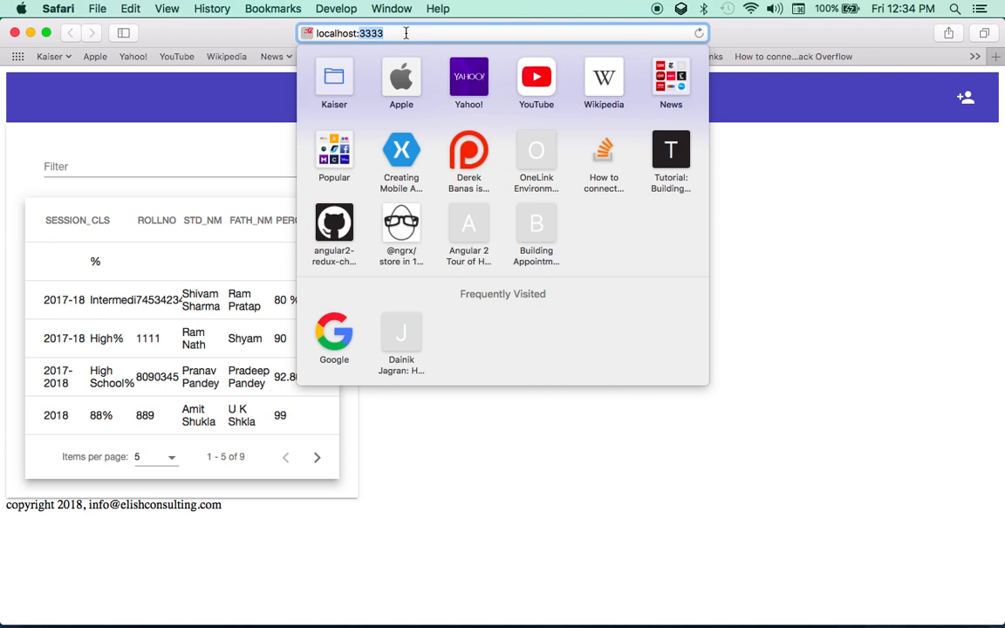
pyautogui.moveTo(746, 280)
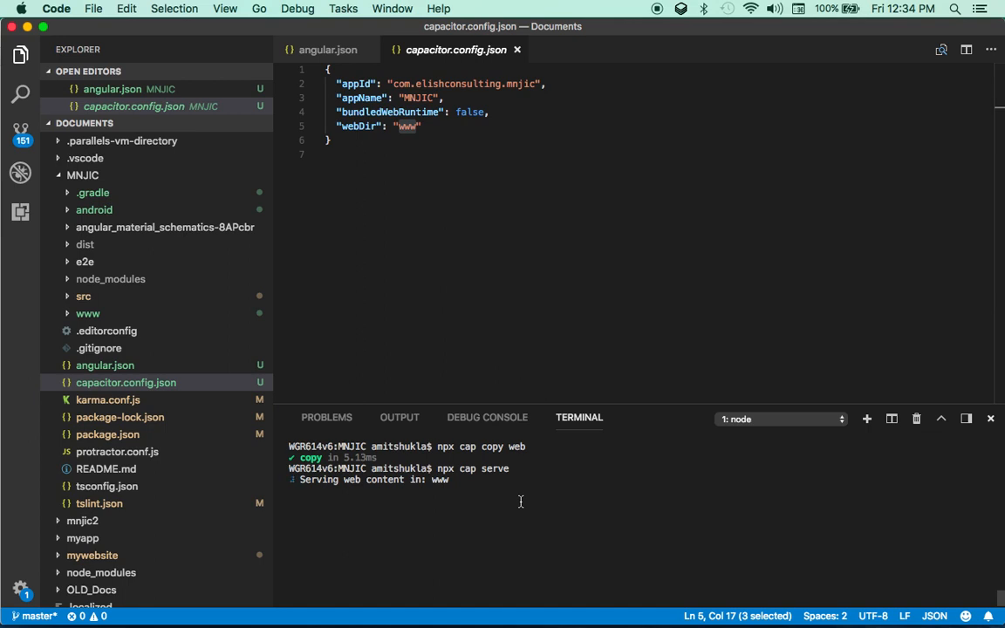
# Stop npx cap serve and select 'npx cap add electron' in the Chrome README.
pyautogui.press('ctrl+c')
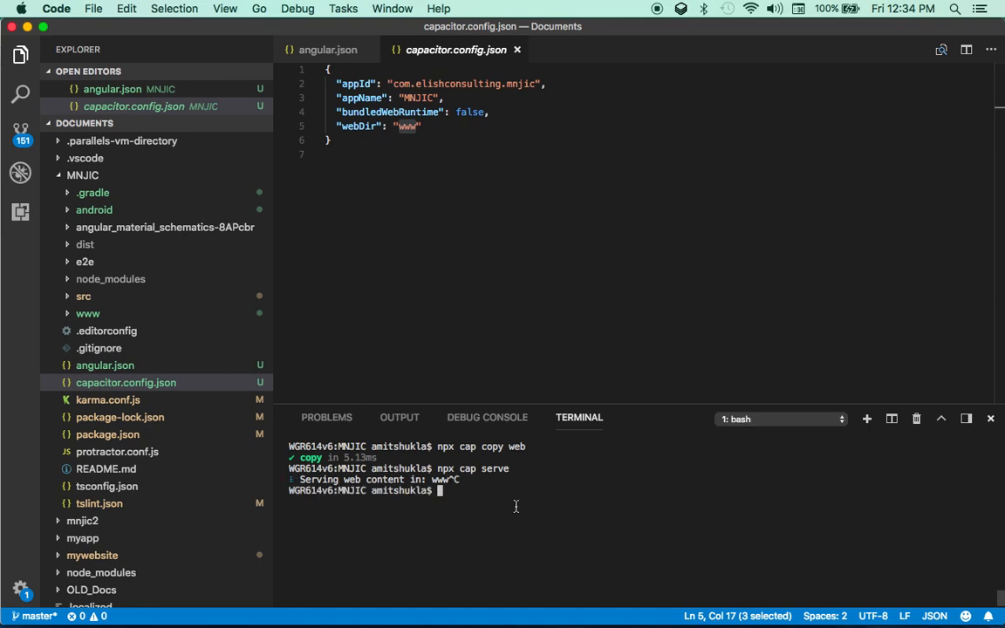
pyautogui.press('cmd+tab')
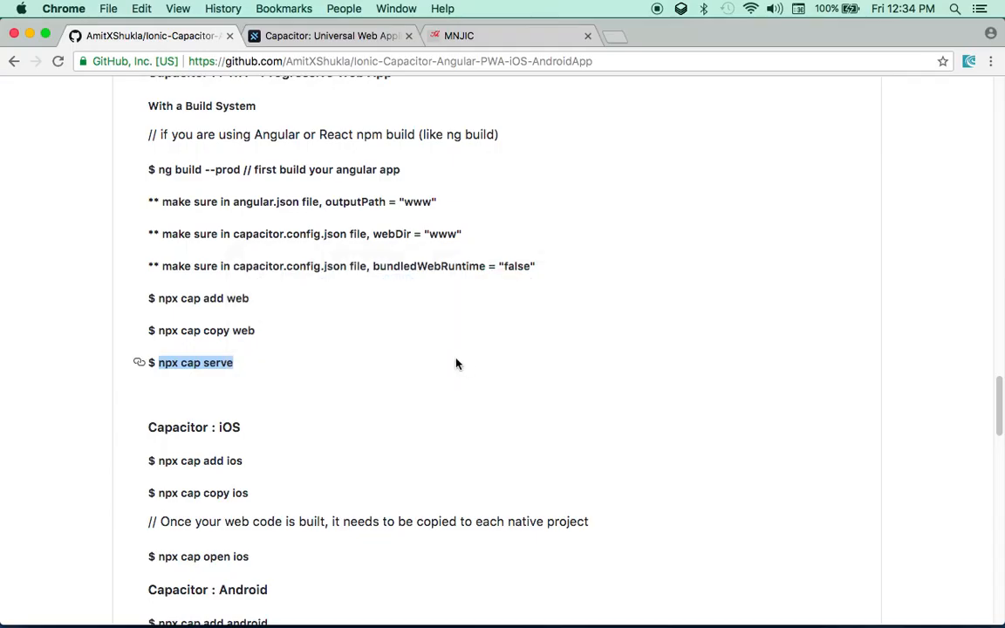
pyautogui.scroll(-3)
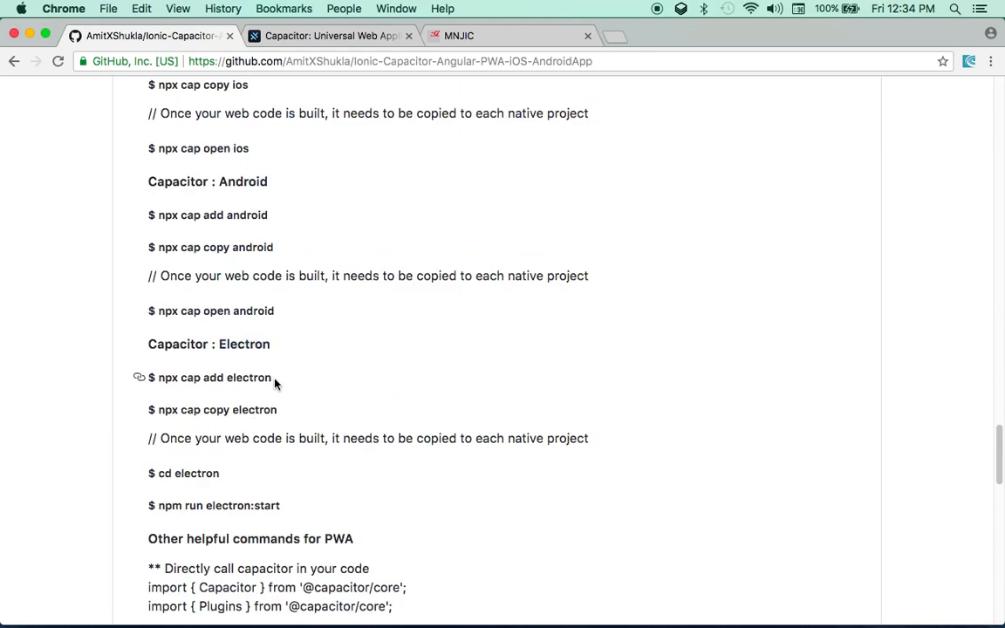
pyautogui.doubleClick(214, 377)
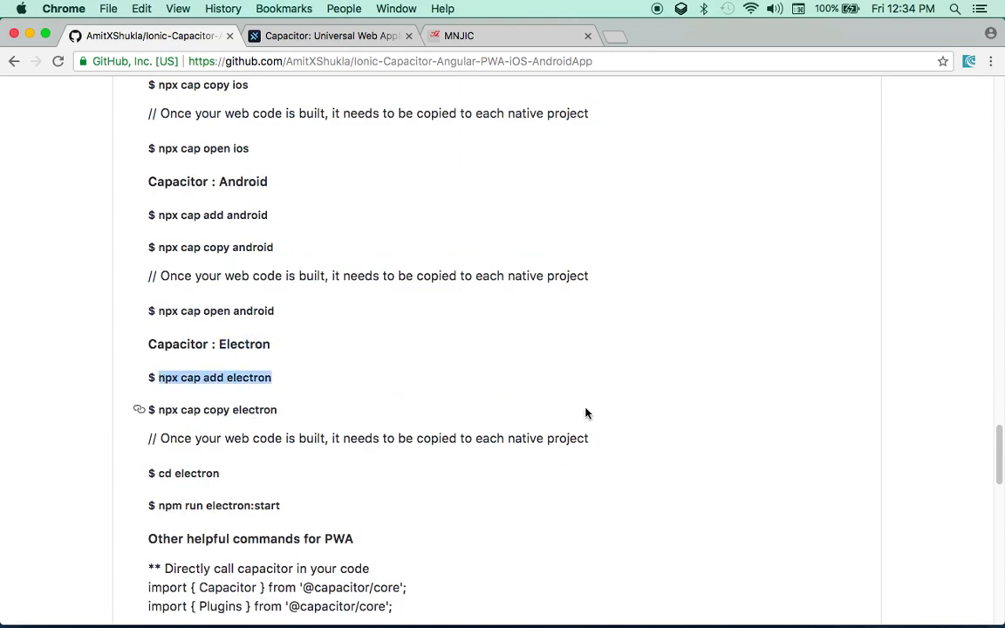
pyautogui.moveTo(567, 410)
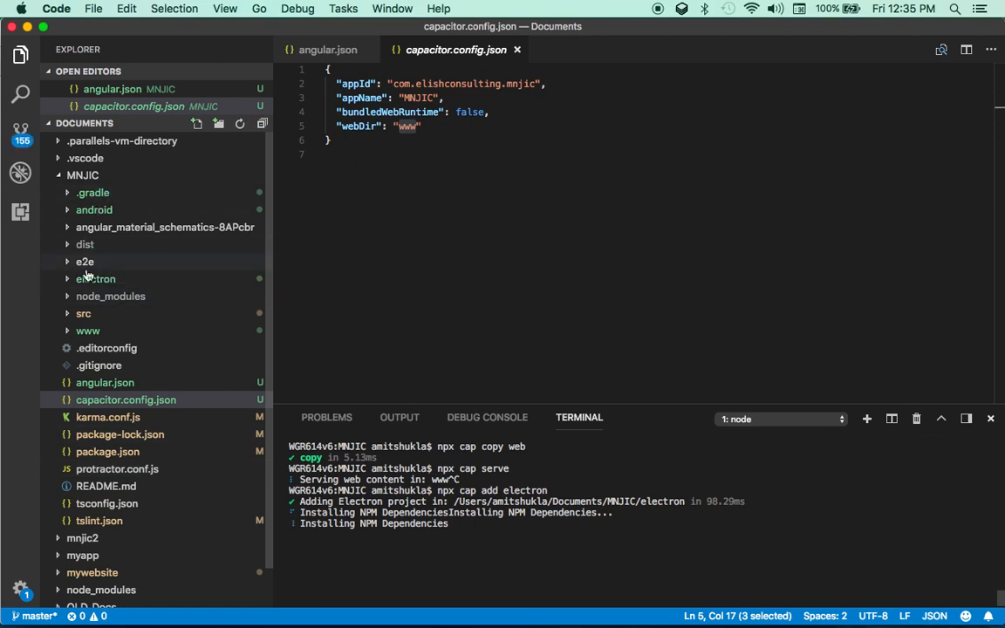
# Browse the new electron folder while npx cap add electron installs dependencies.
pyautogui.click(95, 279)
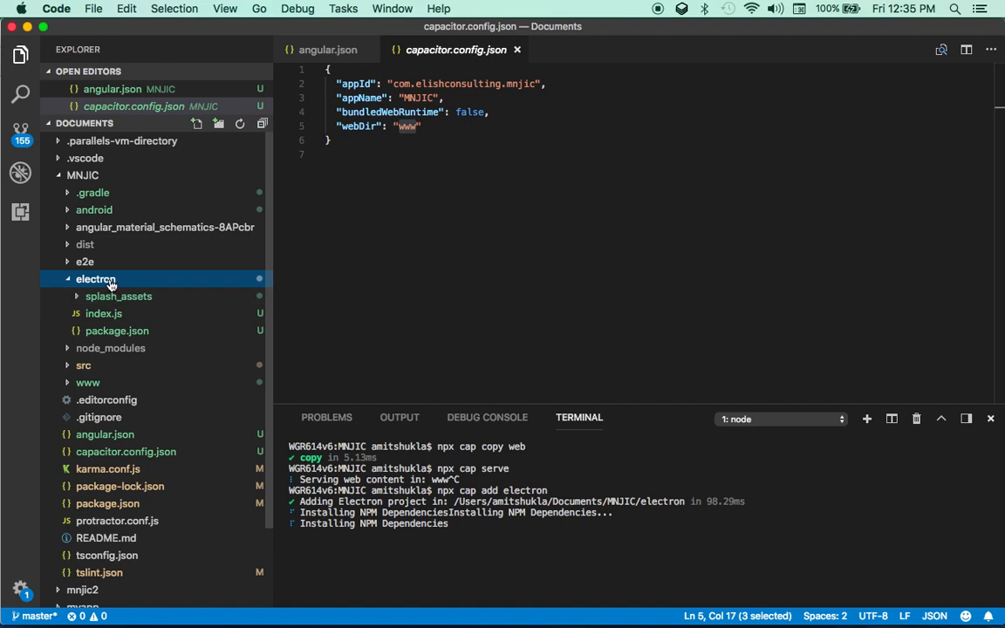
pyautogui.moveTo(96, 279)
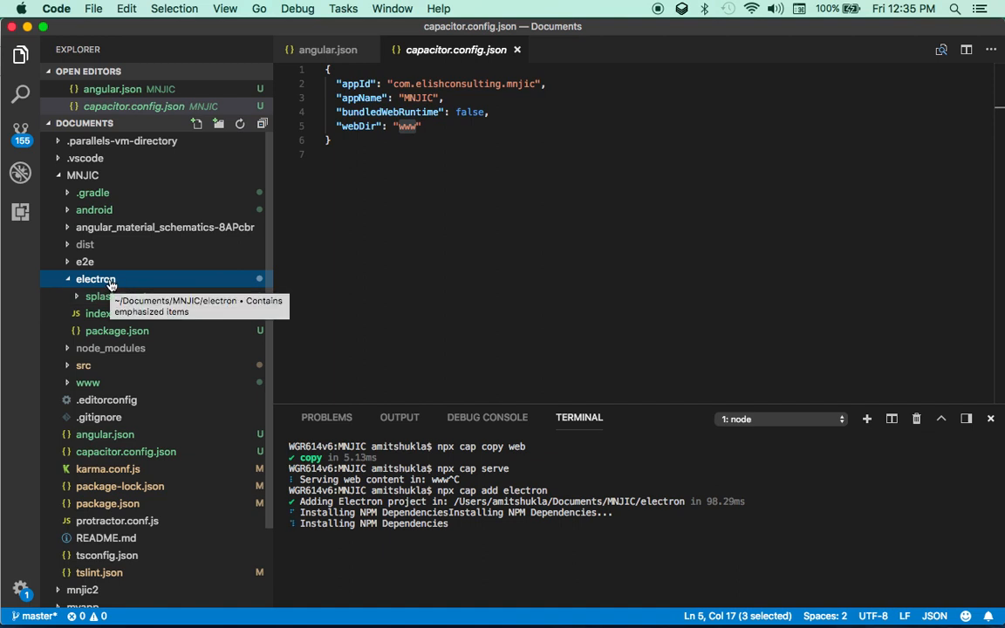
pyautogui.click(94, 210)
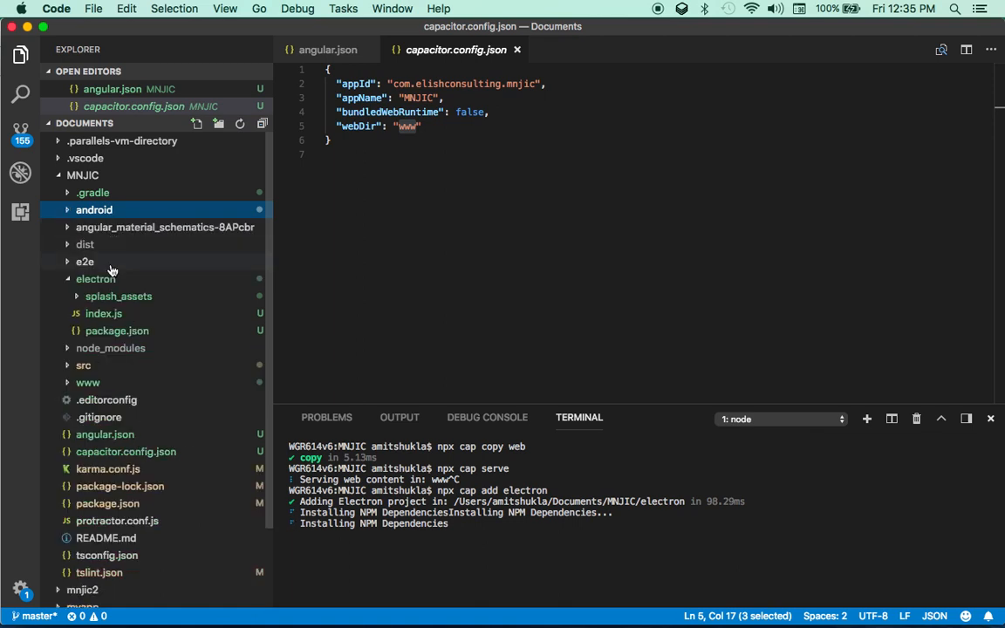
pyautogui.moveTo(121, 267)
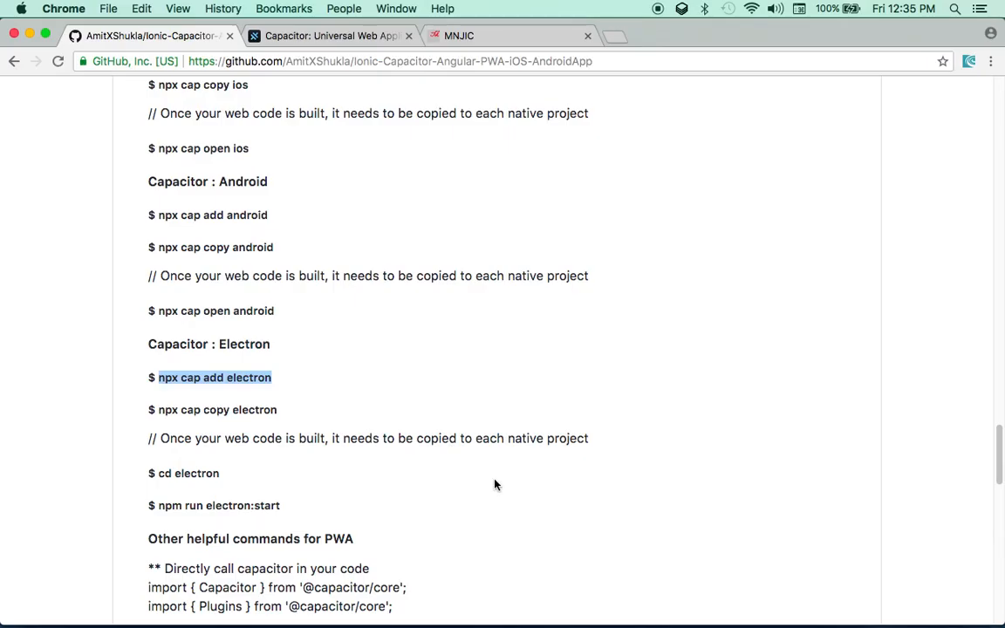
pyautogui.scroll(-3)
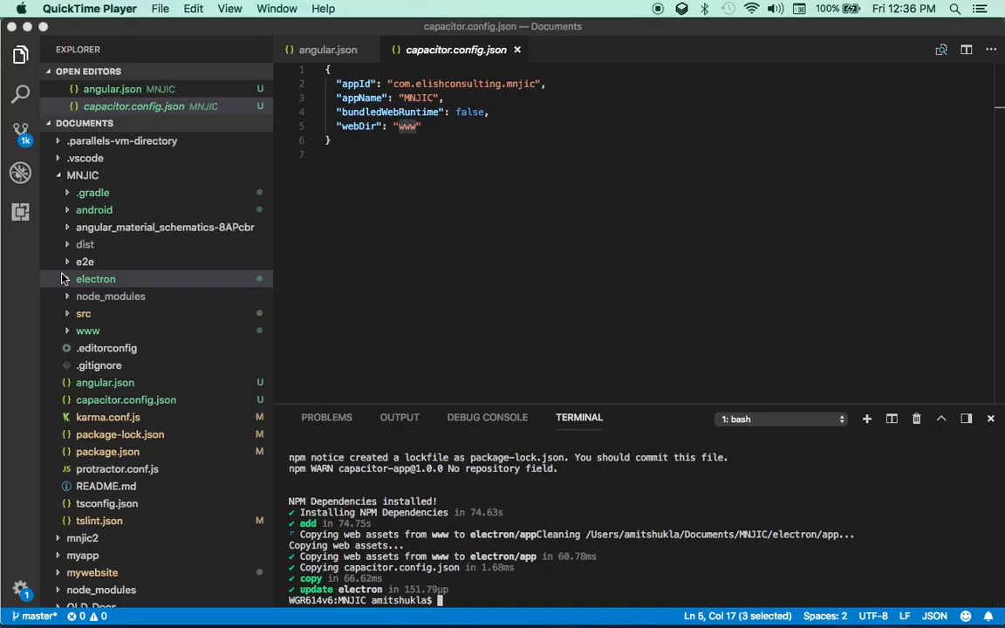
# Run npx cap copy electron, then npm run electron:start from the electron folder.
pyautogui.click(95, 279)
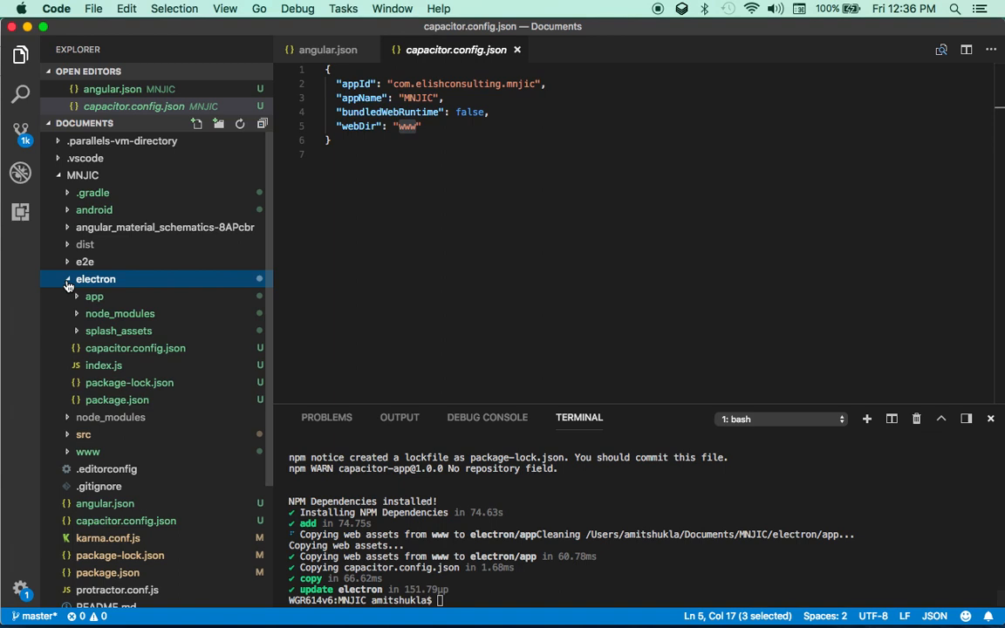
pyautogui.click(95, 278)
pyautogui.write('npx cap copy electron')
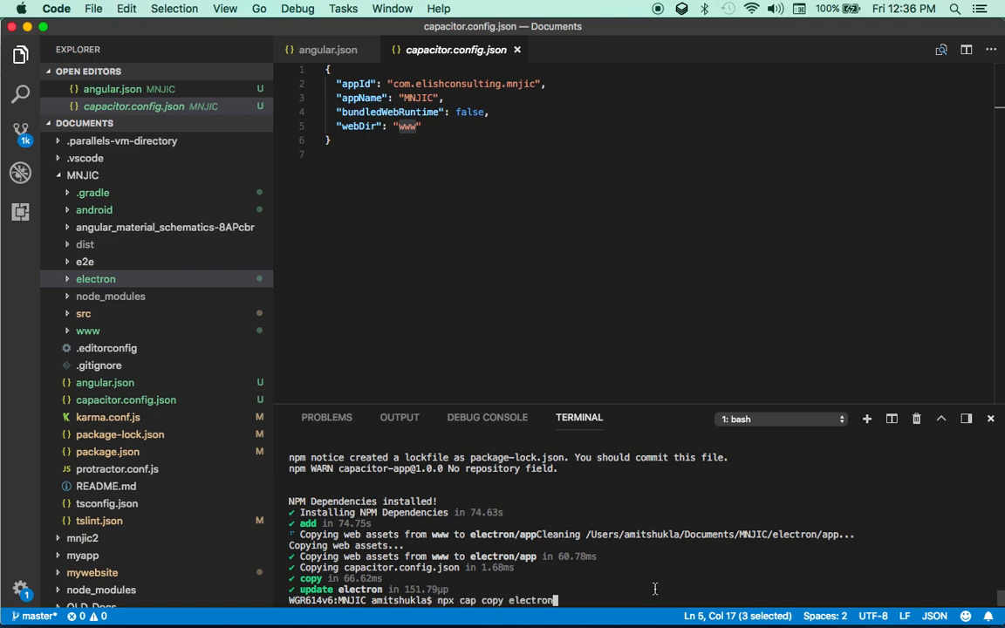
pyautogui.press('enter')
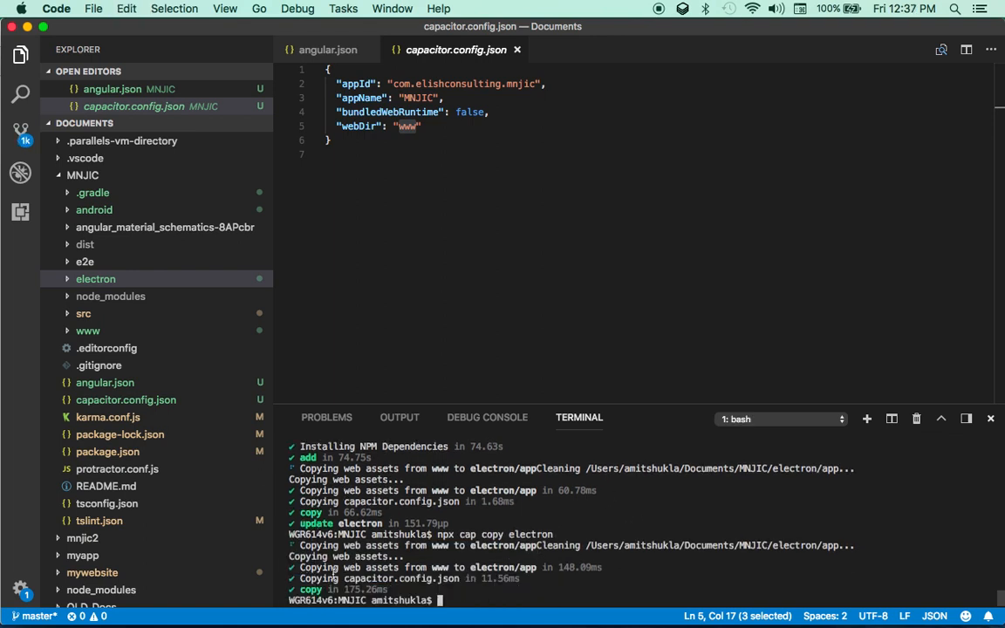
pyautogui.click(95, 279)
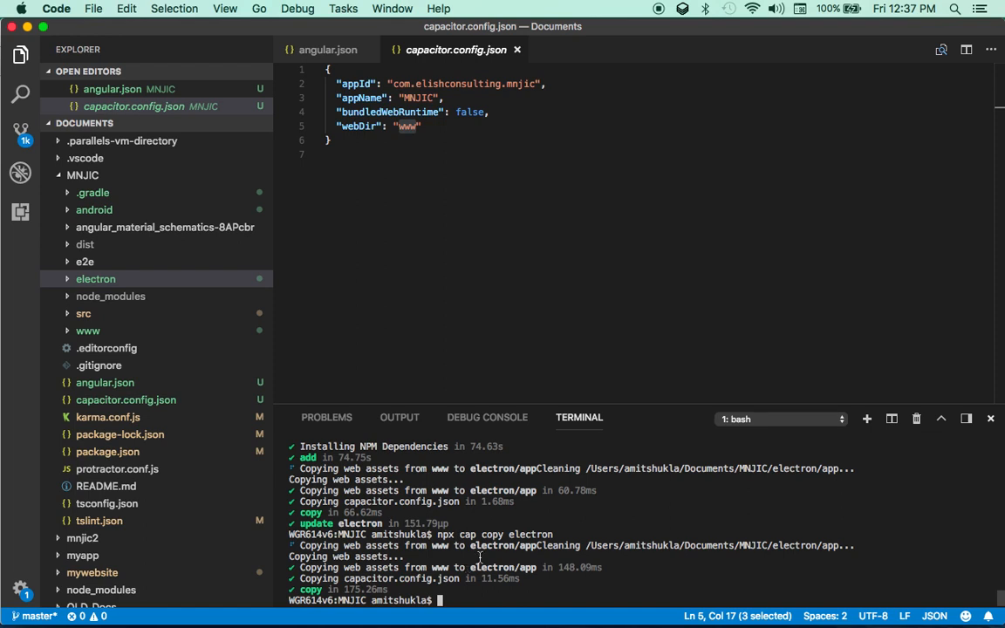
pyautogui.moveTo(448, 593)
pyautogui.write('cd electron/')
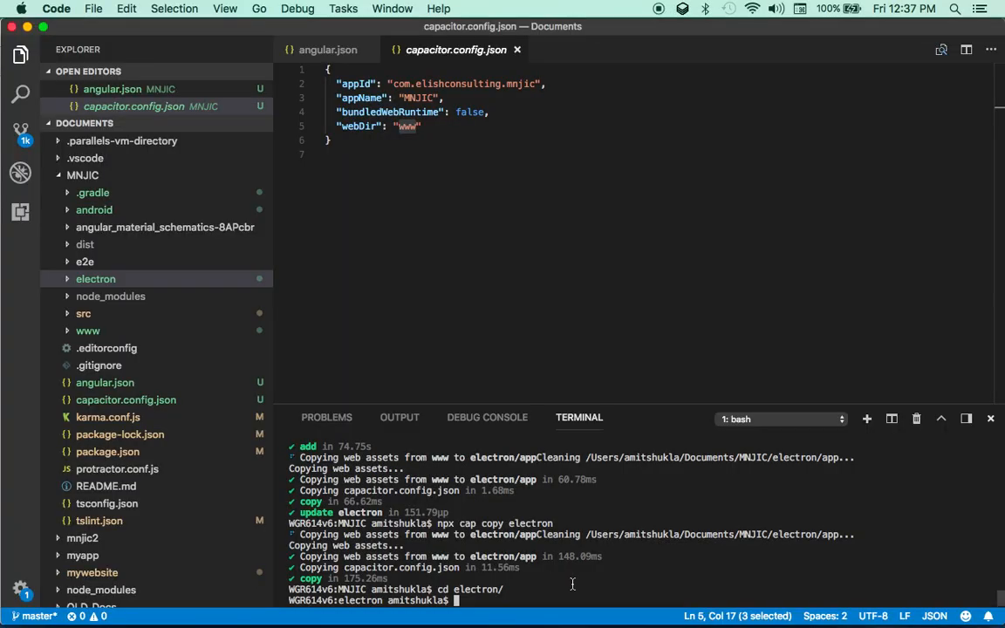
pyautogui.write('npm run electron:start')
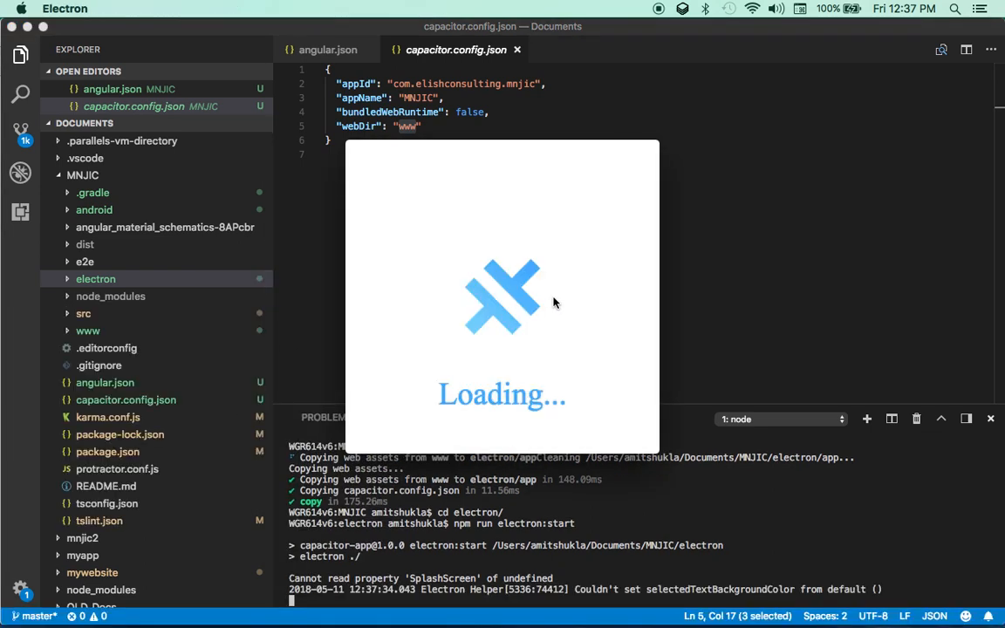
# Switch to the Electron MNJIC window and close its developer tools.
pyautogui.press('cmd+tab')
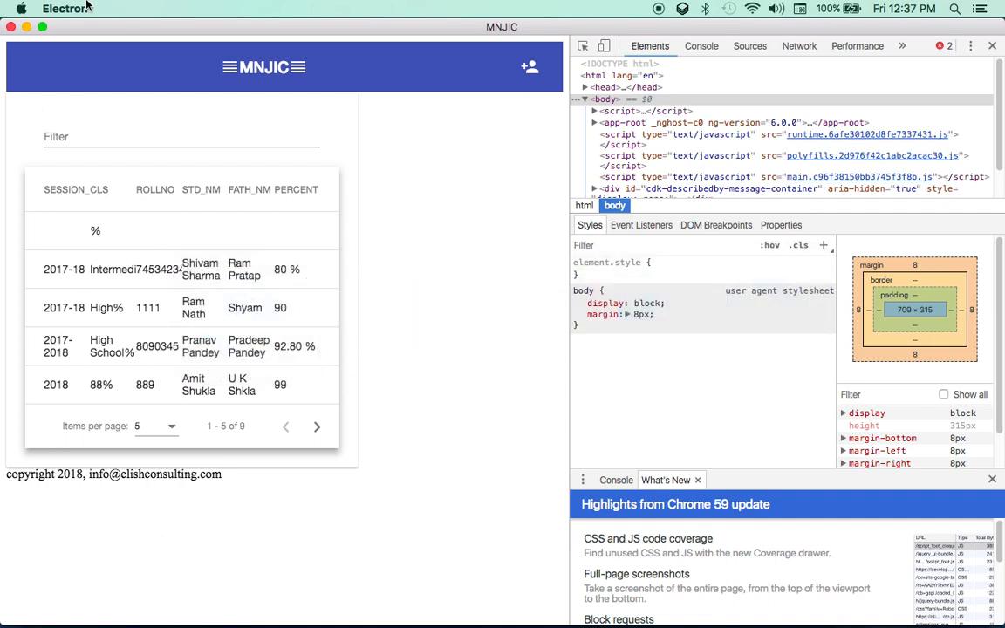
pyautogui.moveTo(992, 46)
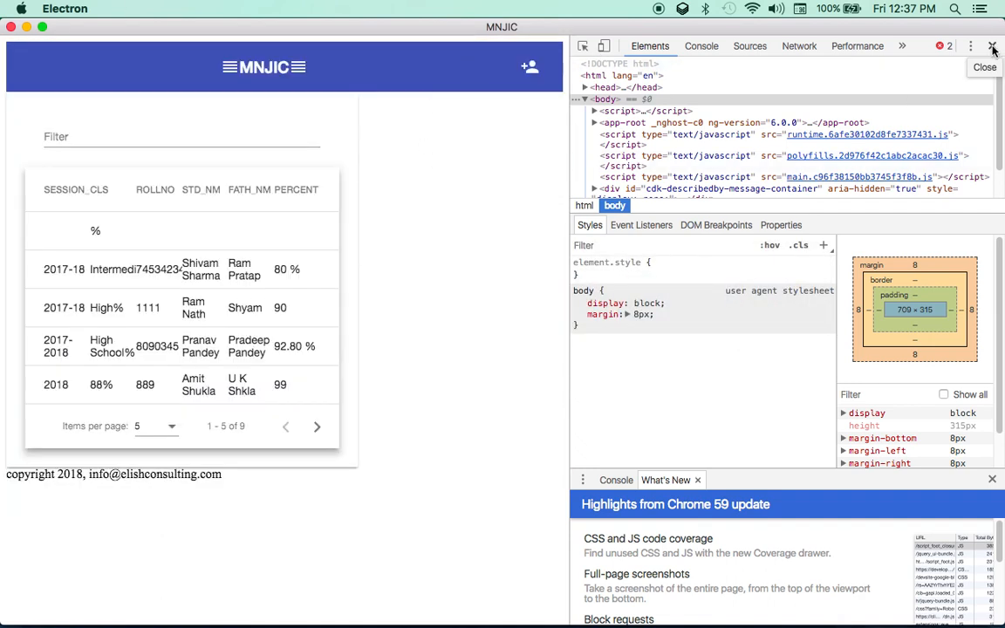
pyautogui.click(992, 45)
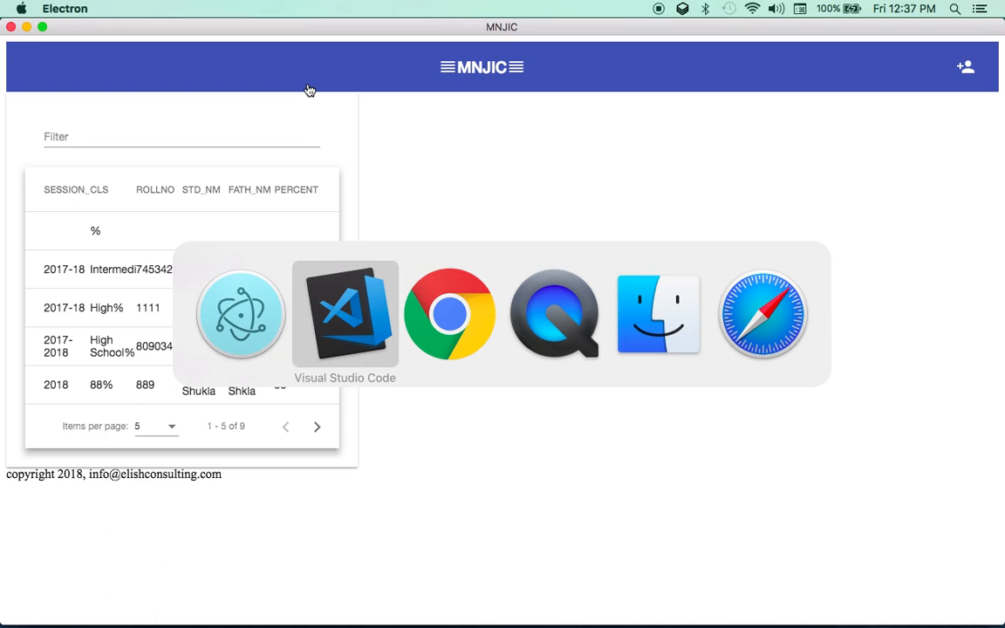
pyautogui.moveTo(474, 139)
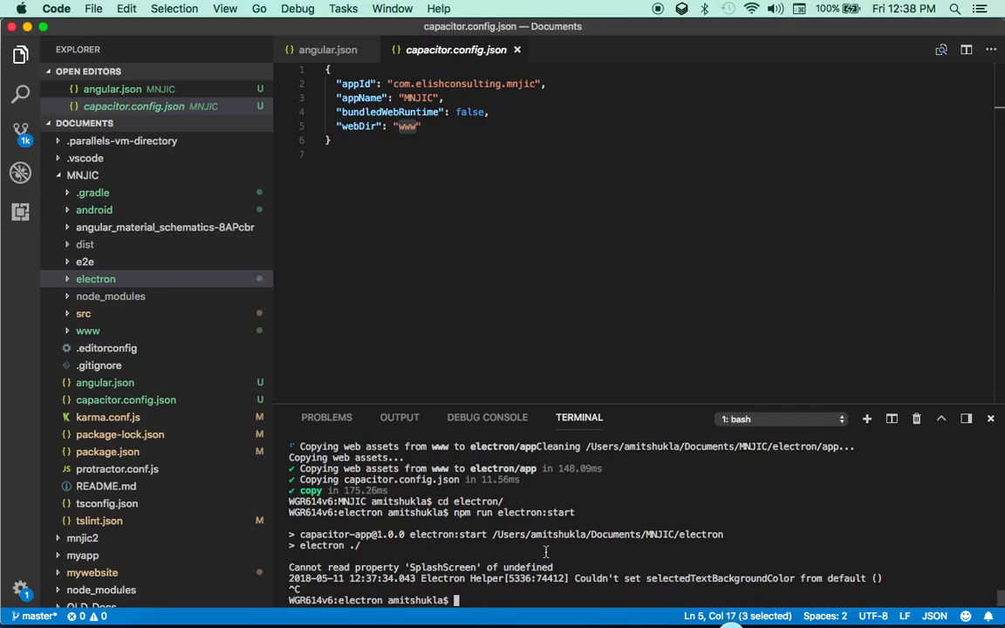
# Return the terminal to MNJIC, then view electron's capacitor.config.json and splash.png.
pyautogui.write('cd ..')
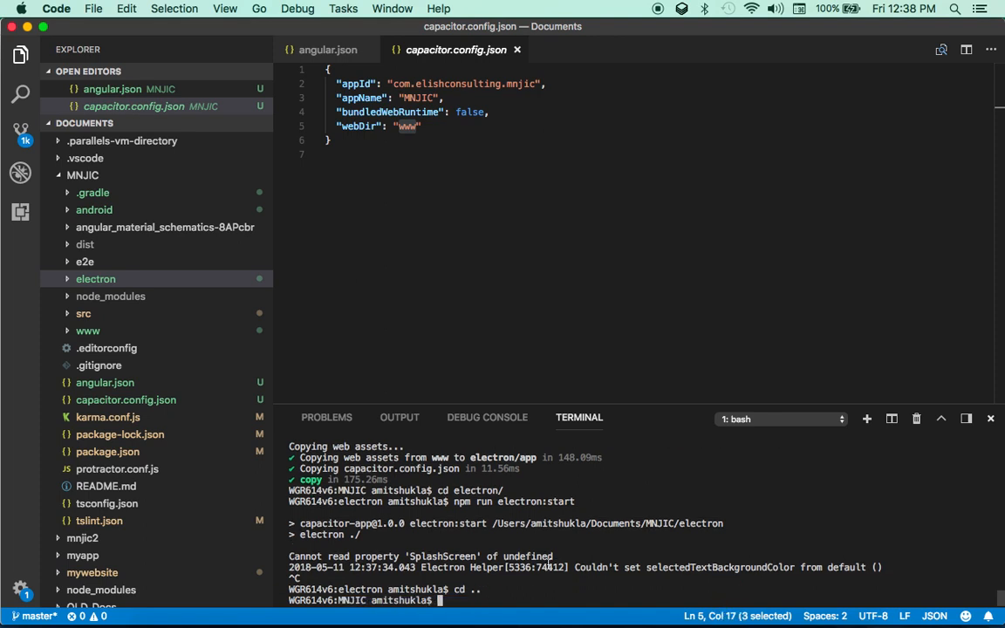
pyautogui.moveTo(729, 604)
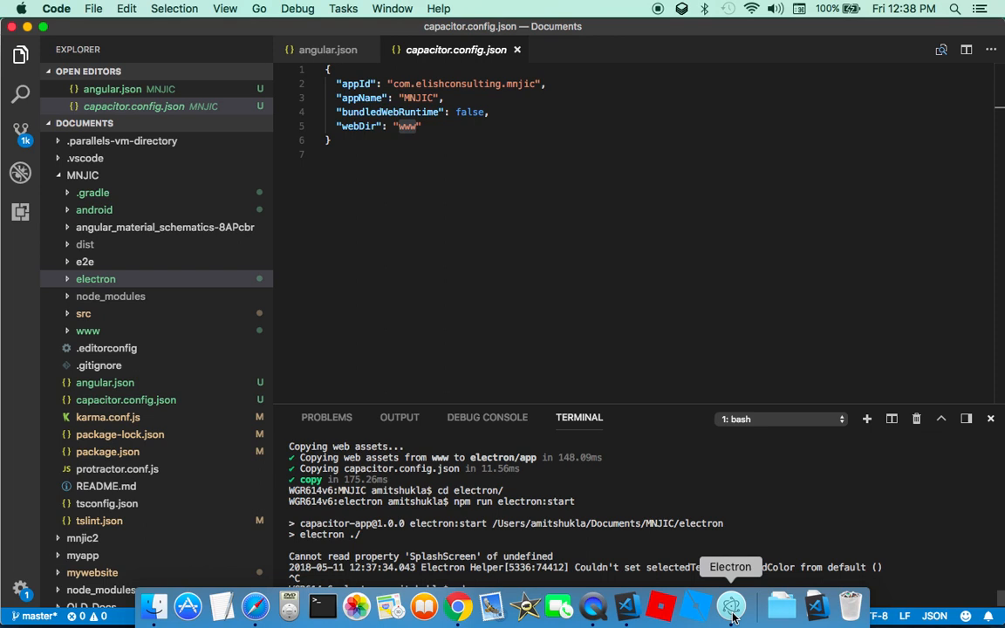
pyautogui.click(95, 278)
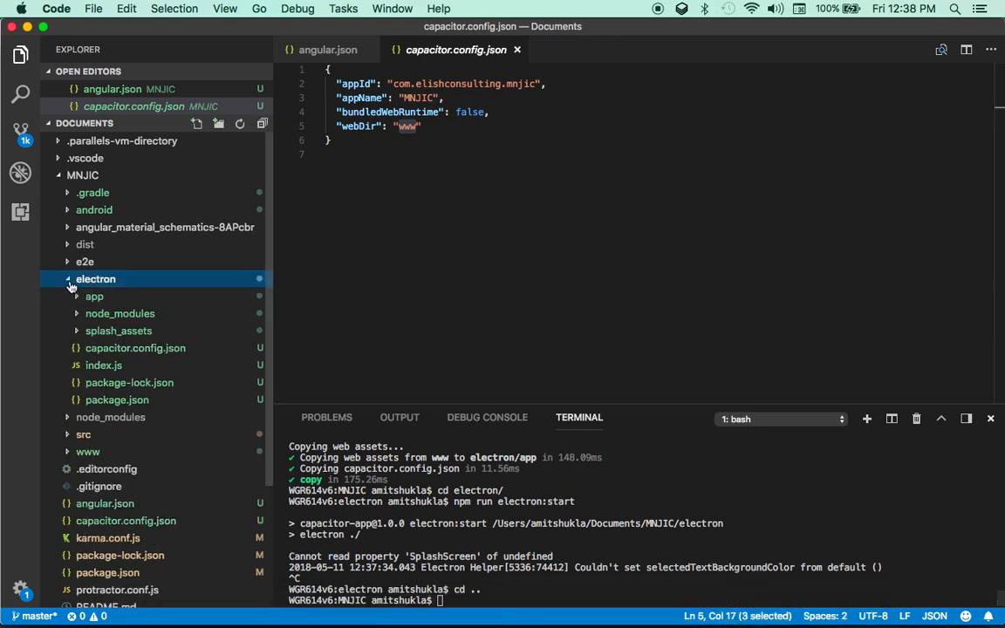
pyautogui.click(135, 348)
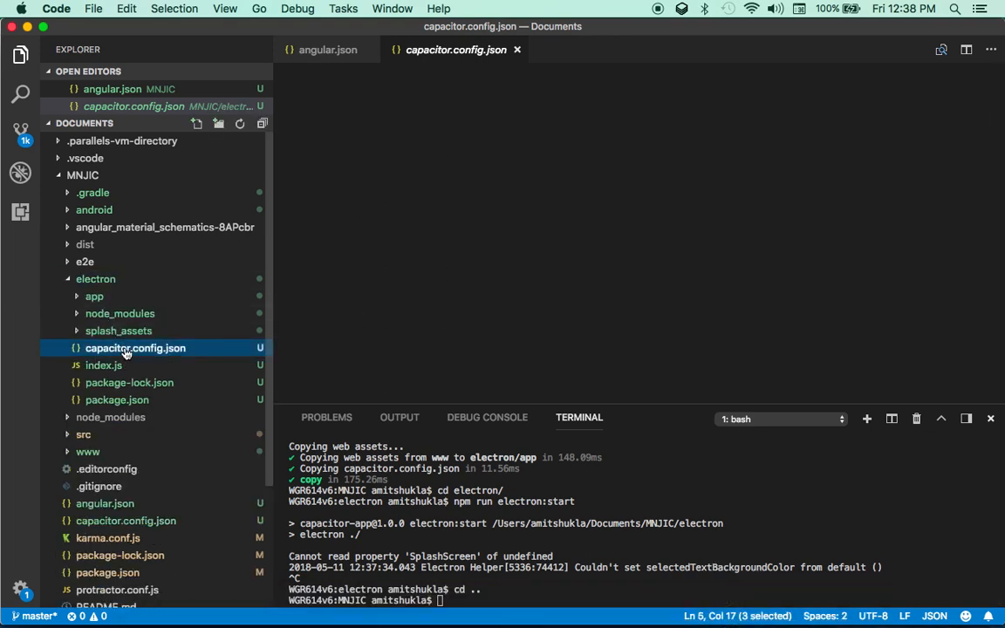
pyautogui.click(135, 348)
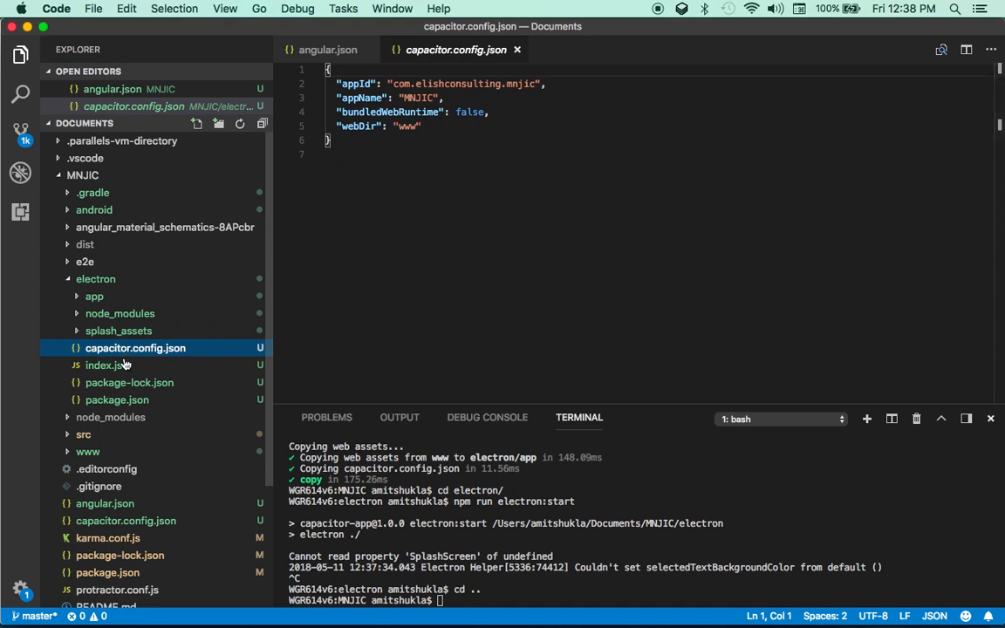
pyautogui.moveTo(127, 336)
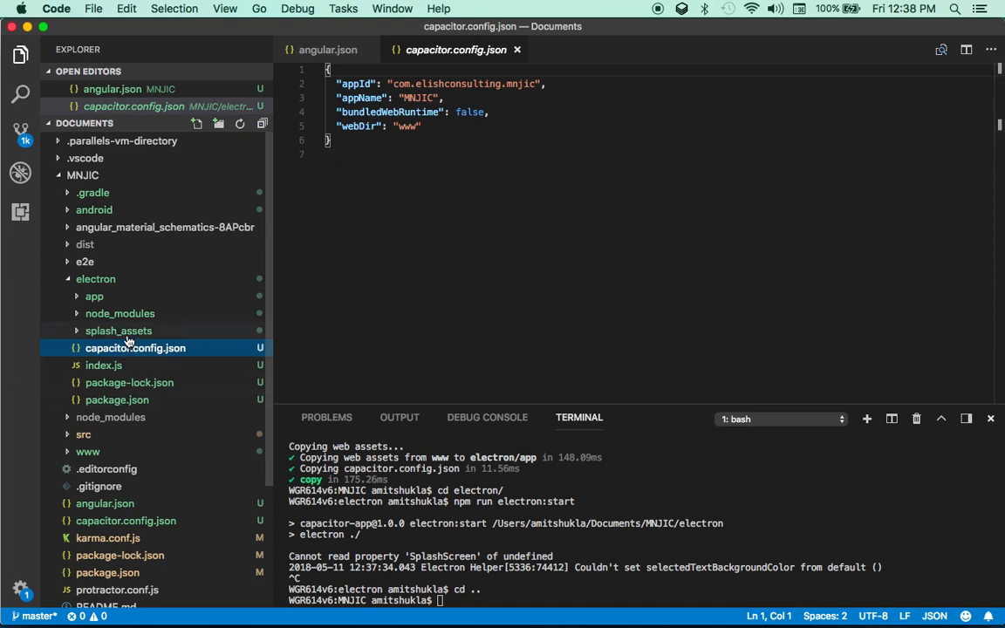
pyautogui.click(118, 330)
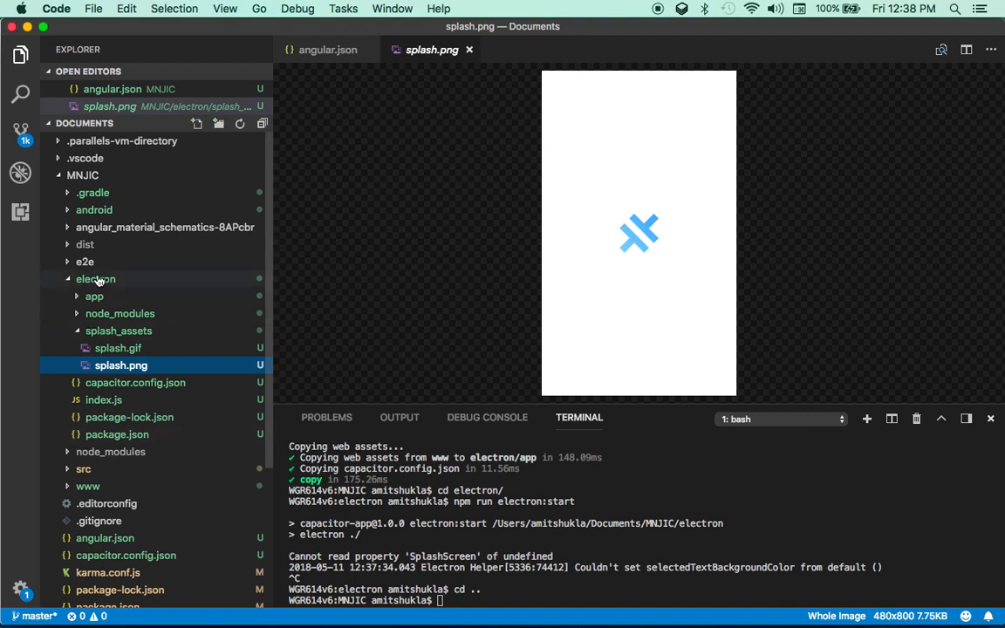
pyautogui.click(95, 278)
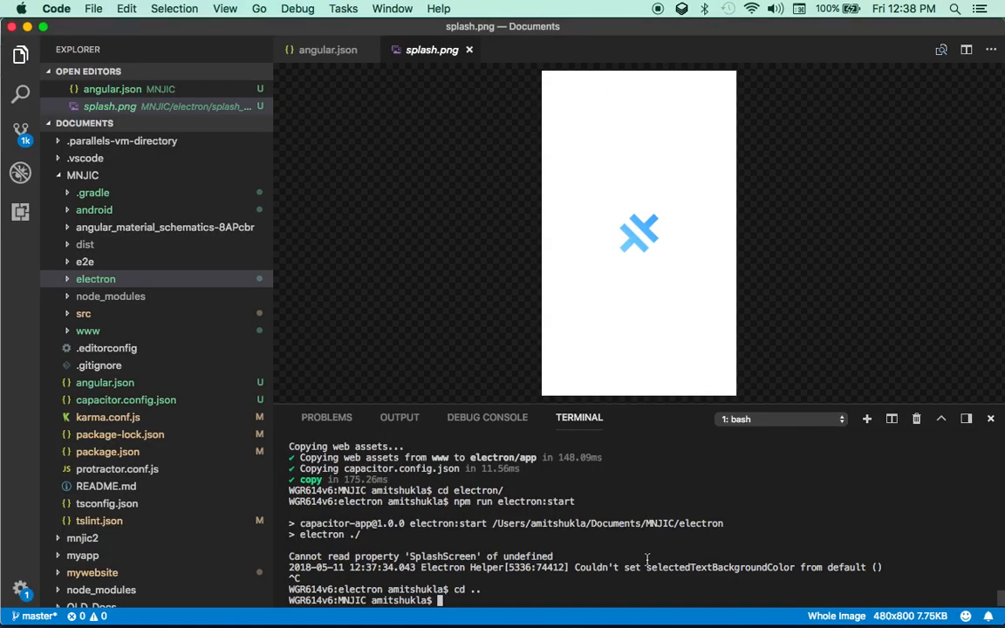
# Run 'npx cap copy android', then switch to the Capacitor homepage in Chrome.
pyautogui.write('npx cap copy android')
pyautogui.write('npx cap open android')
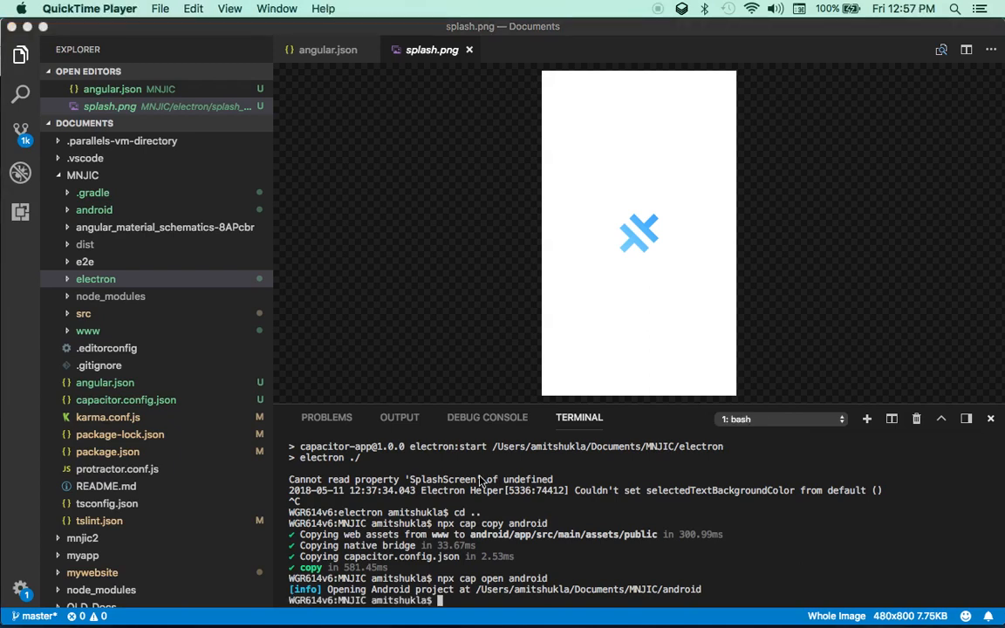
pyautogui.moveTo(519, 557)
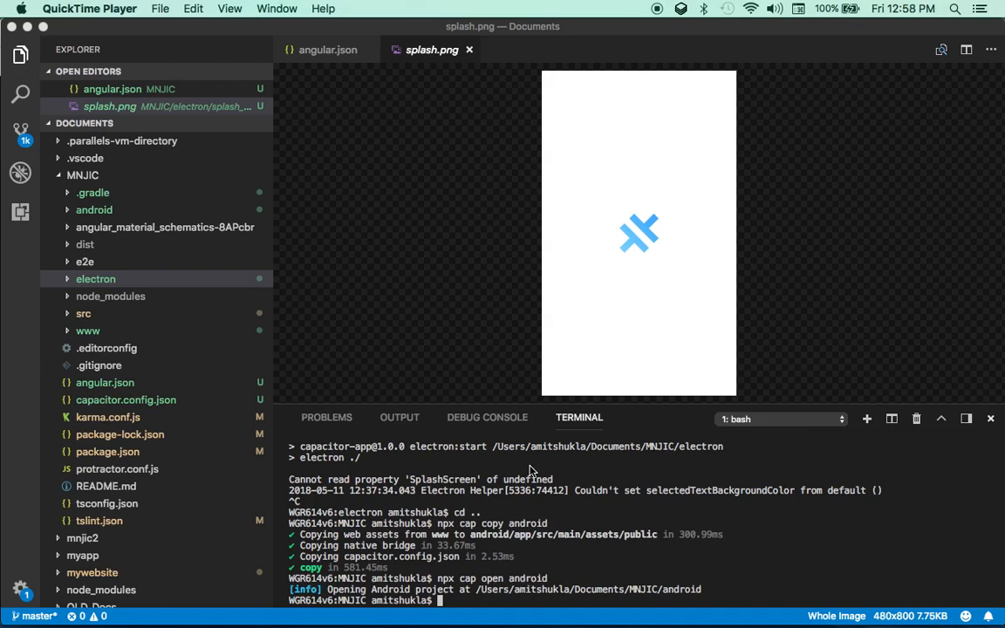
pyautogui.press('cmd+tab')
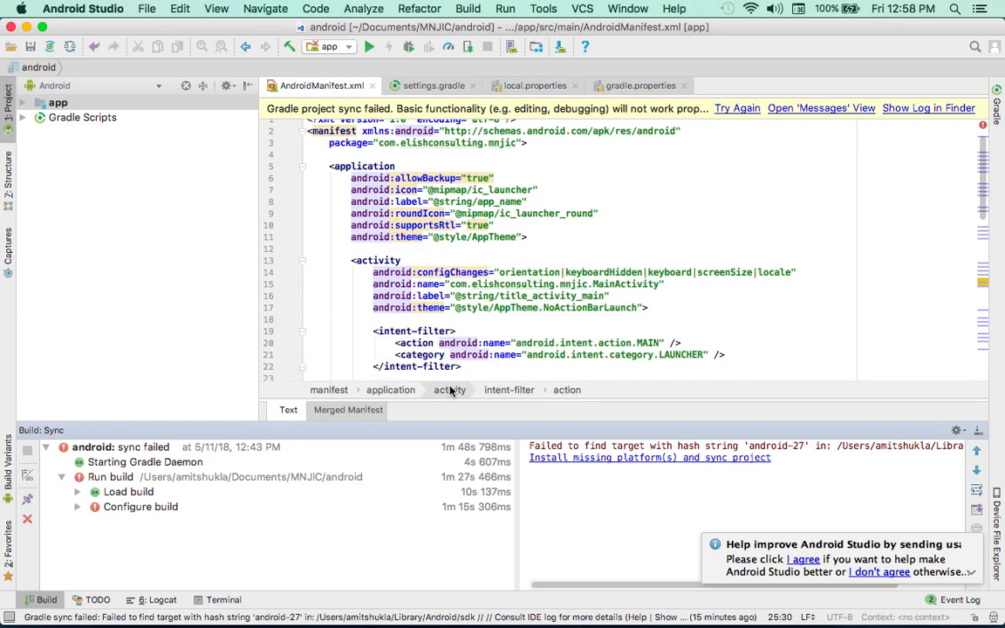
pyautogui.press('cmd+tab')
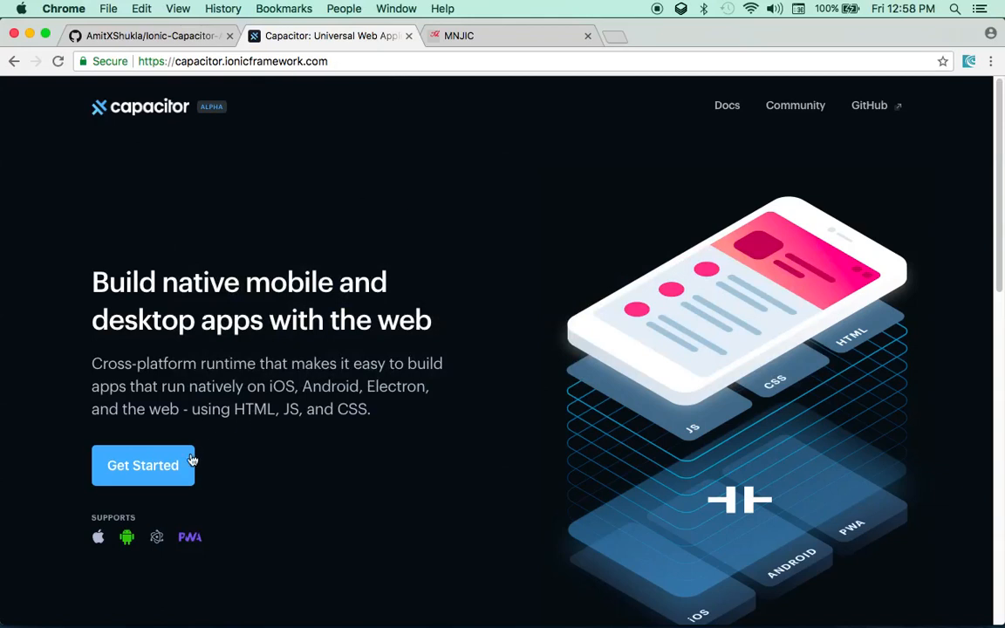
# Open Capacitor's Docs and navigate to the Android guide listing SDK requirements.
pyautogui.click(142, 465)
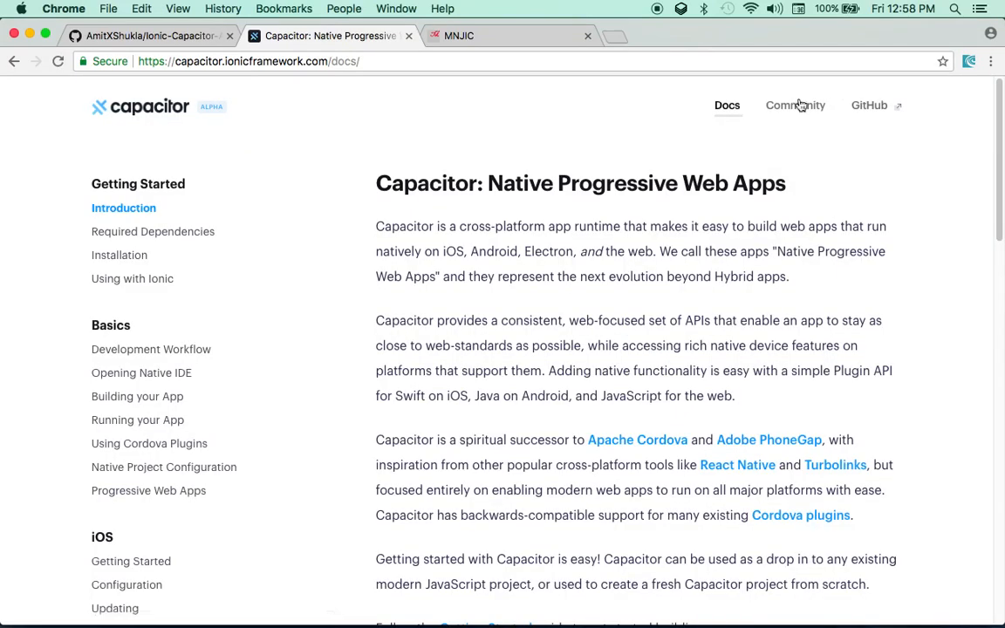
pyautogui.scroll(-3)
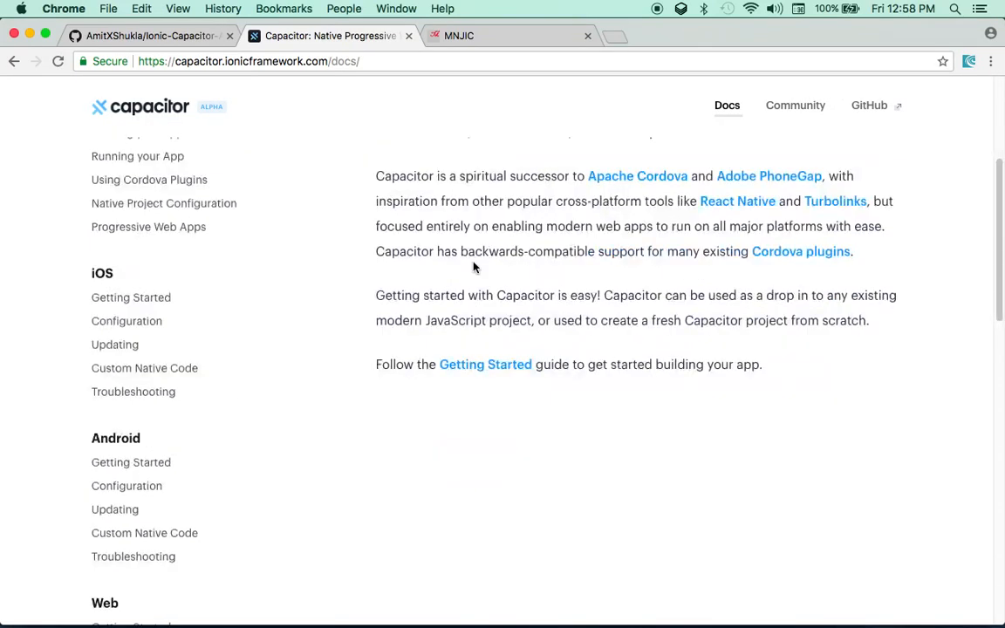
pyautogui.click(126, 485)
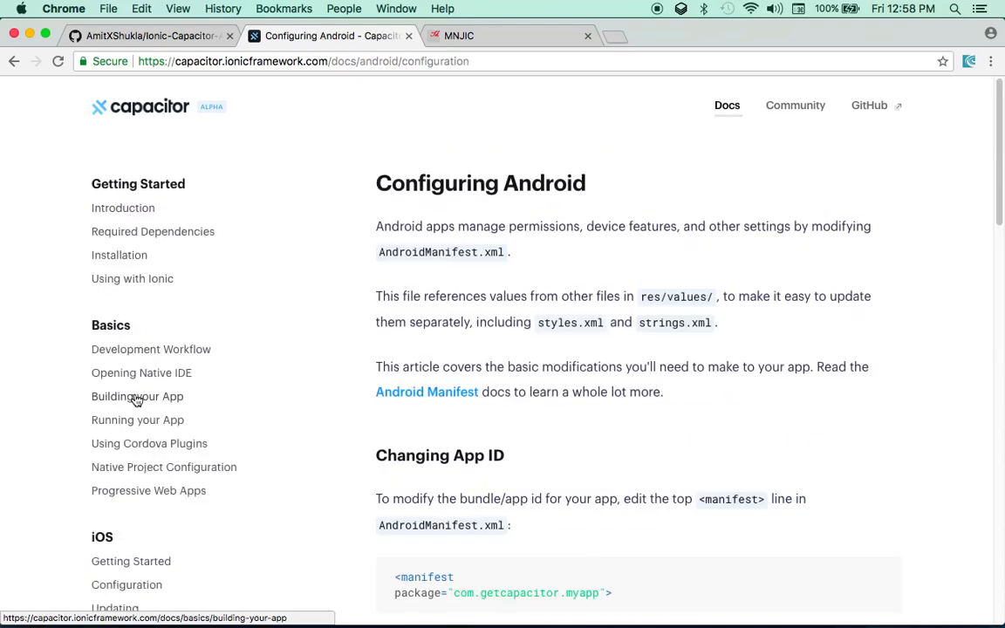
pyautogui.scroll(-3)
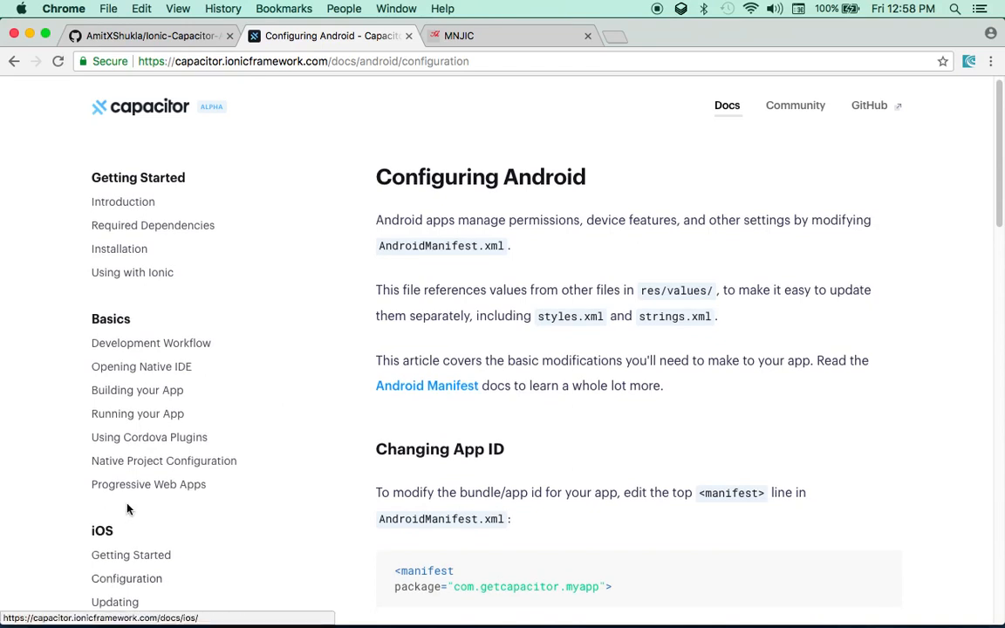
pyautogui.scroll(-3)
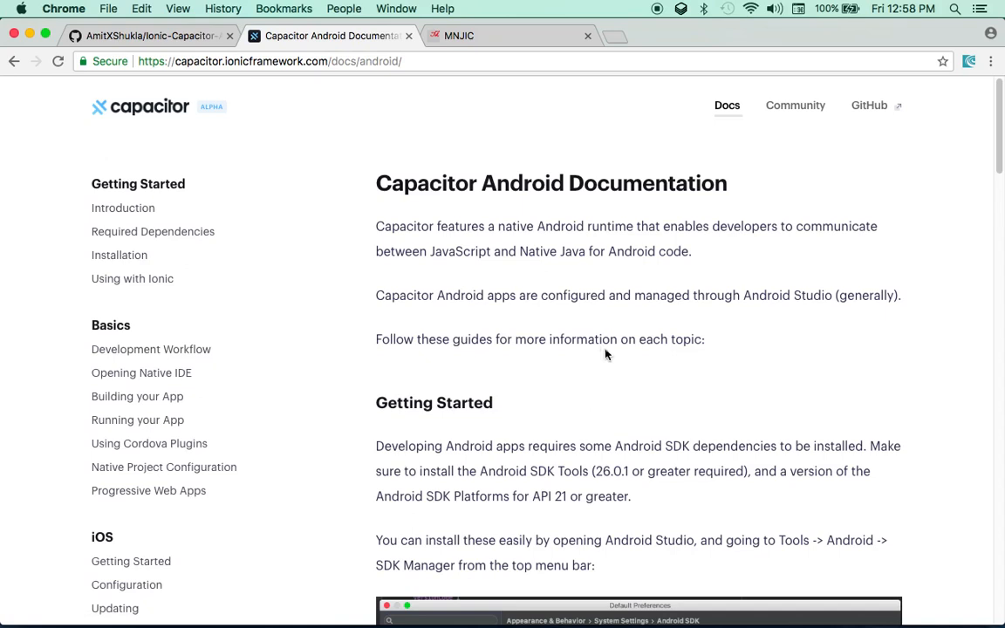
pyautogui.moveTo(609, 365)
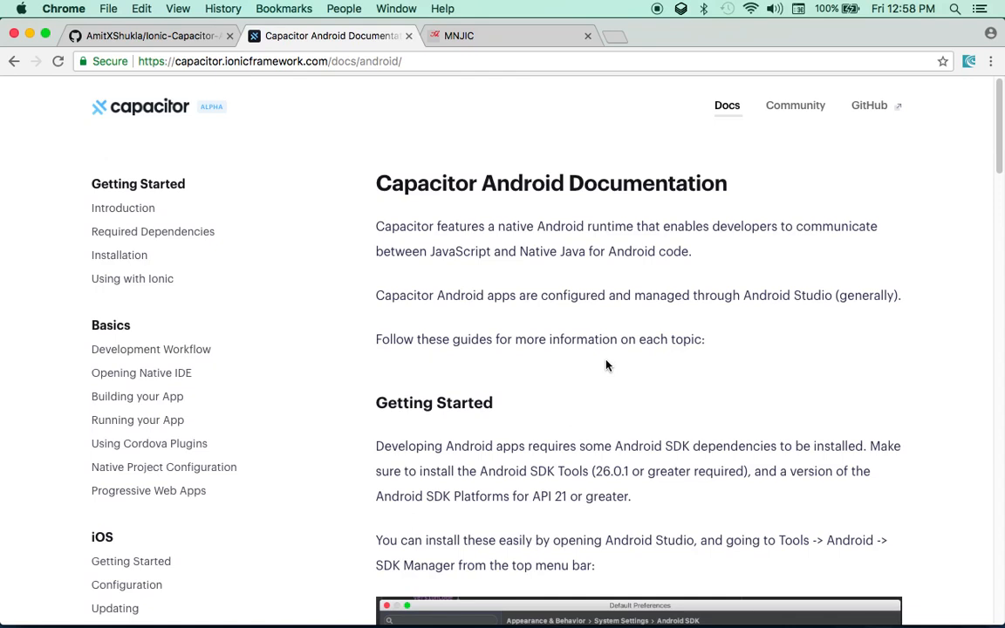
# Scroll past the Creating, Opening and Running sections, highlighting the Next Steps paragraph.
pyautogui.scroll(-3)
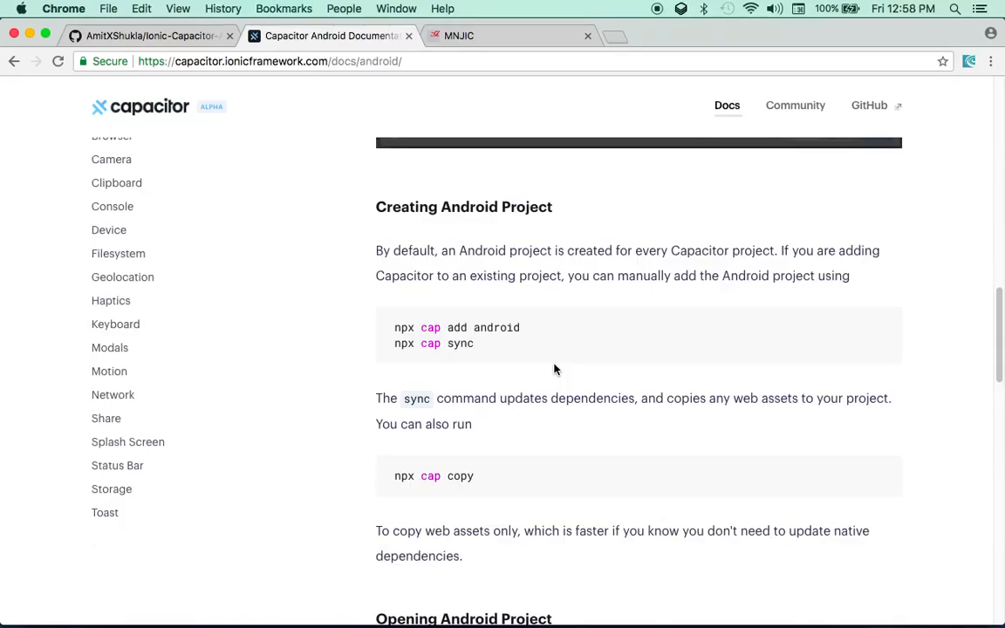
pyautogui.scroll(-3)
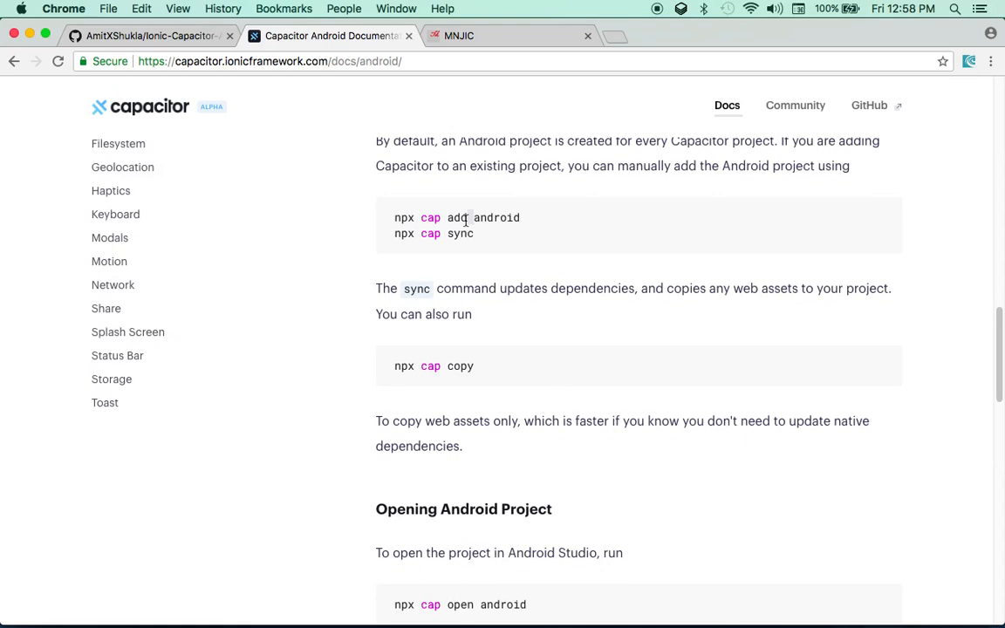
pyautogui.moveTo(509, 351)
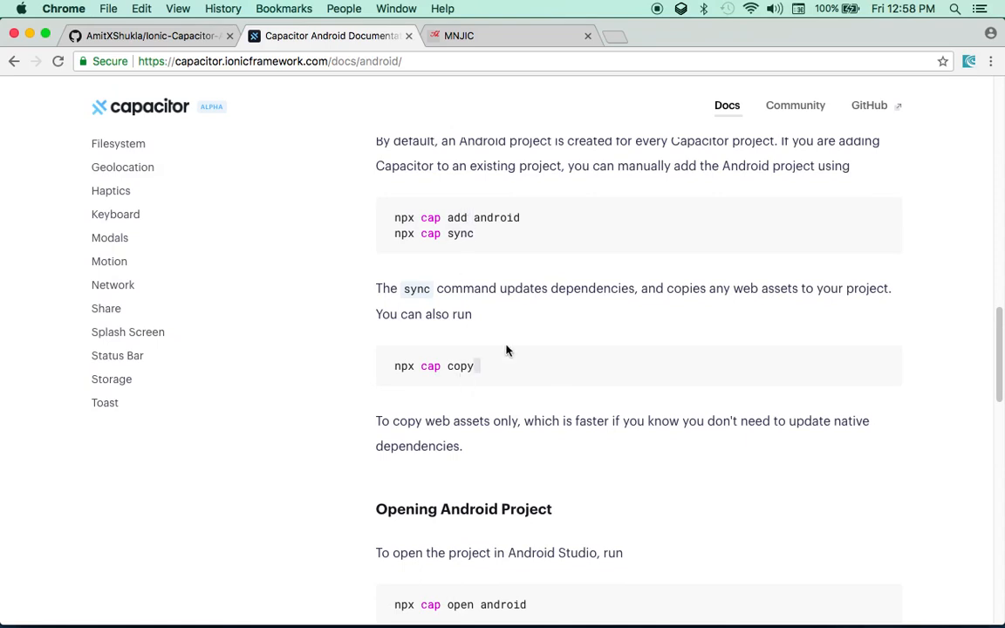
pyautogui.scroll(-3)
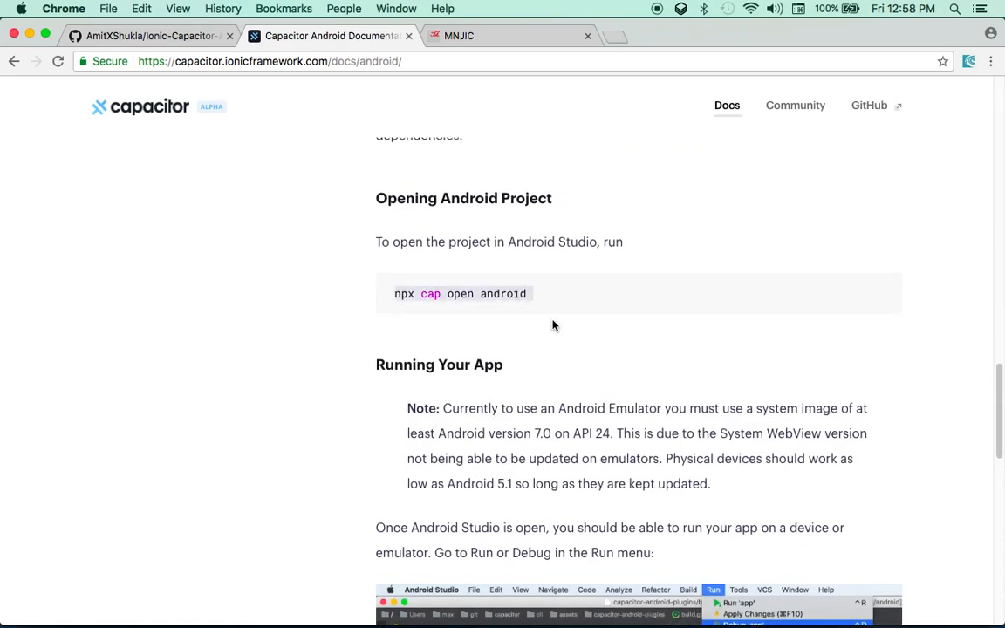
pyautogui.scroll(-3)
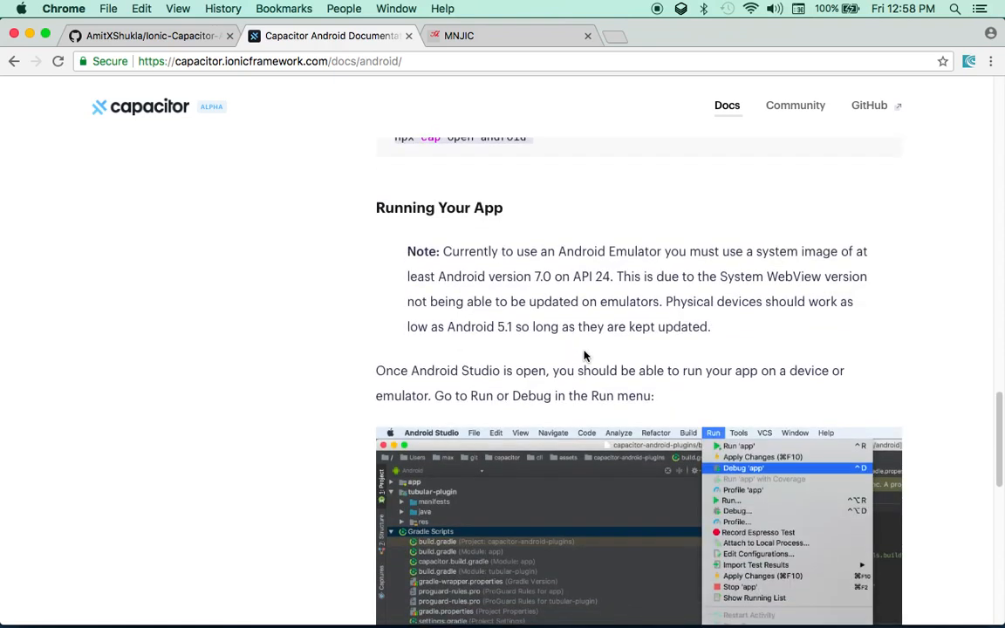
pyautogui.scroll(-3)
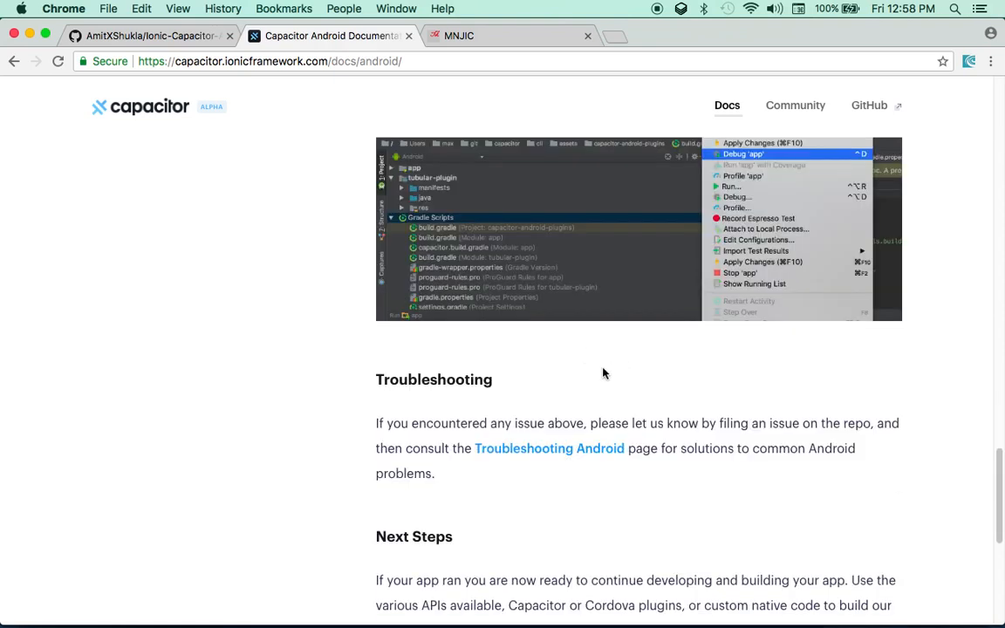
pyautogui.scroll(-3)
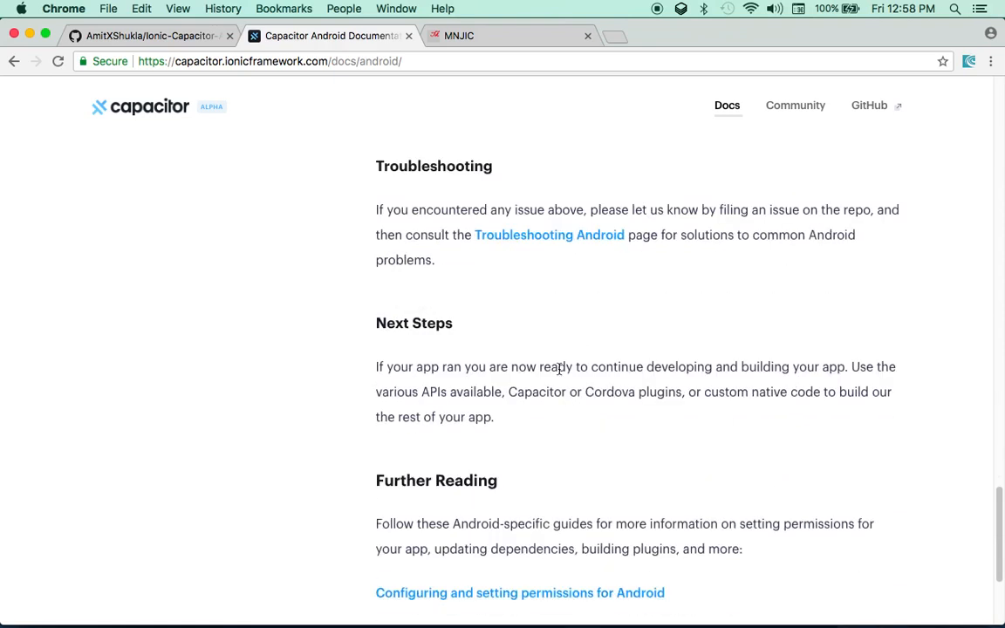
pyautogui.moveTo(376, 366); pyautogui.dragTo(494, 417)
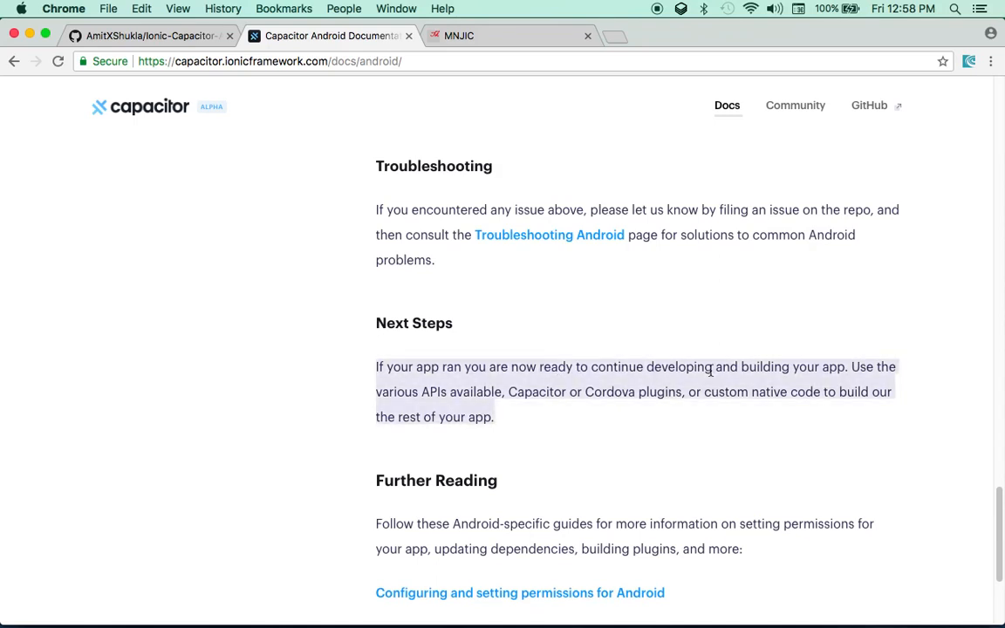
pyautogui.moveTo(534, 390)
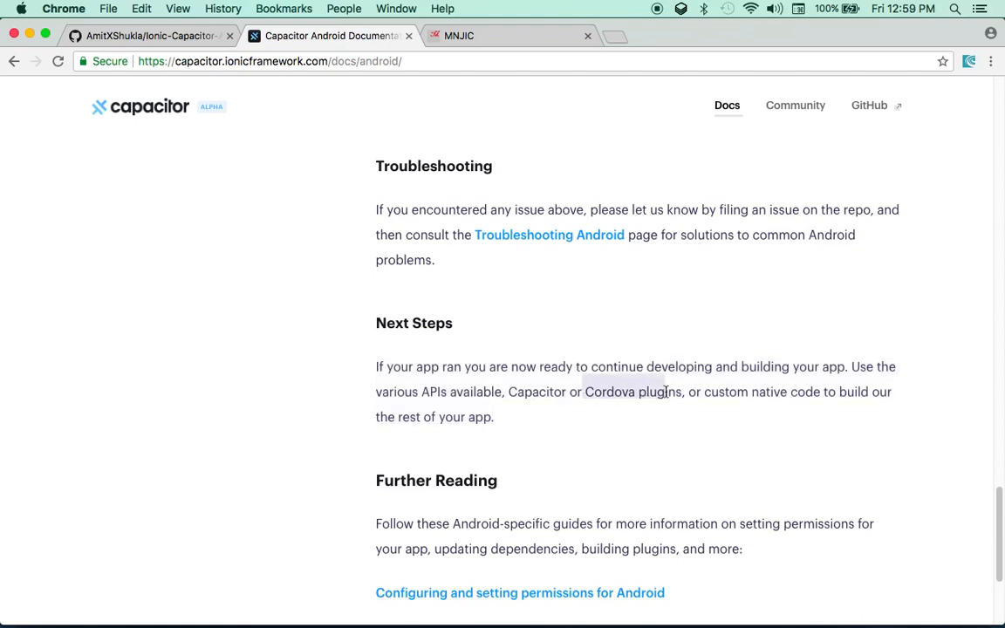
pyautogui.scroll(-3)
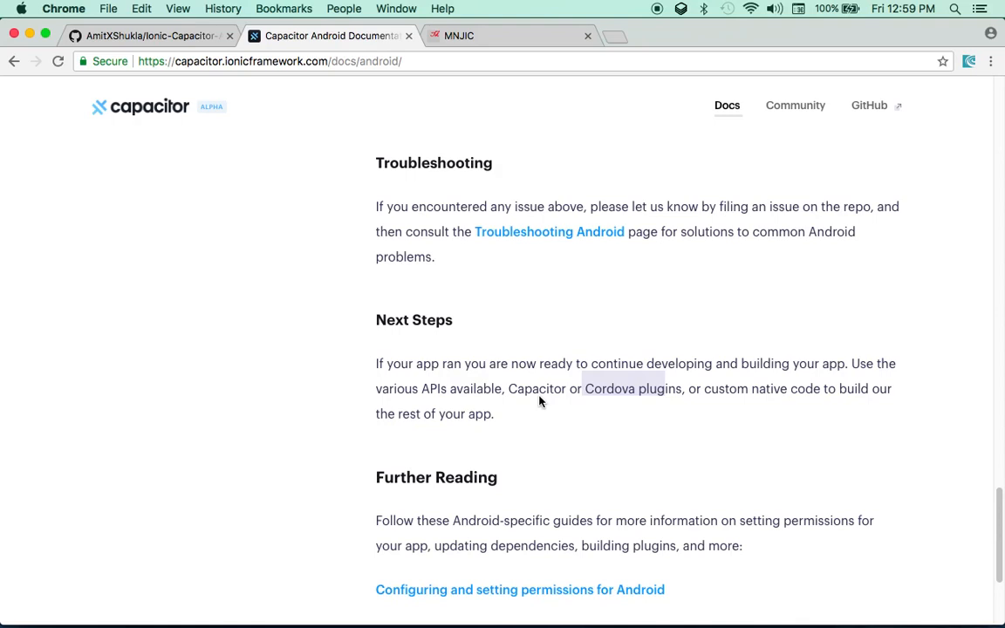
pyautogui.moveTo(583, 426)
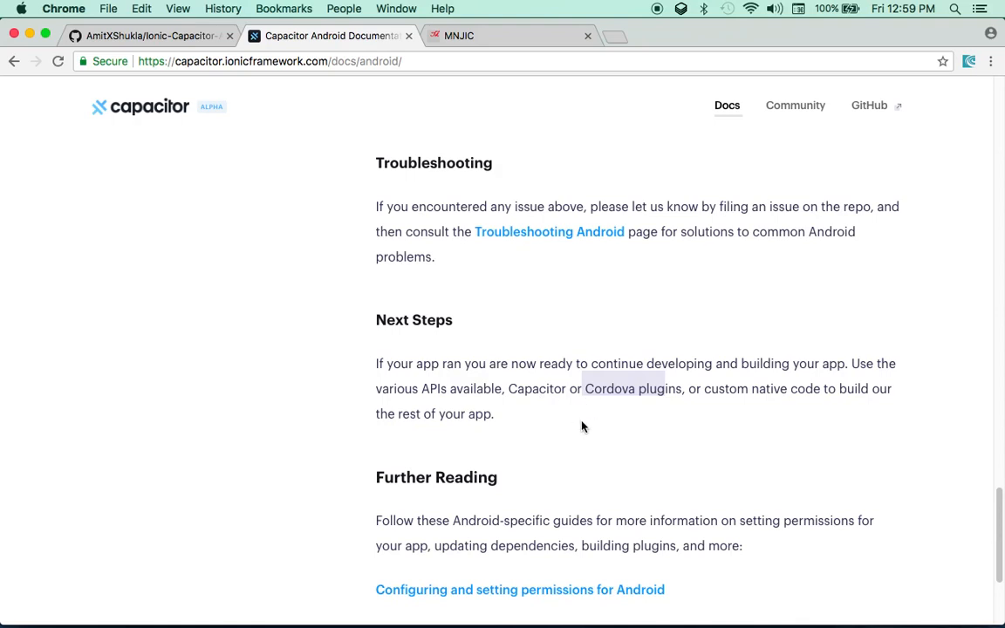
pyautogui.moveTo(579, 421)
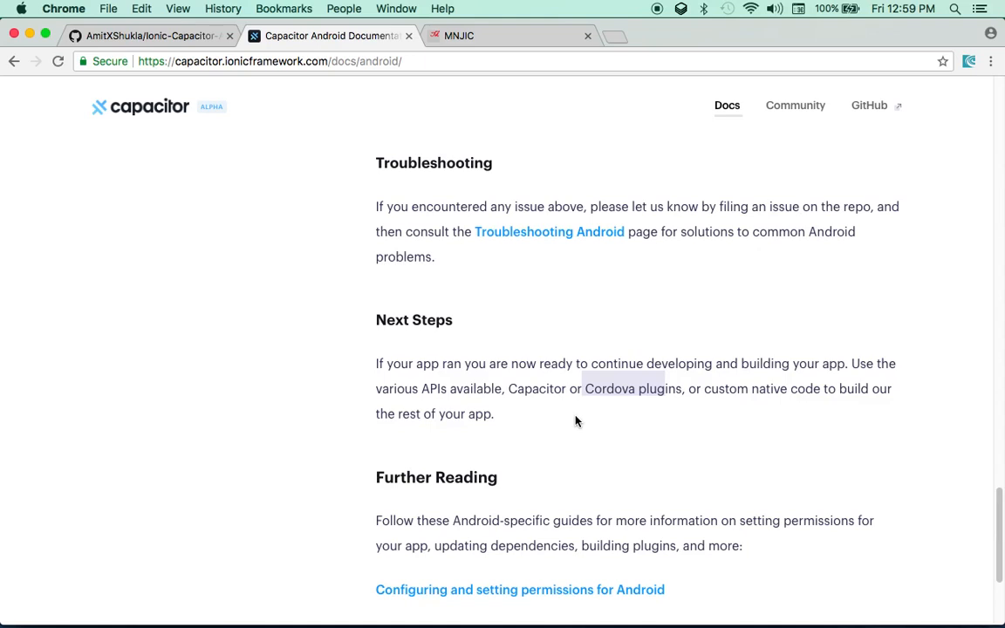
pyautogui.moveTo(598, 315)
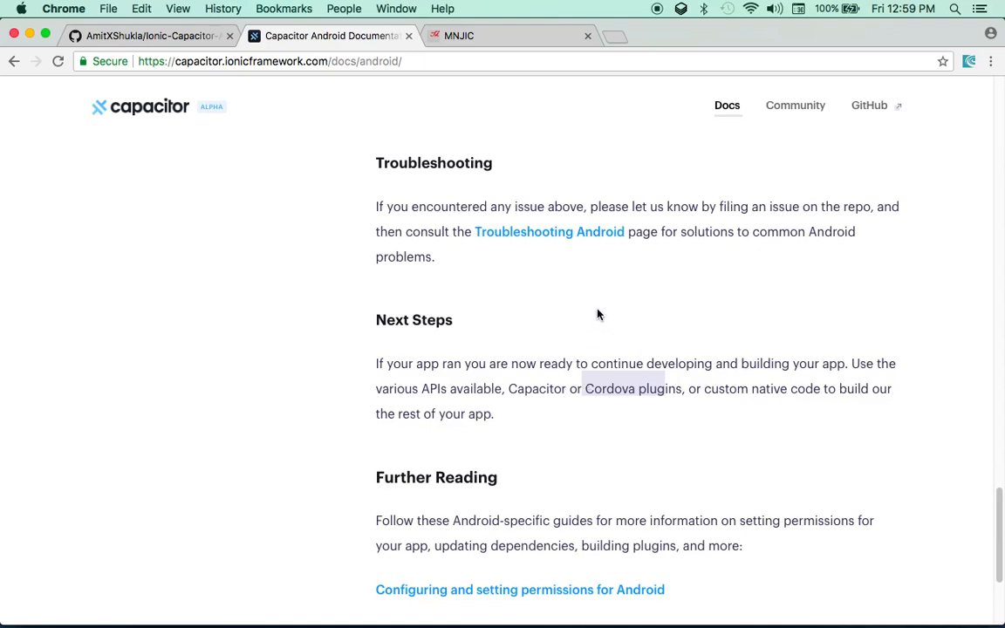
pyautogui.moveTo(611, 310)
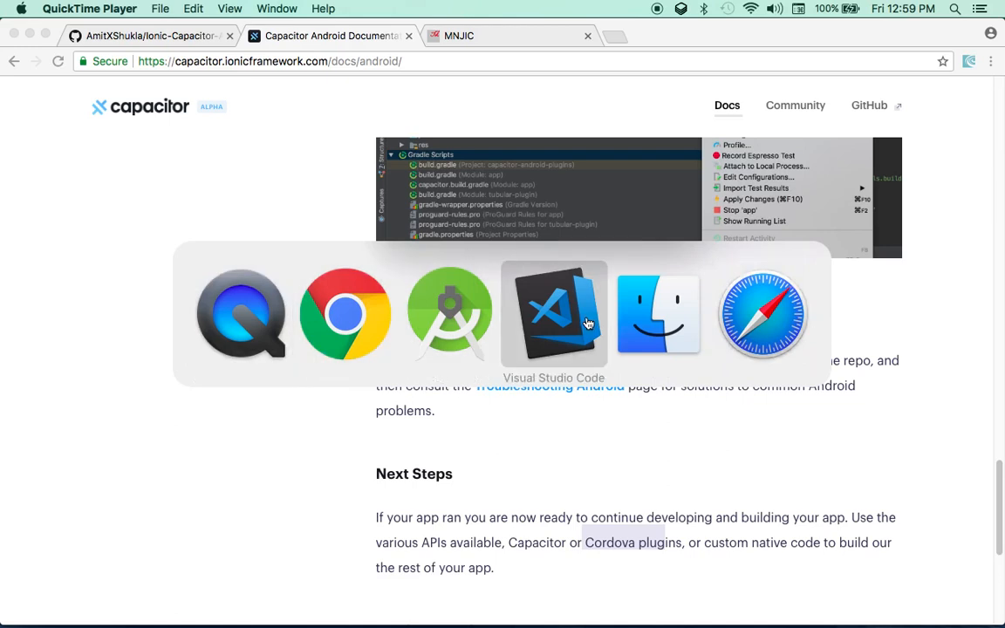
# Pick Visual Studio Code in the app switcher to reopen the MNJIC project.
pyautogui.click(554, 314)
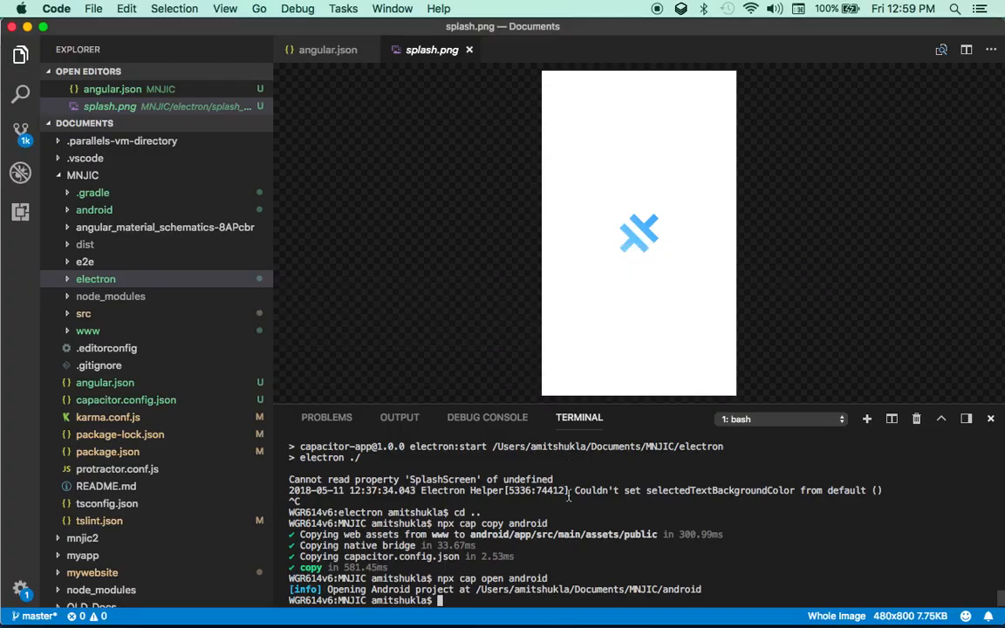
pyautogui.moveTo(624, 474)
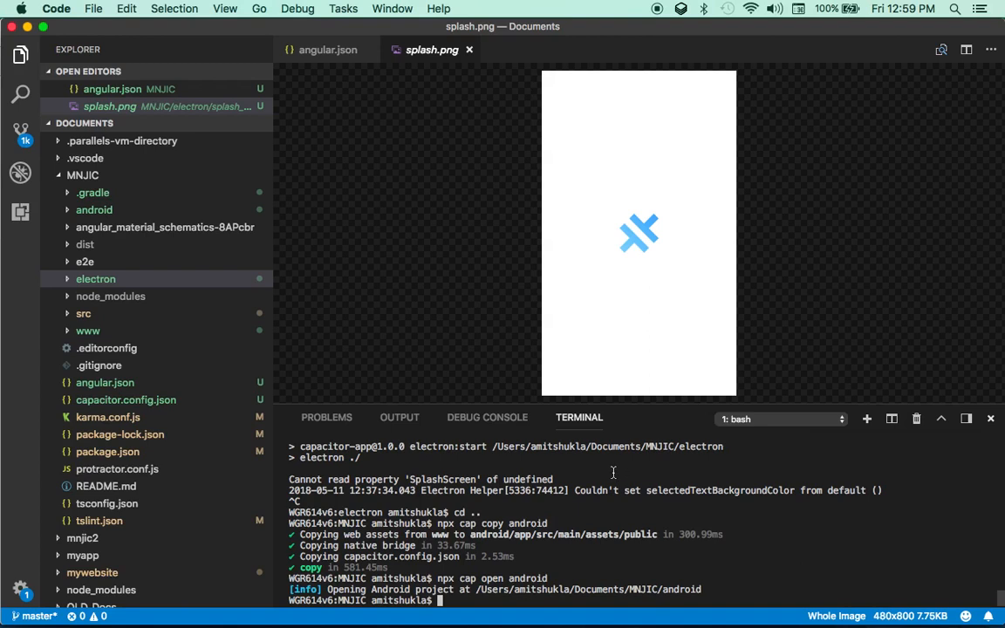
pyautogui.moveTo(596, 489)
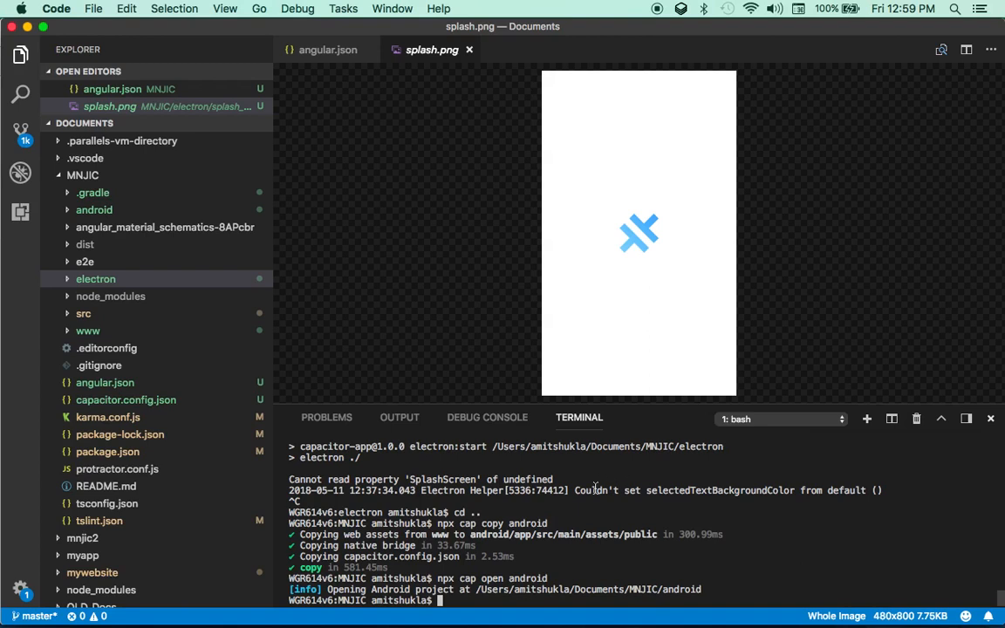